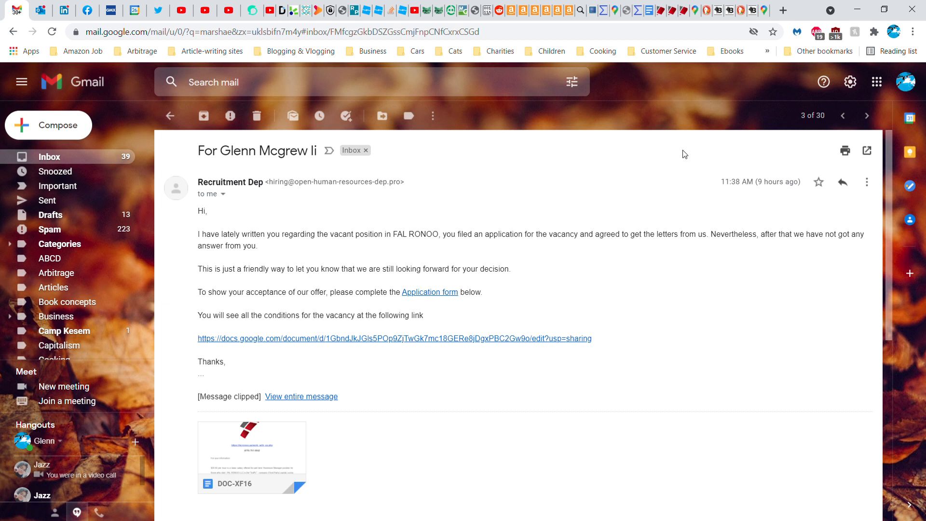
pyautogui.moveTo(636, 251)
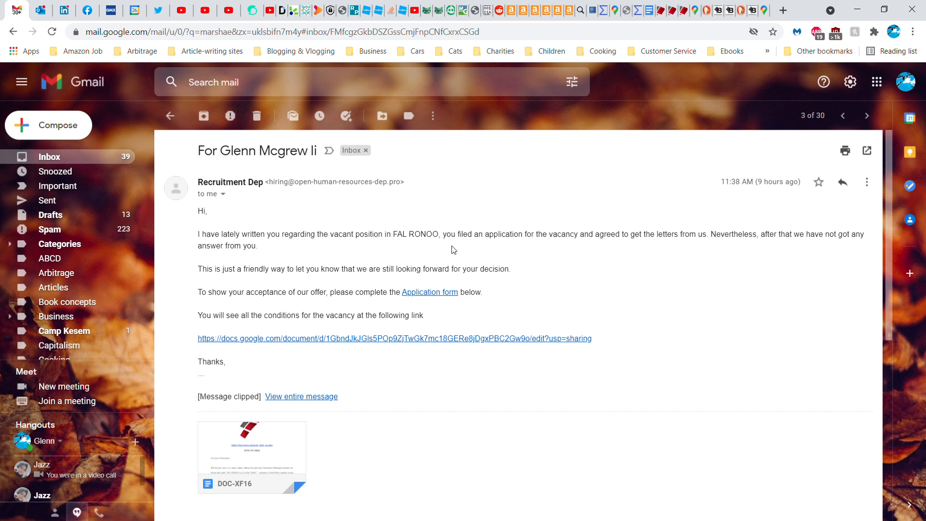
pyautogui.moveTo(565, 367)
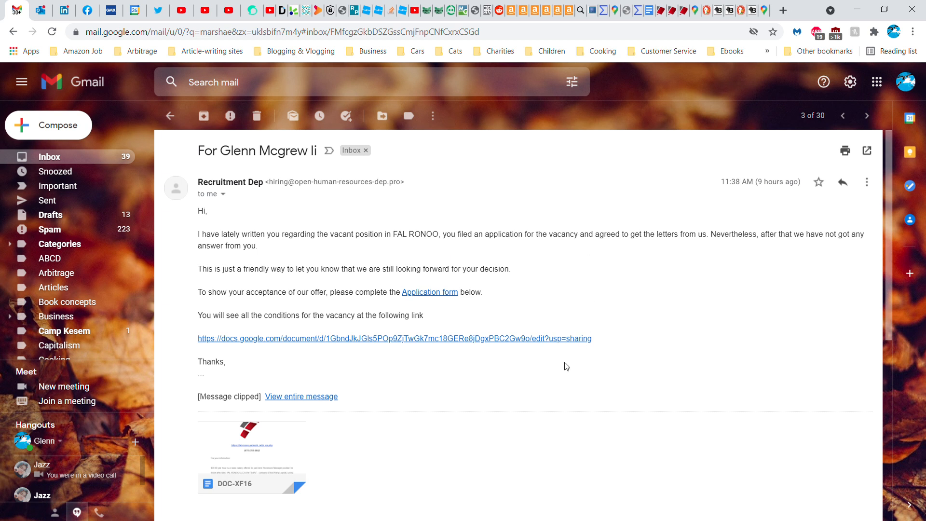
pyautogui.moveTo(418, 342)
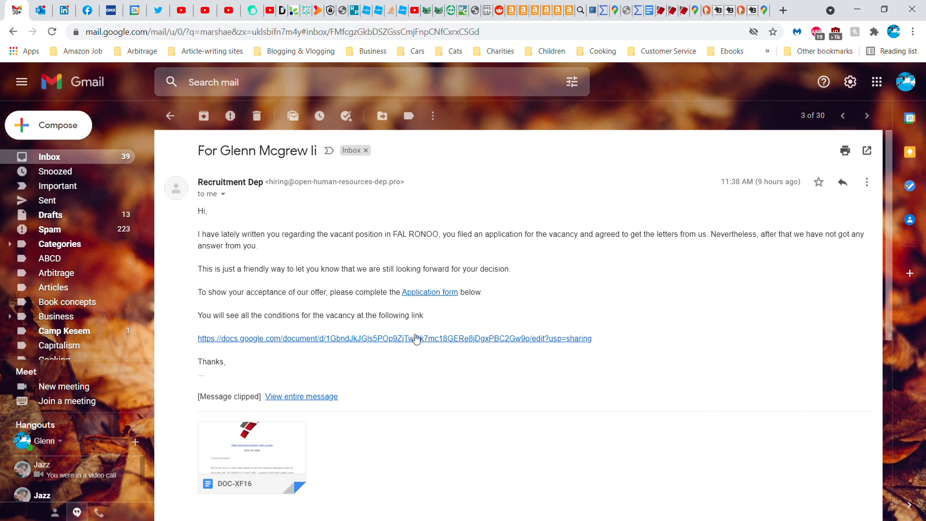
pyautogui.moveTo(642, 108)
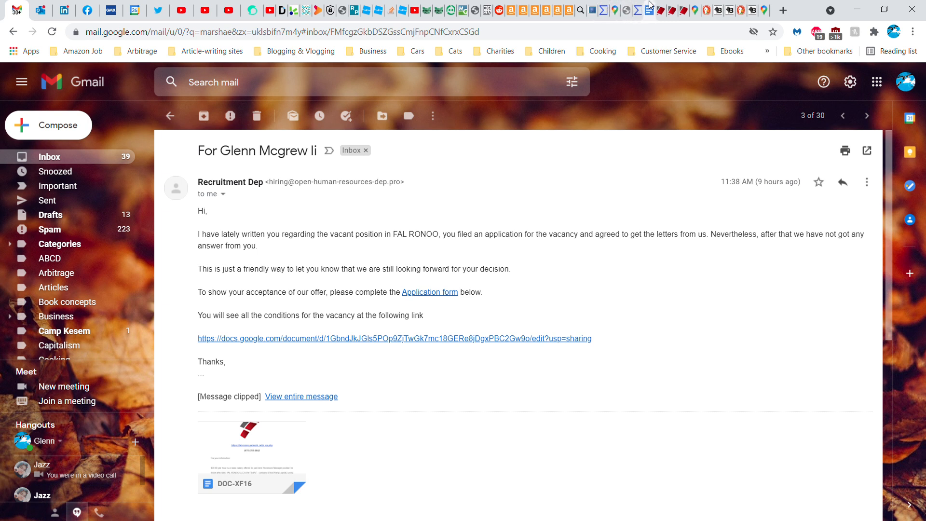
# Open the DOC-XF16 link and look through the document's Tools, File and Edit menus
pyautogui.click(385, 339)
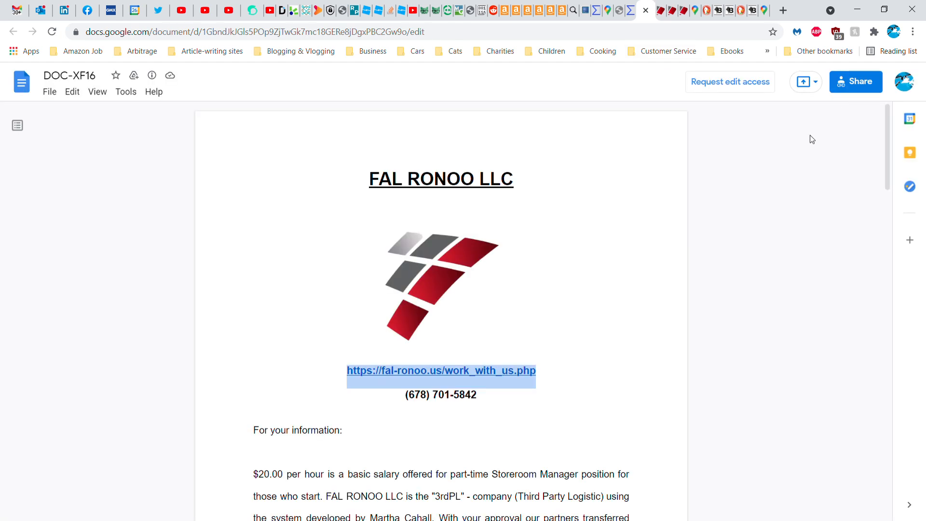
pyautogui.moveTo(833, 164)
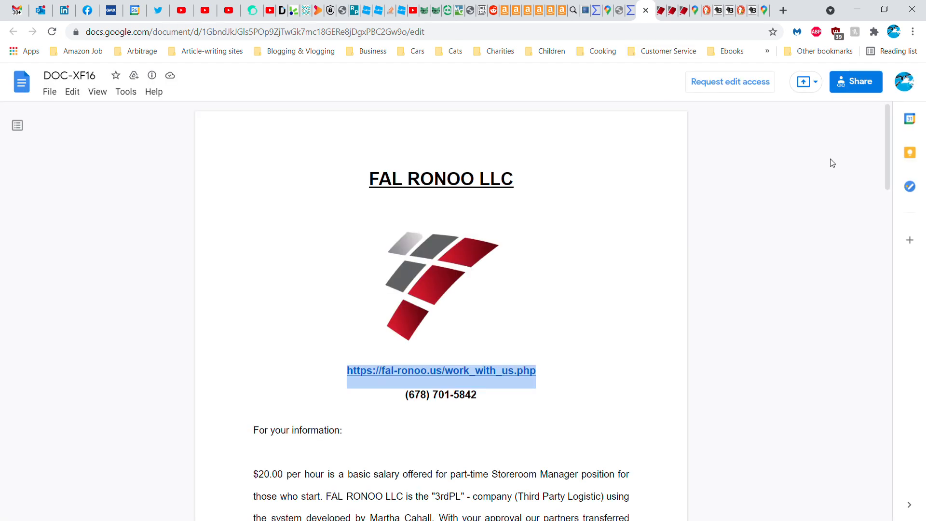
pyautogui.moveTo(140, 102)
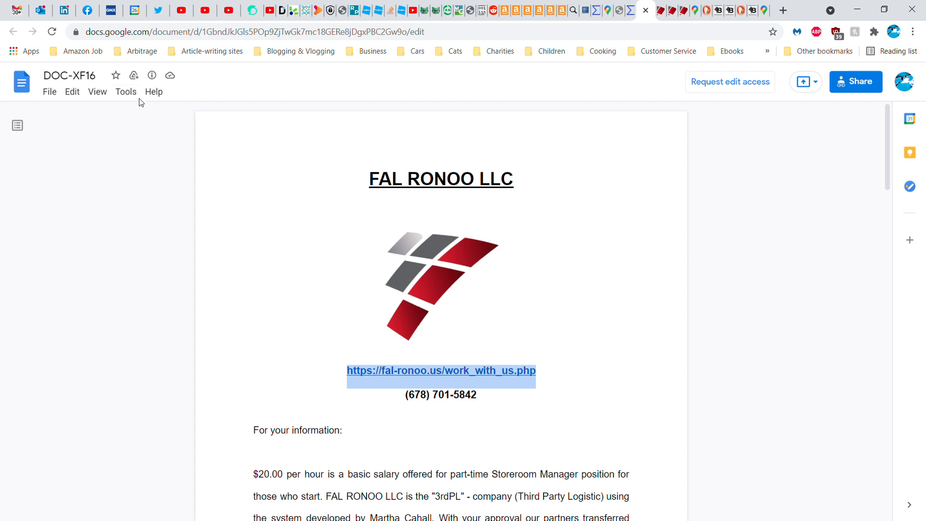
pyautogui.click(126, 92)
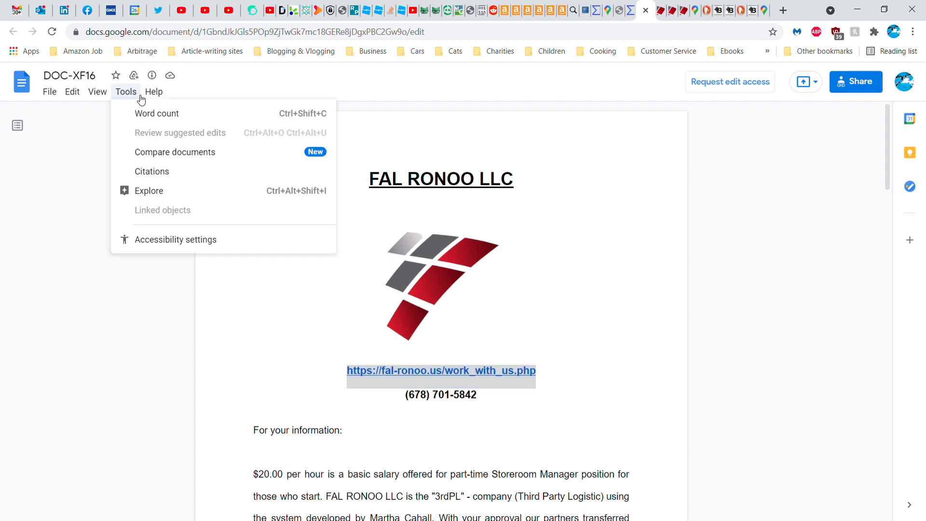
pyautogui.click(50, 91)
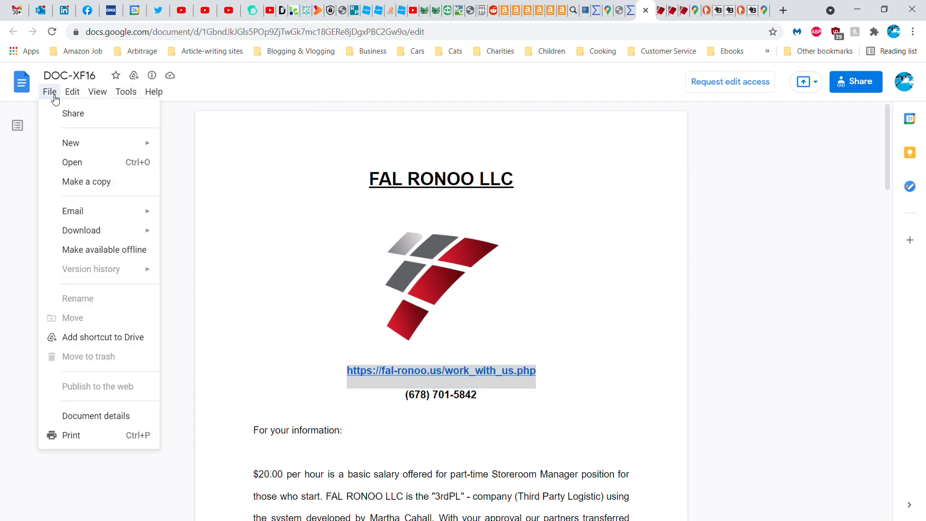
pyautogui.click(72, 91)
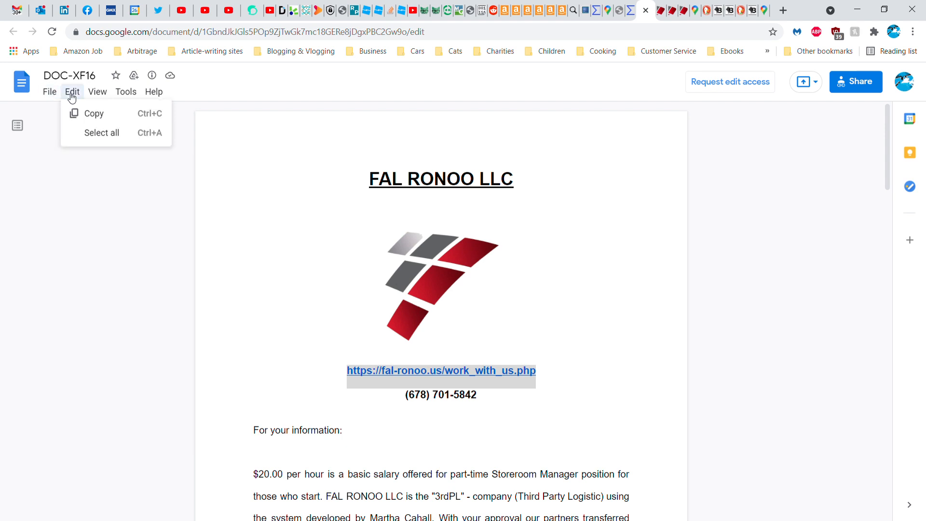
pyautogui.click(125, 91)
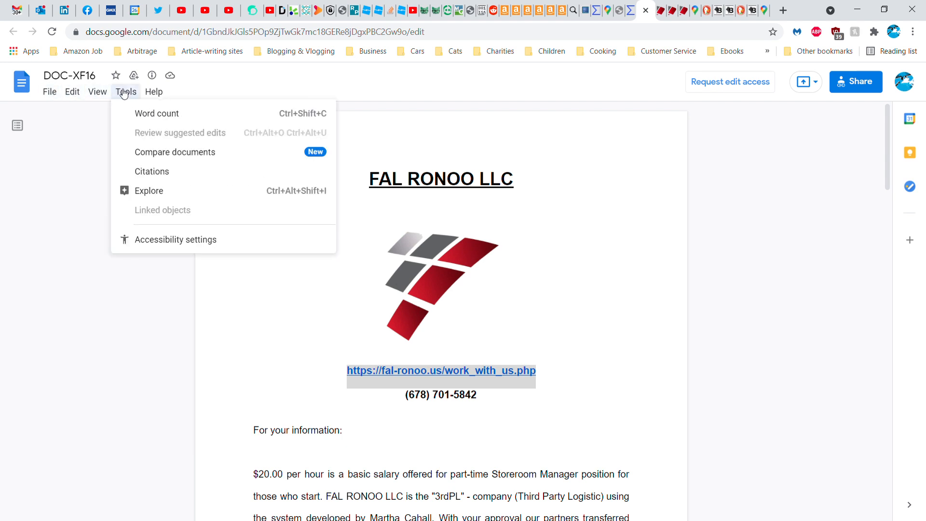
pyautogui.click(153, 91)
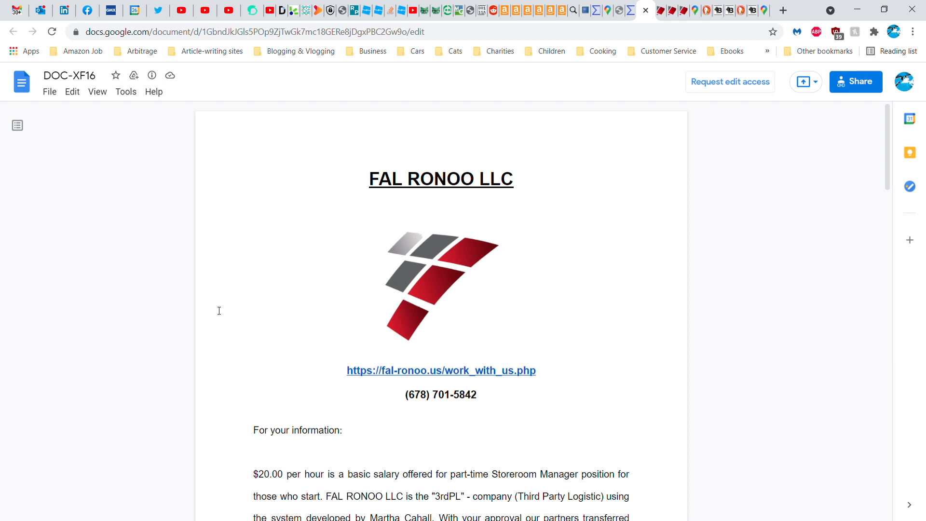
# Scroll to the first paragraph and select the system developer's full name
pyautogui.scroll(-3)
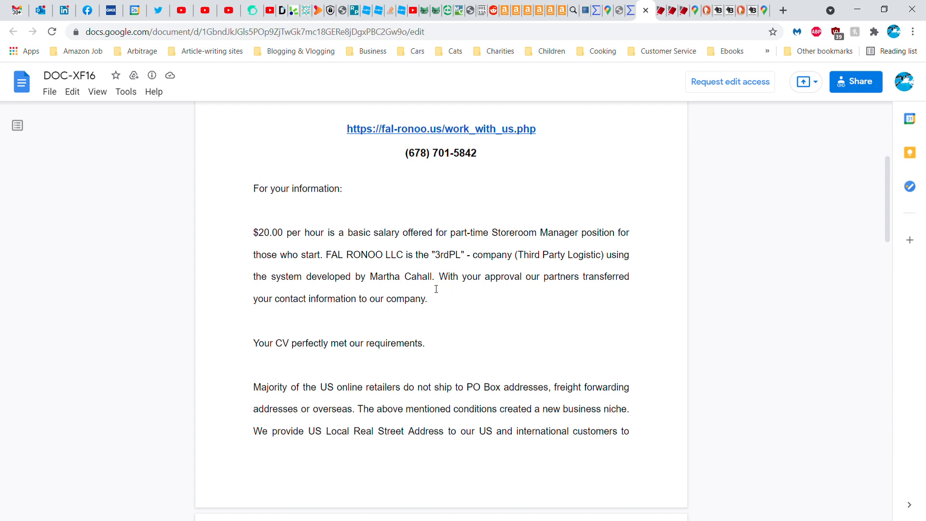
pyautogui.moveTo(396, 278)
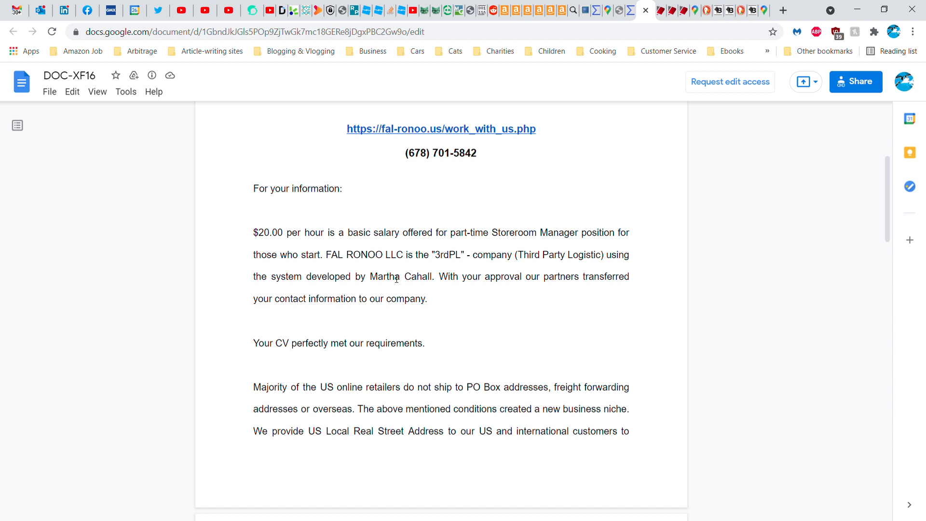
pyautogui.doubleClick(386, 277)
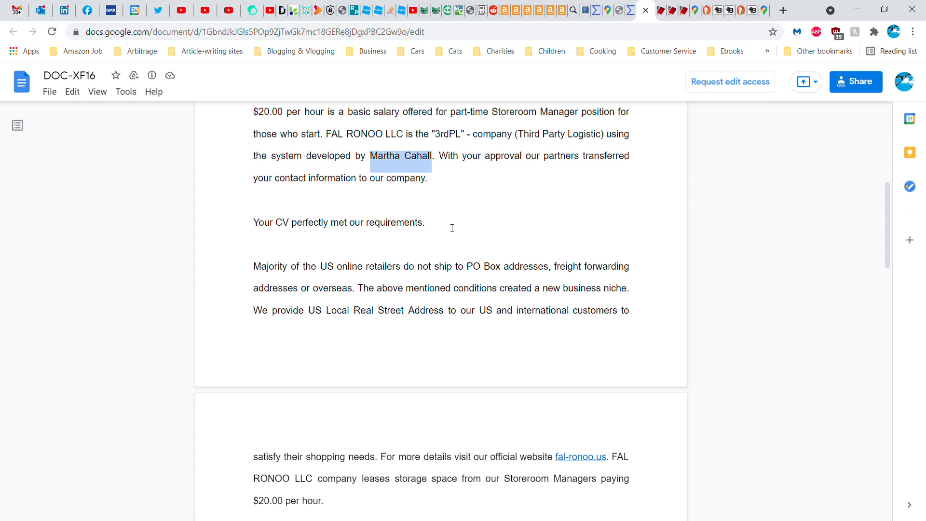
# Scroll to the Storeroom Manager duties list and clear the text selection
pyautogui.scroll(-3)
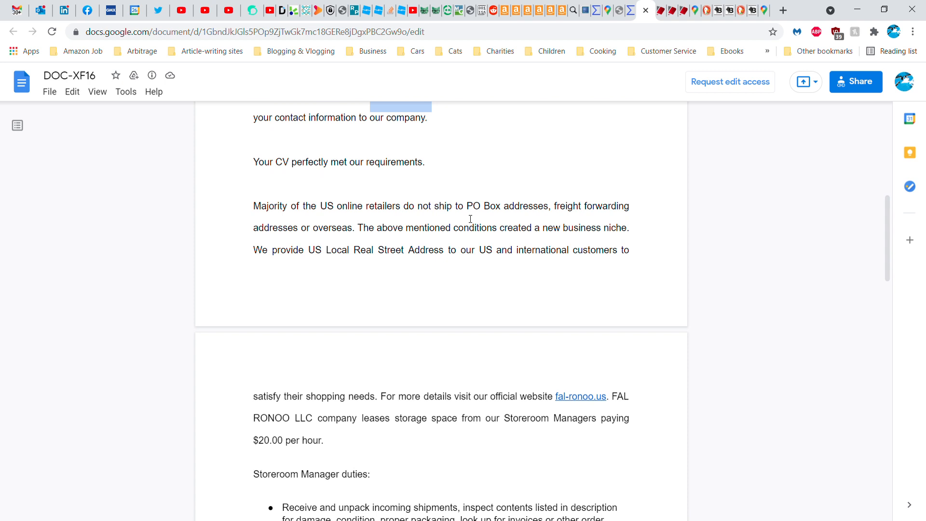
pyautogui.moveTo(549, 216)
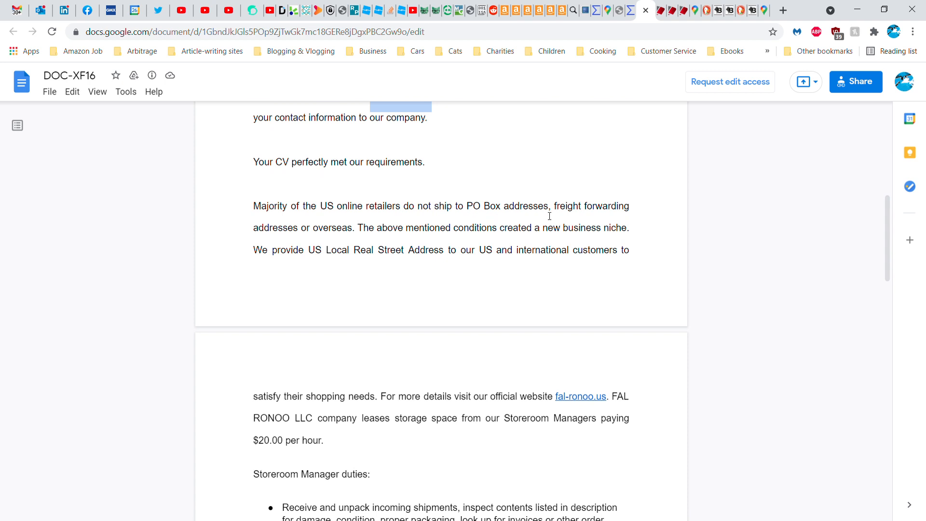
pyautogui.moveTo(613, 221)
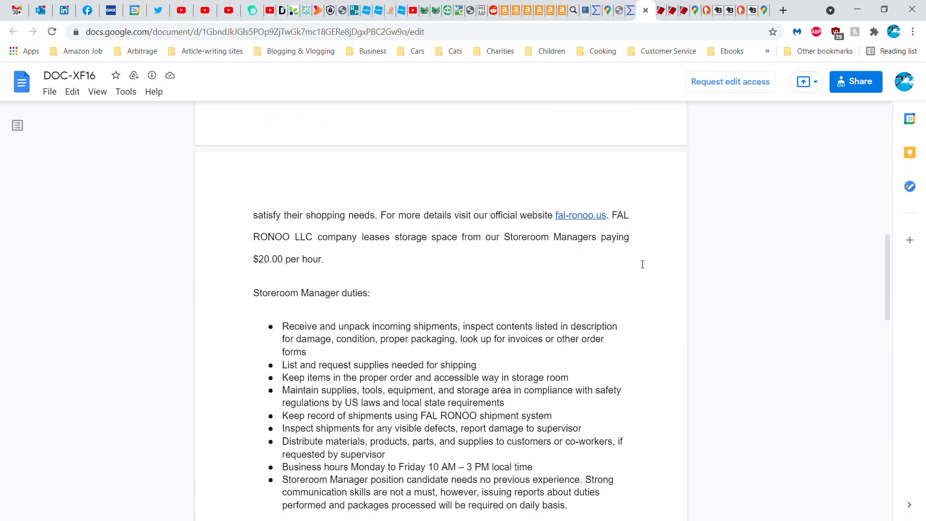
pyautogui.moveTo(637, 239)
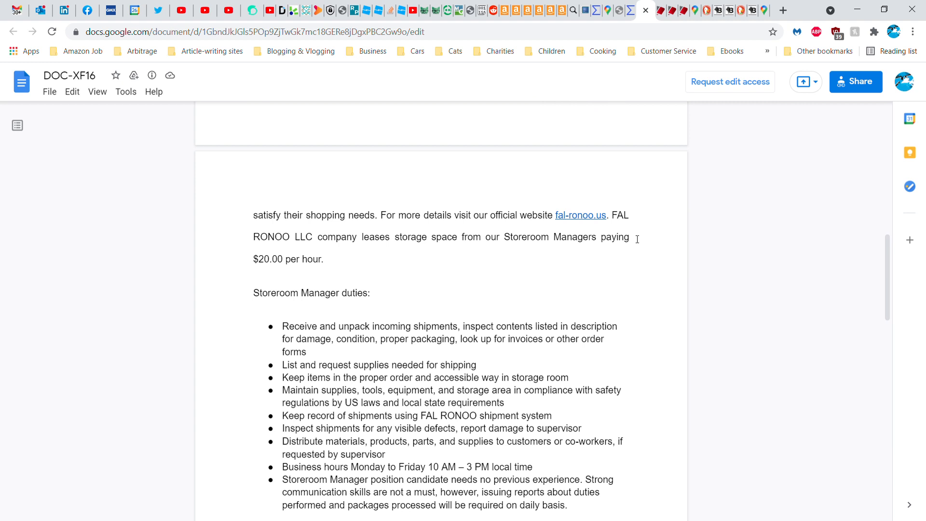
pyautogui.moveTo(614, 220)
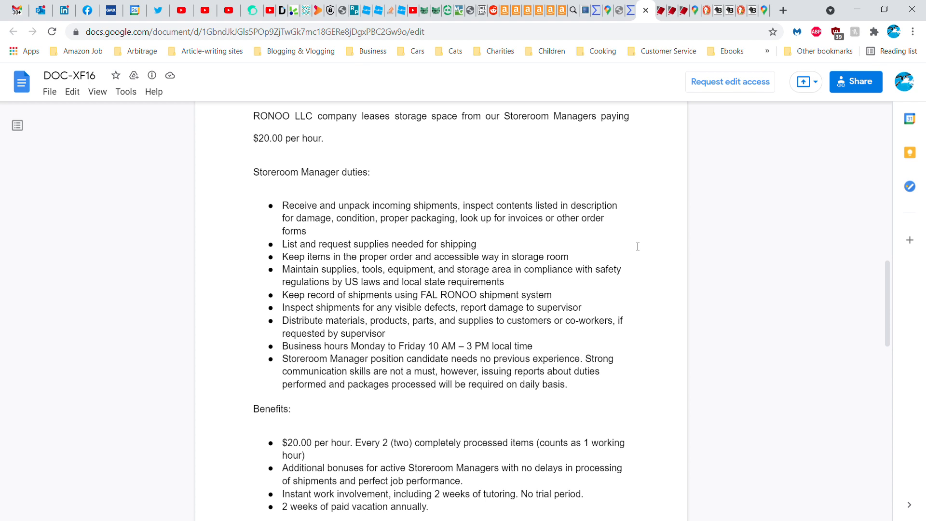
pyautogui.moveTo(481, 208)
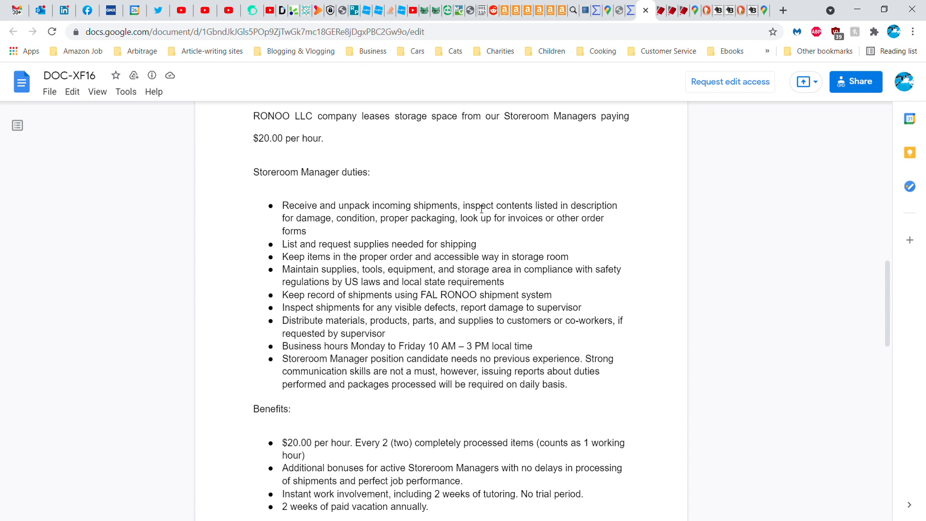
pyautogui.moveTo(548, 240)
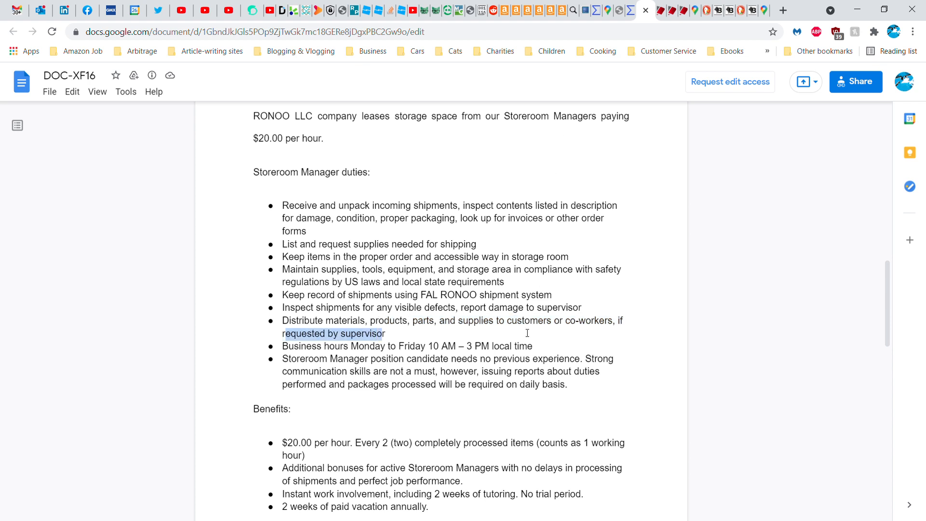
pyautogui.click(528, 337)
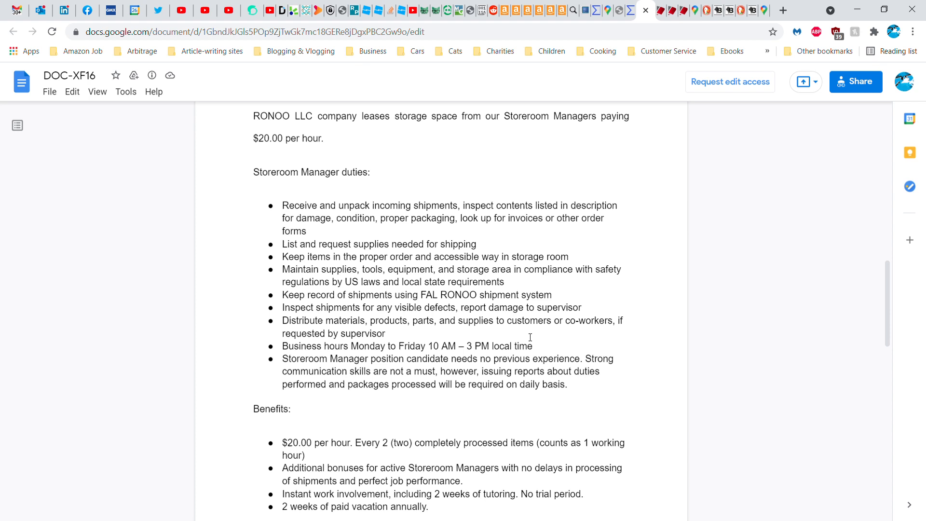
# Scroll past the duties to the Benefits section and application instructions
pyautogui.scroll(-3)
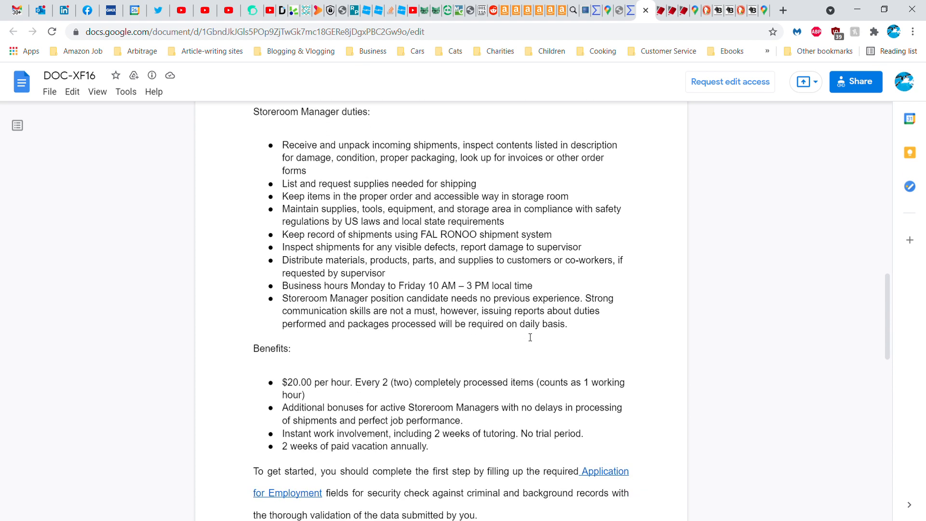
pyautogui.moveTo(439, 385)
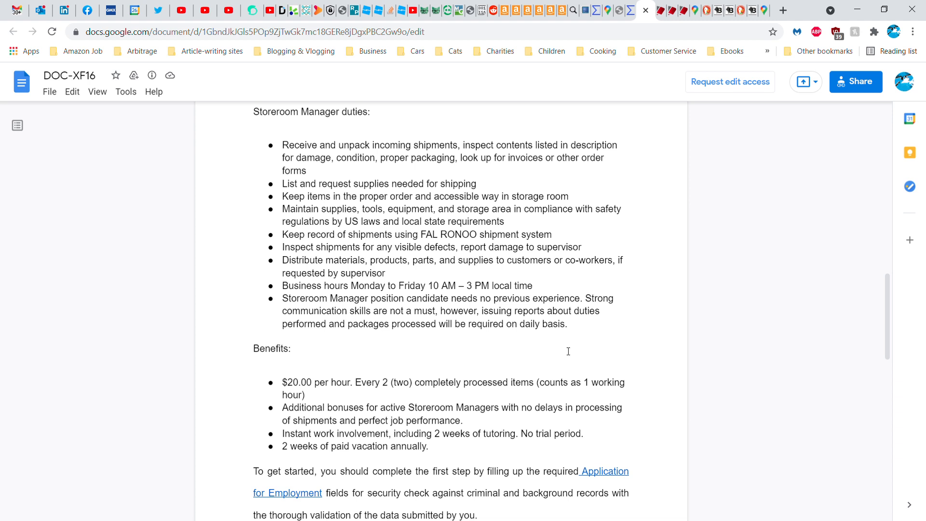
pyautogui.moveTo(574, 354)
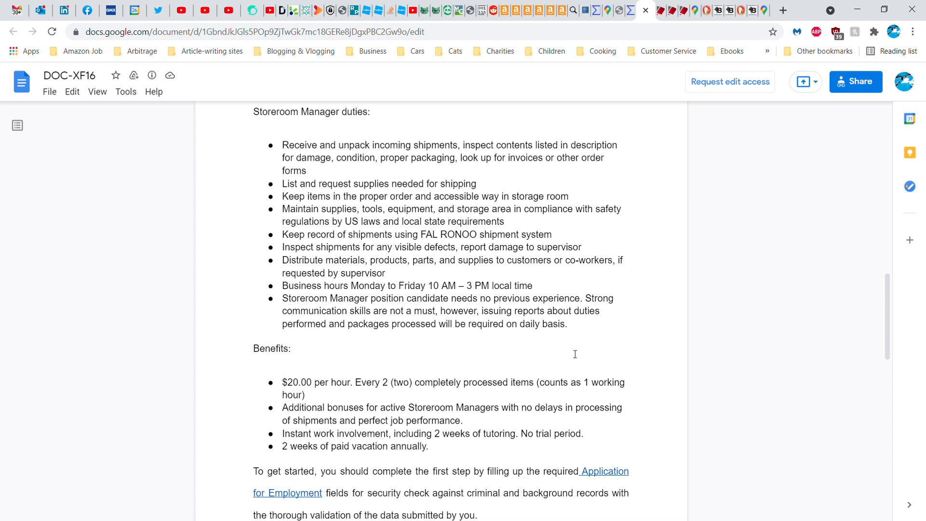
pyautogui.scroll(-3)
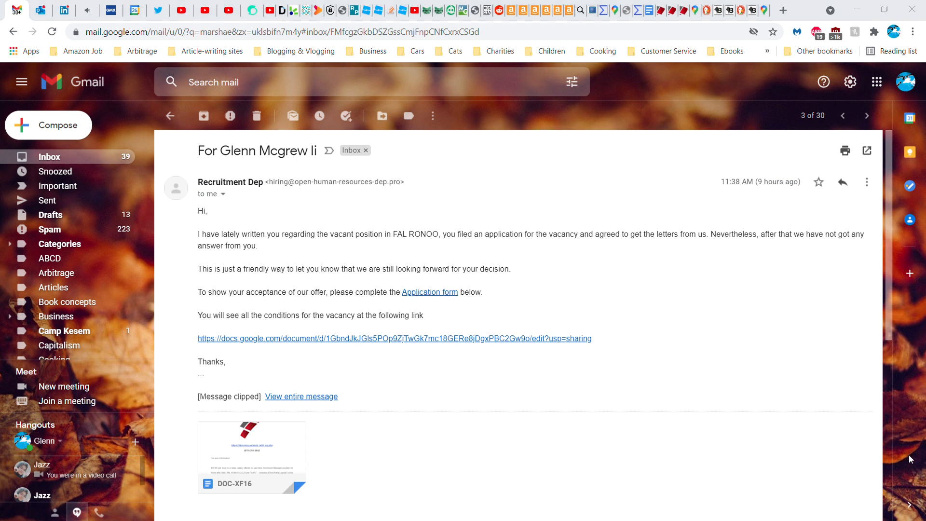
pyautogui.moveTo(305, 367)
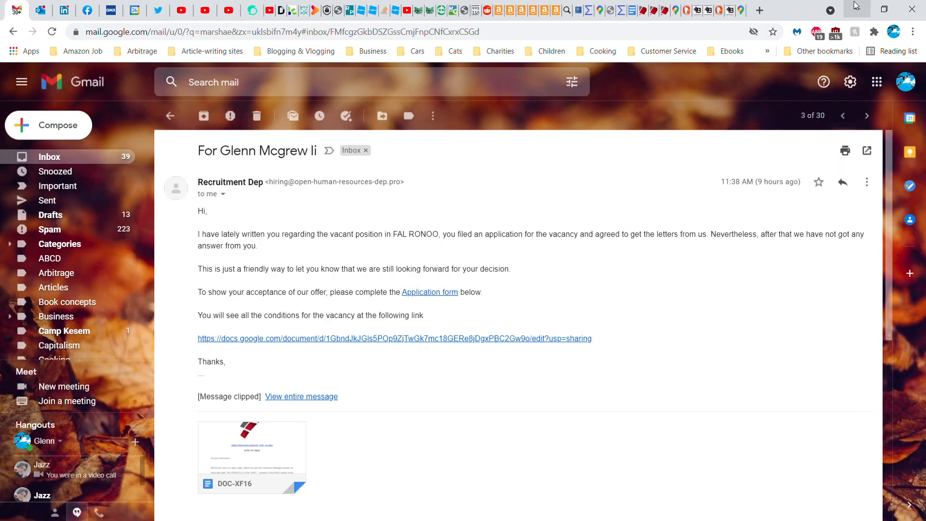
# Return to the Recruitment Dep email to read its sender address and Application form link
pyautogui.click(394, 339)
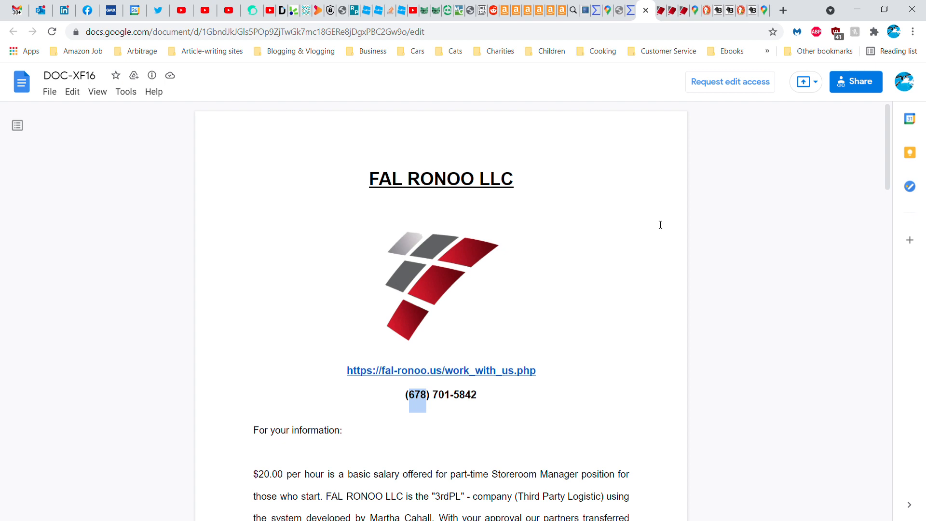
pyautogui.moveTo(632, 106)
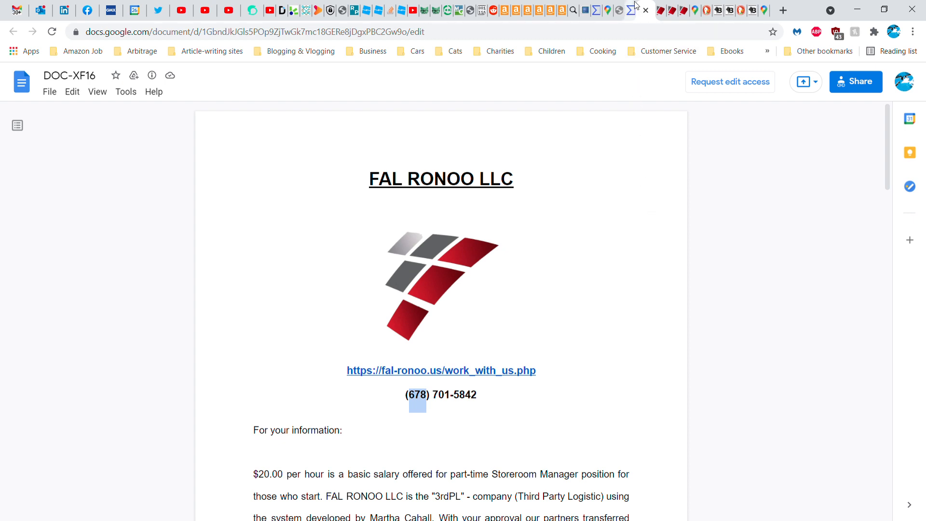
pyautogui.click(633, 11)
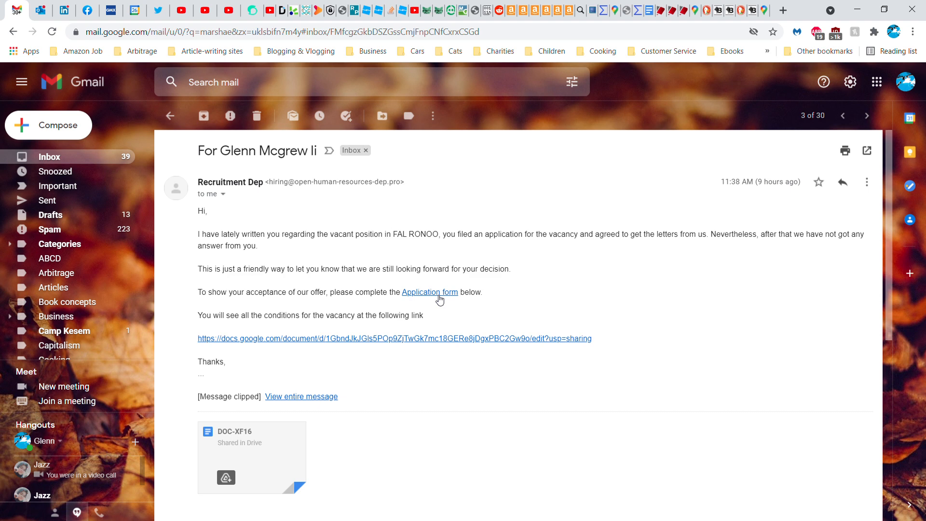
# Visit open-human-resources-dep.pro and retry loading after the connection times out
pyautogui.click(429, 291)
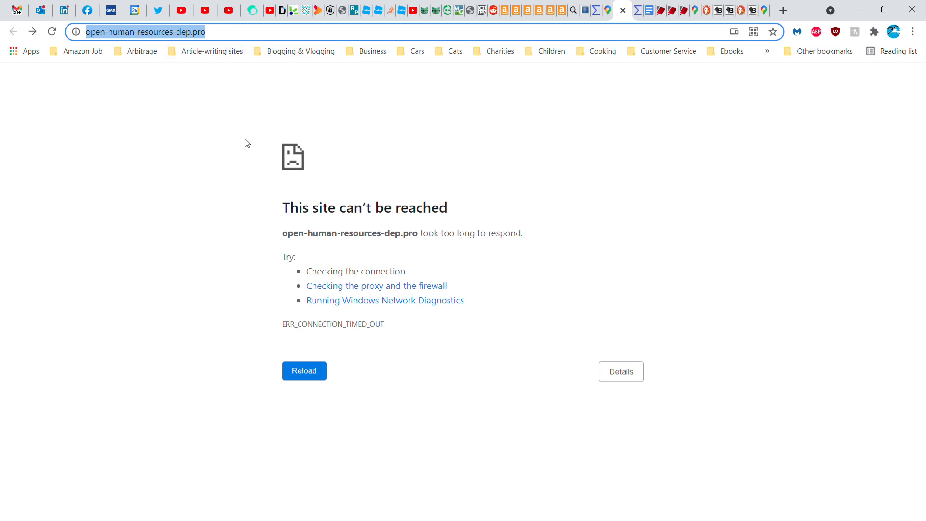
pyautogui.moveTo(575, 150)
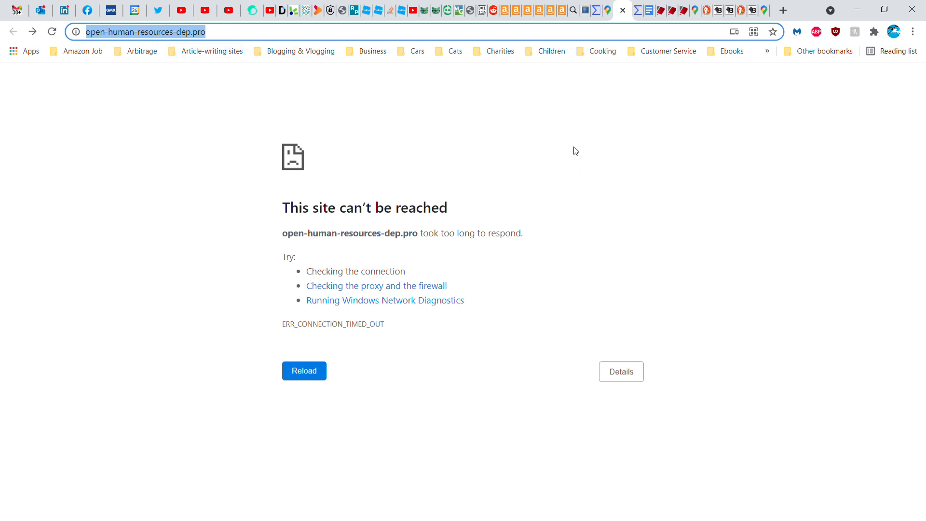
pyautogui.click(53, 32)
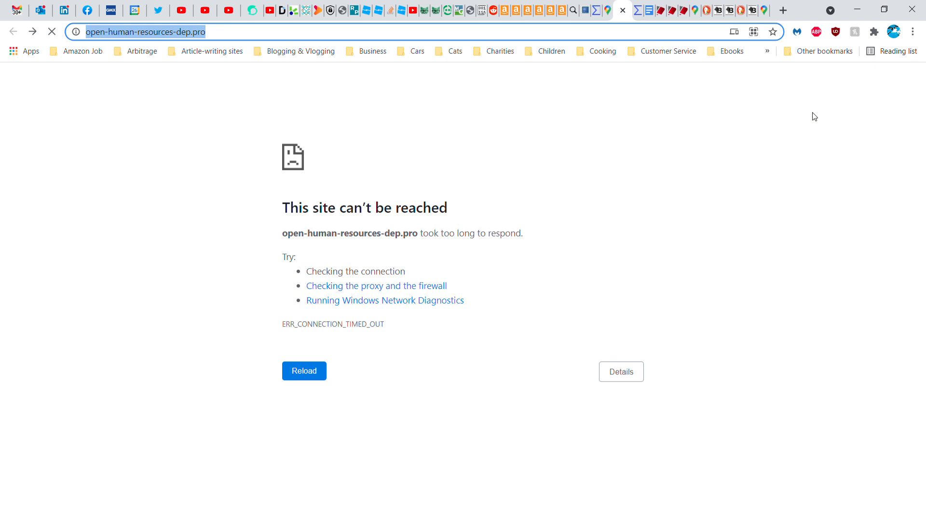
pyautogui.moveTo(755, 102)
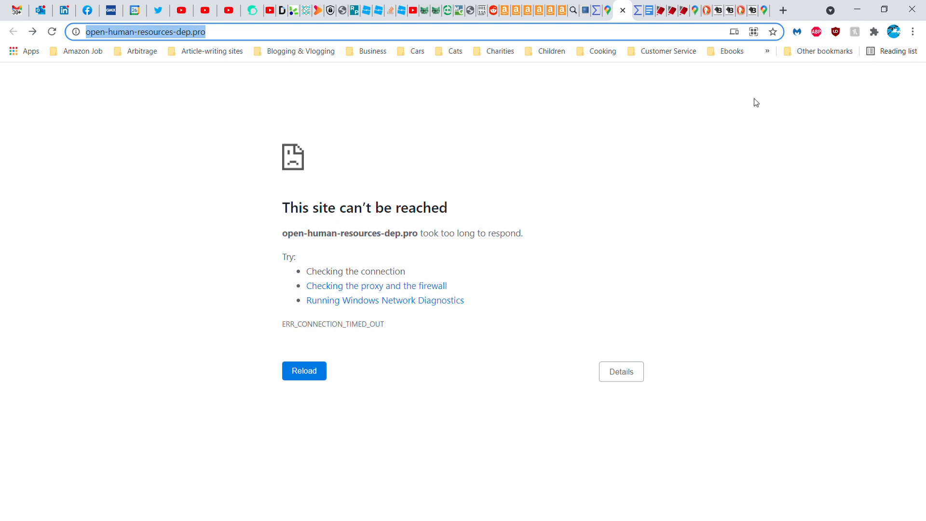
pyautogui.moveTo(614, 91)
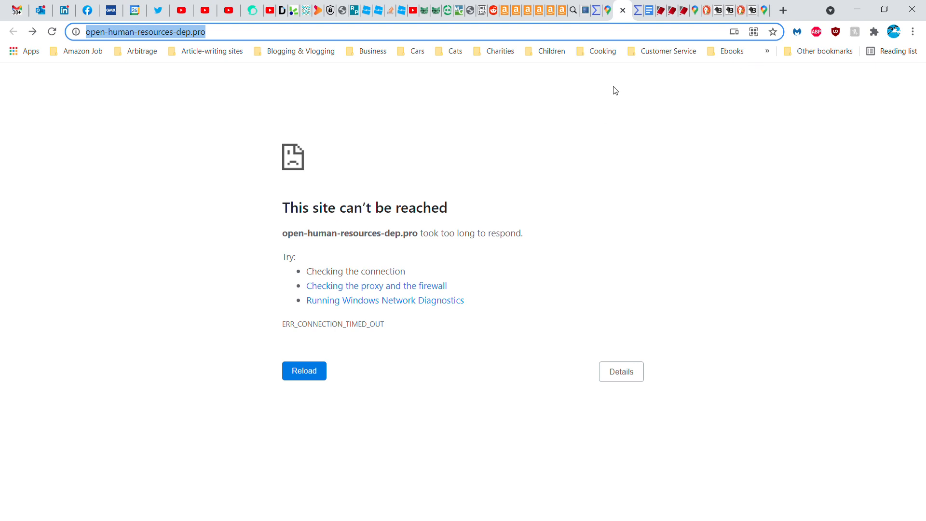
pyautogui.moveTo(157, 41)
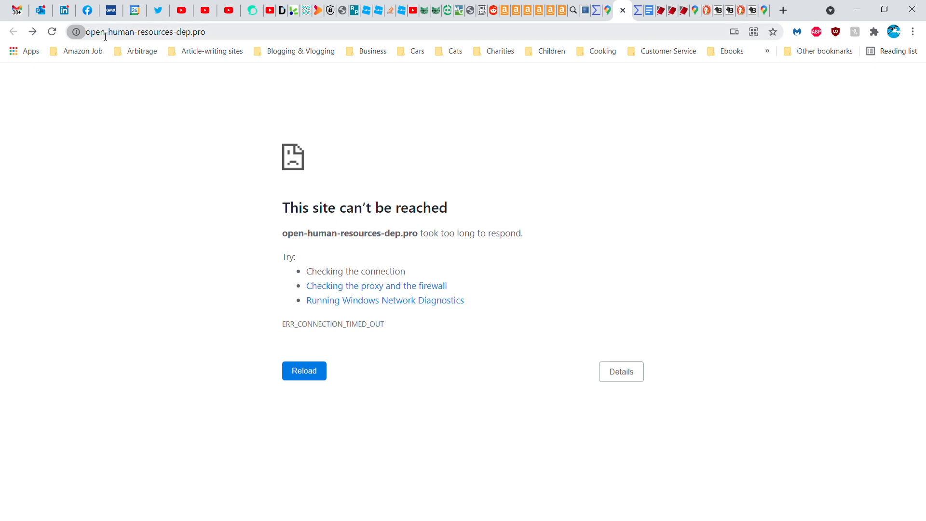
pyautogui.moveTo(170, 43)
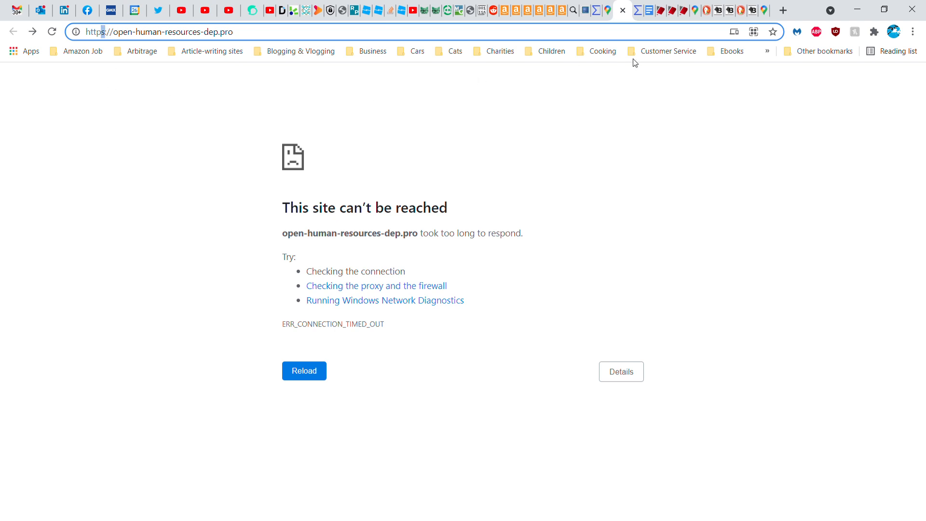
pyautogui.moveTo(623, 53)
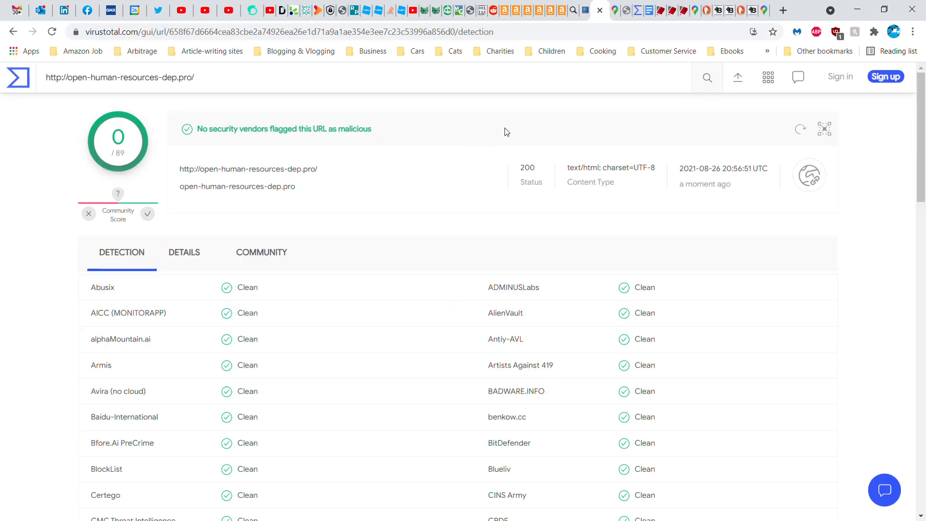
# Review the VirusTotal report for open-human-resources-dep.pro, scrolling its all-Clean detection list
pyautogui.click(117, 77)
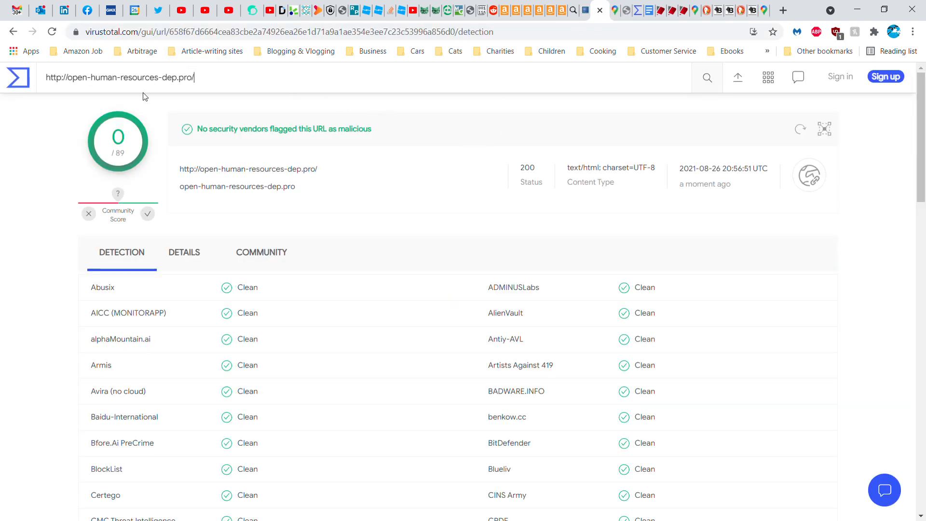
pyautogui.moveTo(149, 105)
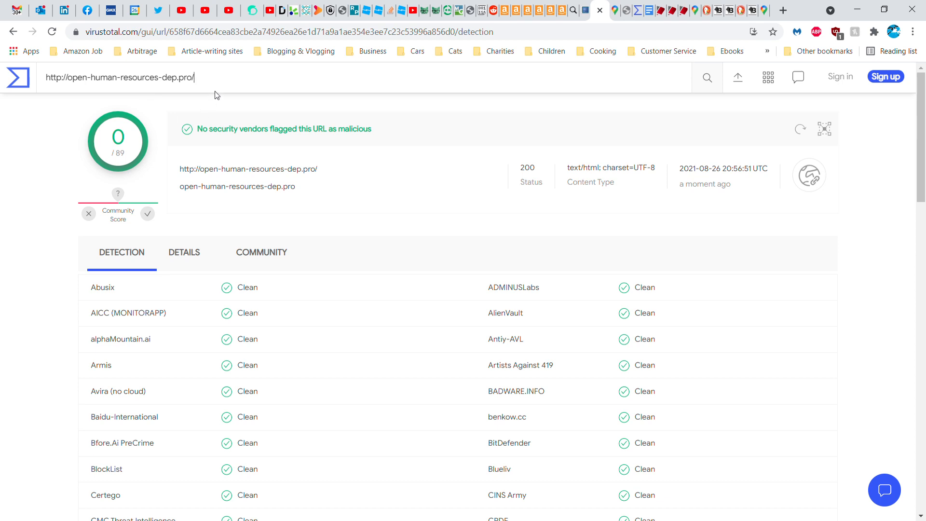
pyautogui.moveTo(322, 172)
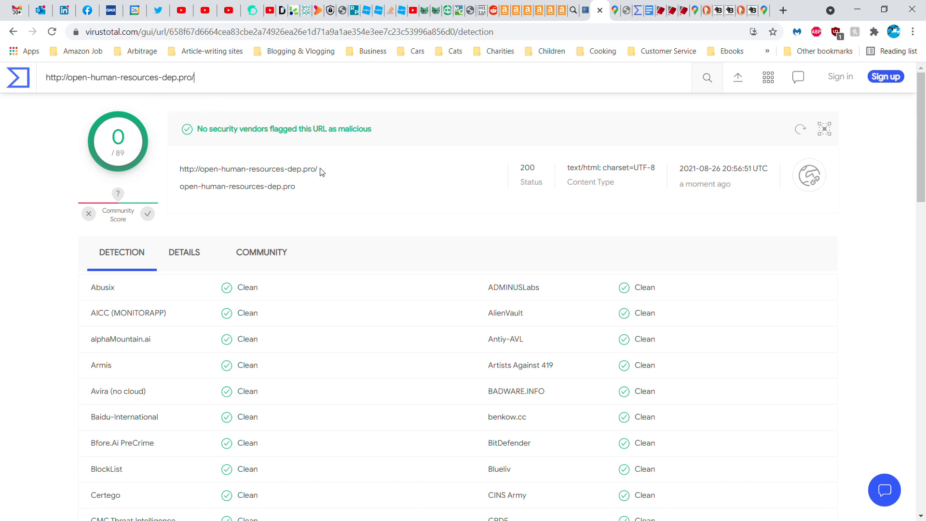
pyautogui.scroll(-3)
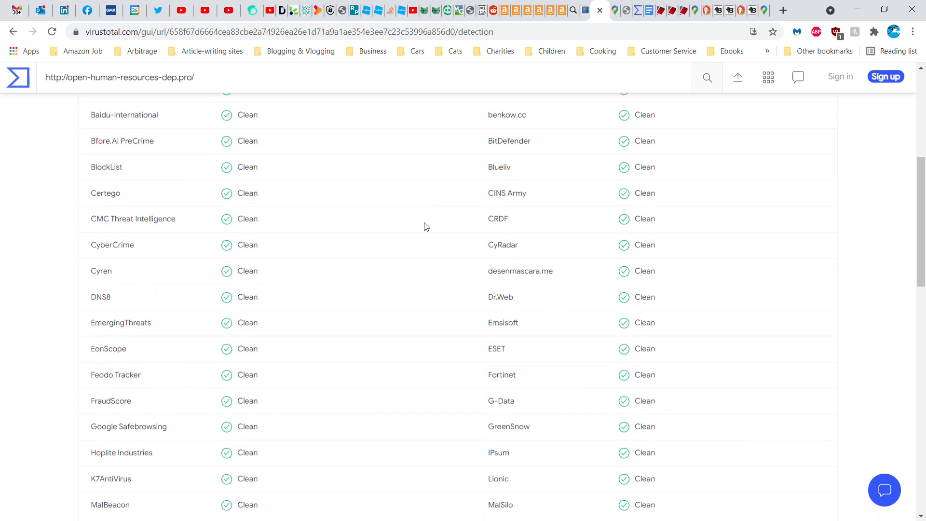
pyautogui.scroll(-3)
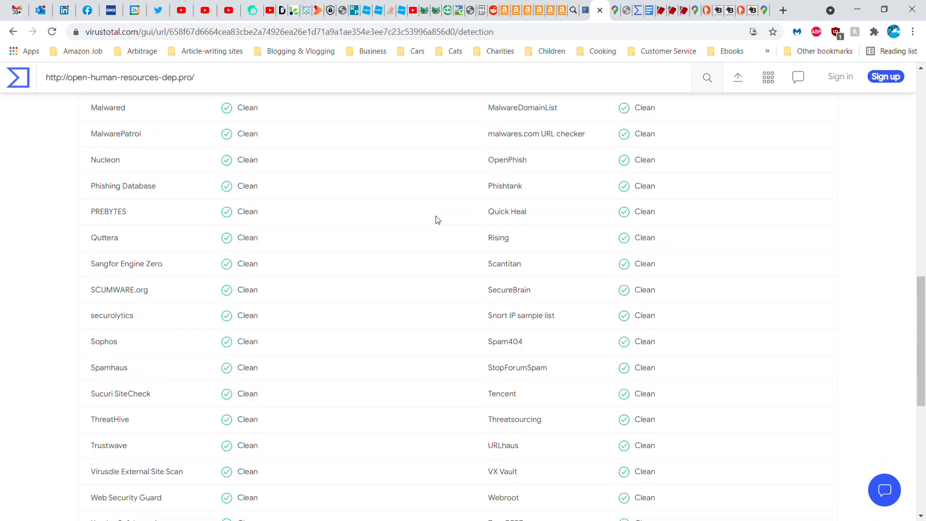
pyautogui.scroll(-3)
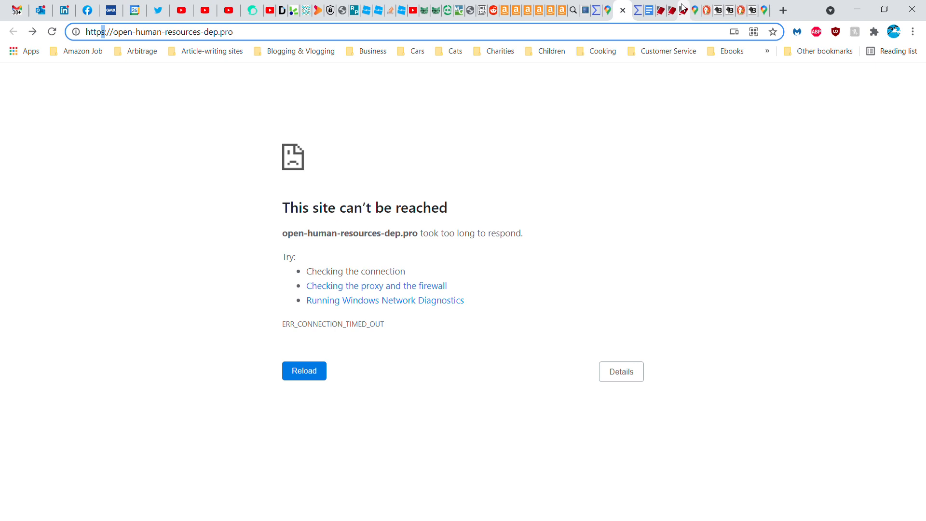
# View the fal-ronoo.us Work With Us page with its Storeroom Manager application form
pyautogui.click(642, 10)
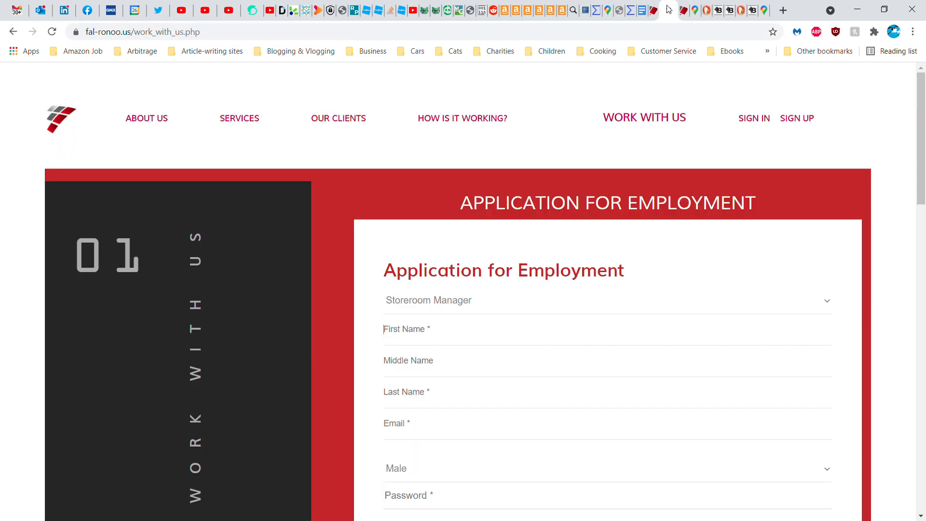
pyautogui.moveTo(511, 162)
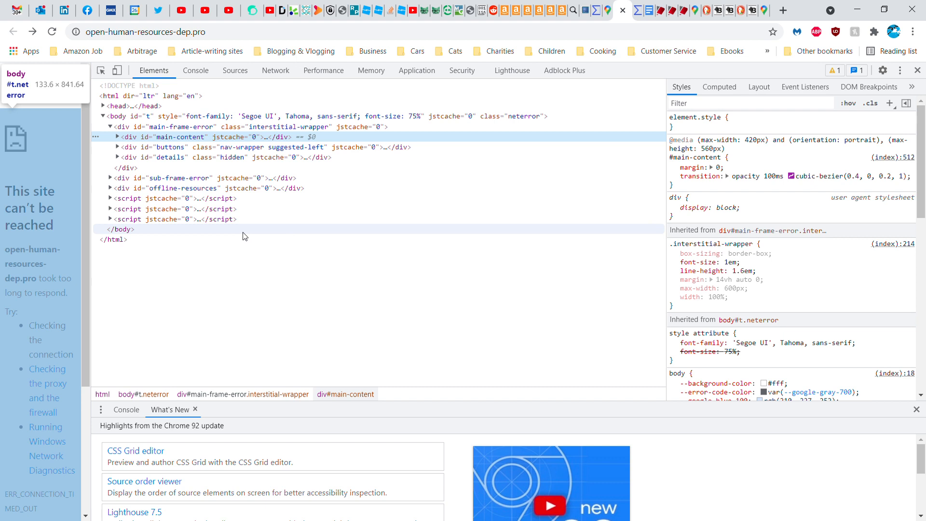
pyautogui.moveTo(292, 234)
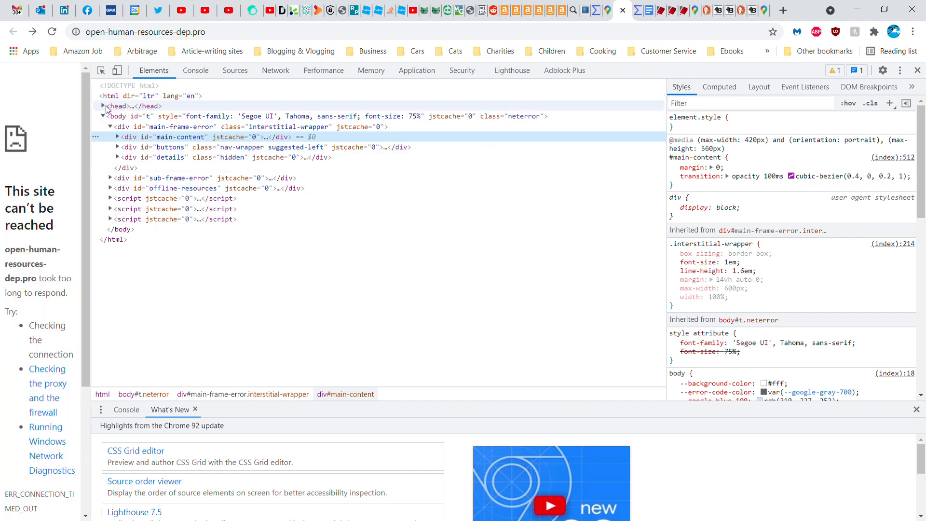
# Expand the error page's head, buttons and hidden details nodes in the Elements panel
pyautogui.click(104, 106)
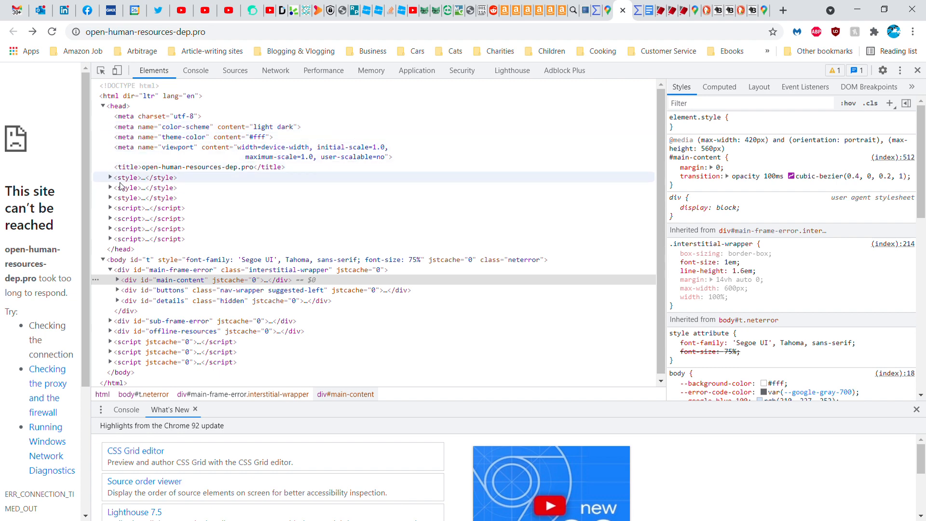
pyautogui.click(103, 106)
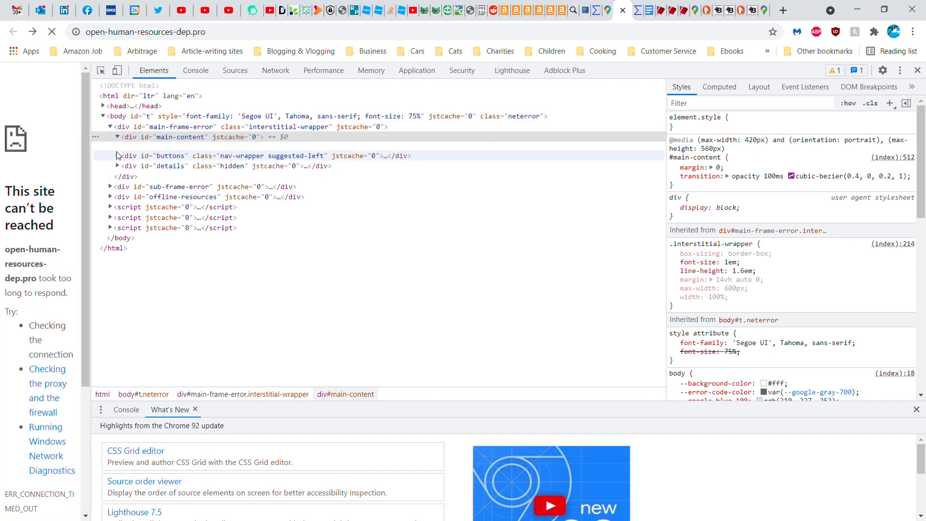
pyautogui.click(110, 155)
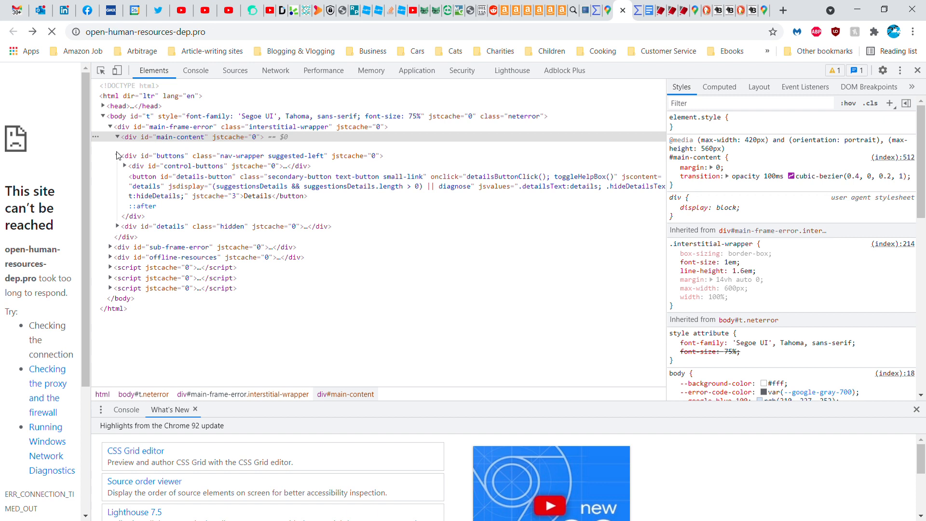
pyautogui.moveTo(117, 156)
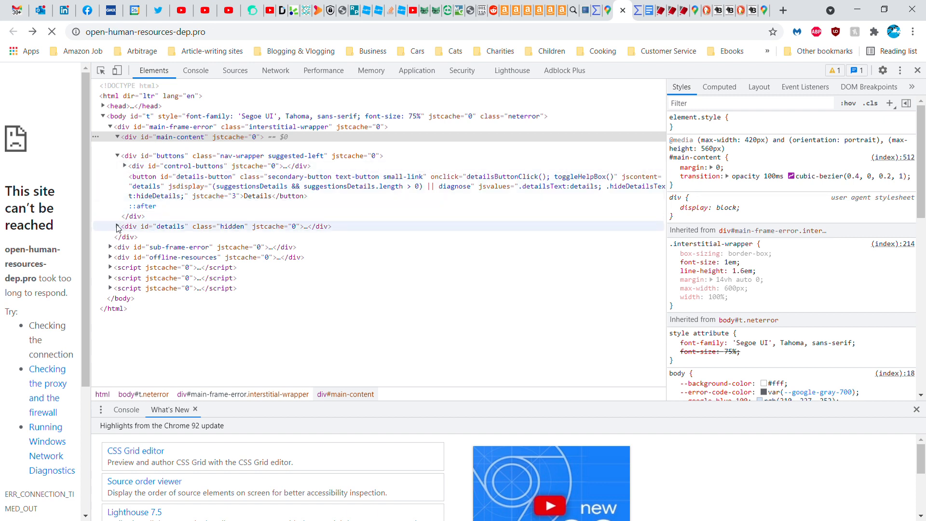
pyautogui.click(110, 226)
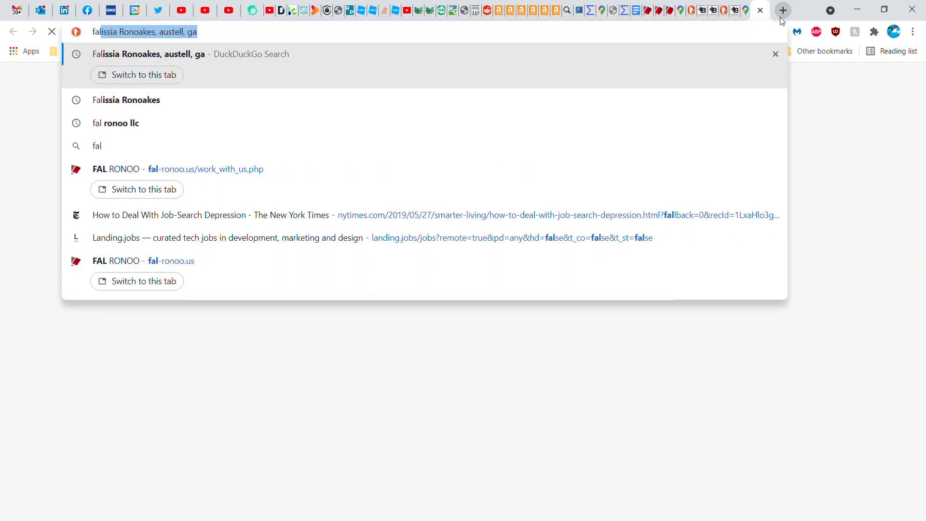
# Search DuckDuckGo for 'fal ronoo llc' to find its website and Atlanta address
pyautogui.write('fal ronoo llc')
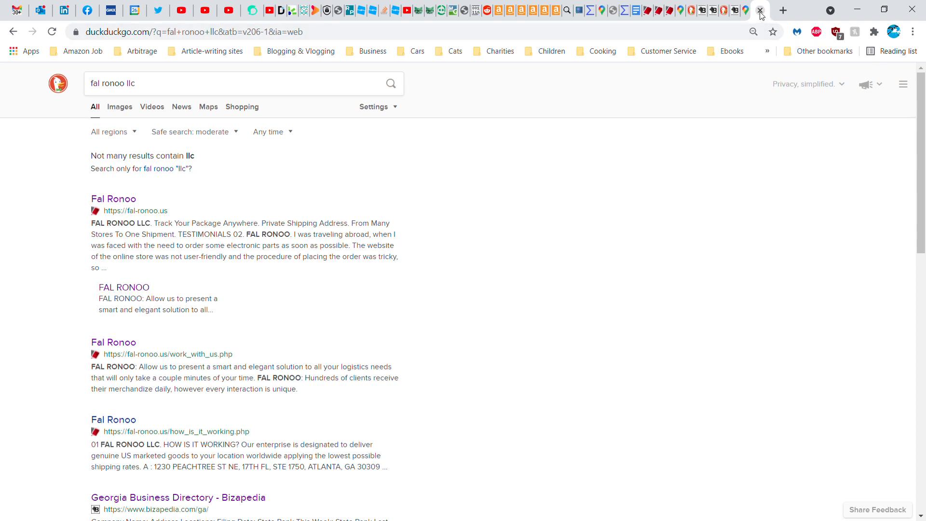
pyautogui.moveTo(164, 237)
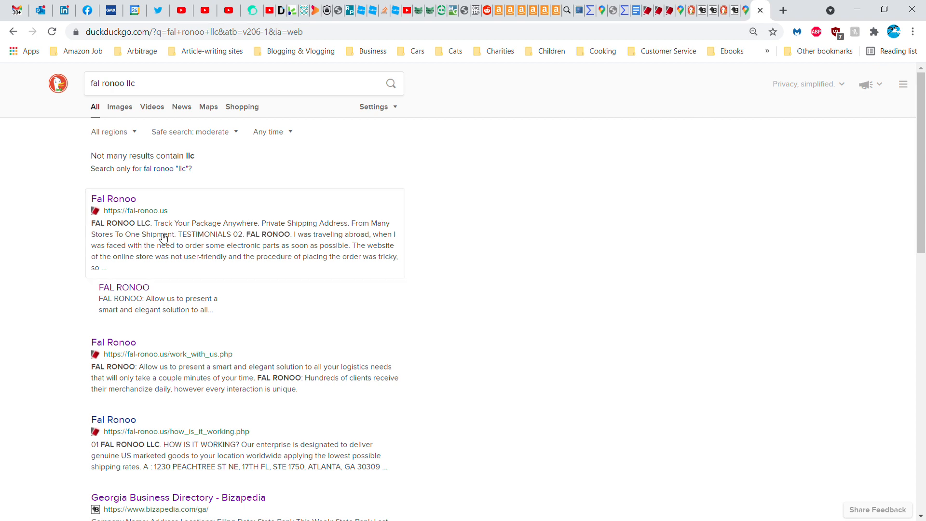
pyautogui.moveTo(759, 9)
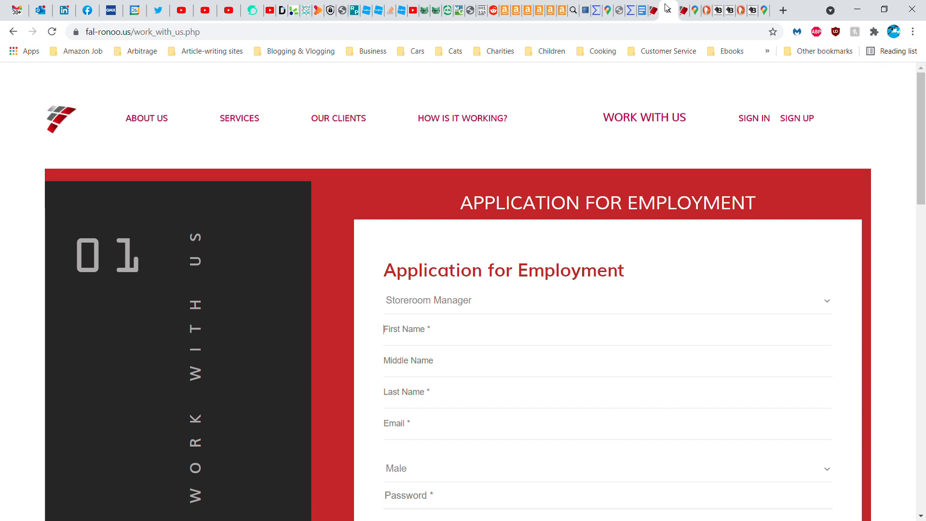
pyautogui.moveTo(302, 161)
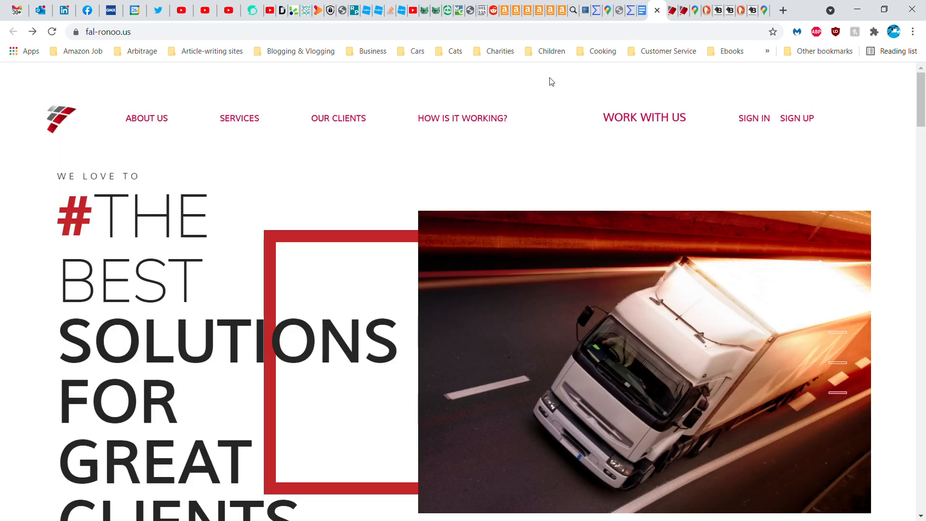
# Scroll through the fal-ronoo.us homepage past About Us and services, then back toward the top
pyautogui.scroll(-3)
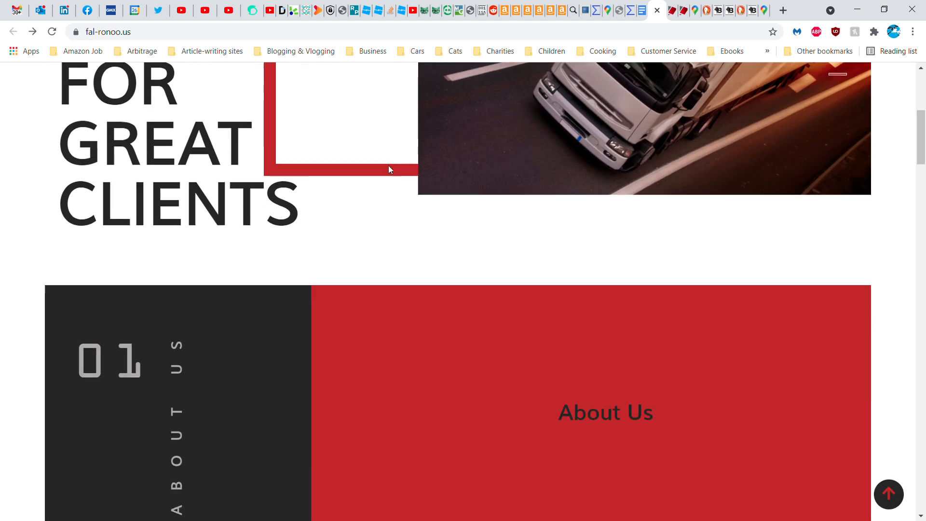
pyautogui.scroll(-3)
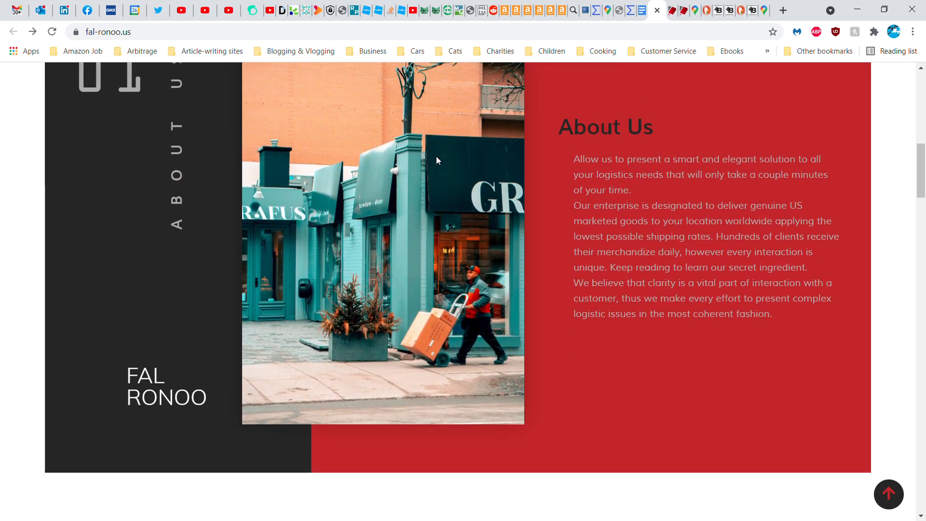
pyautogui.scroll(-3)
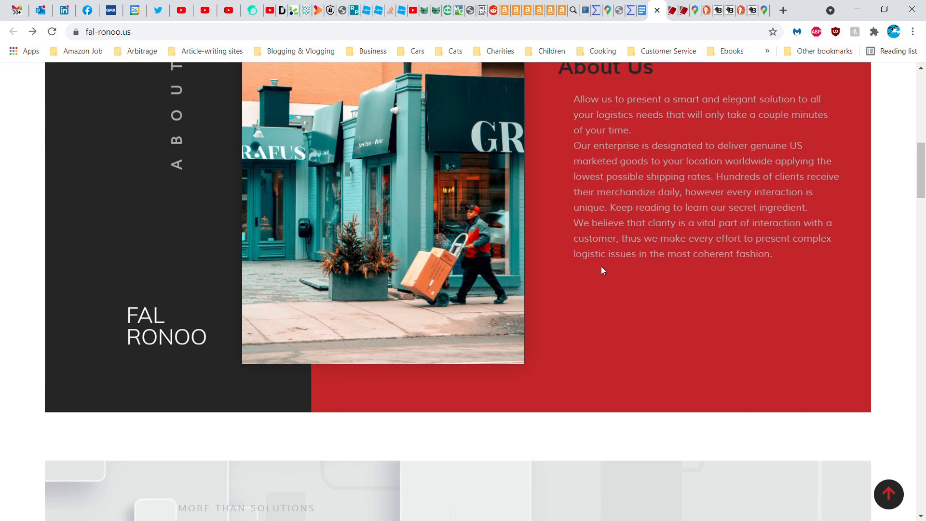
pyautogui.scroll(-3)
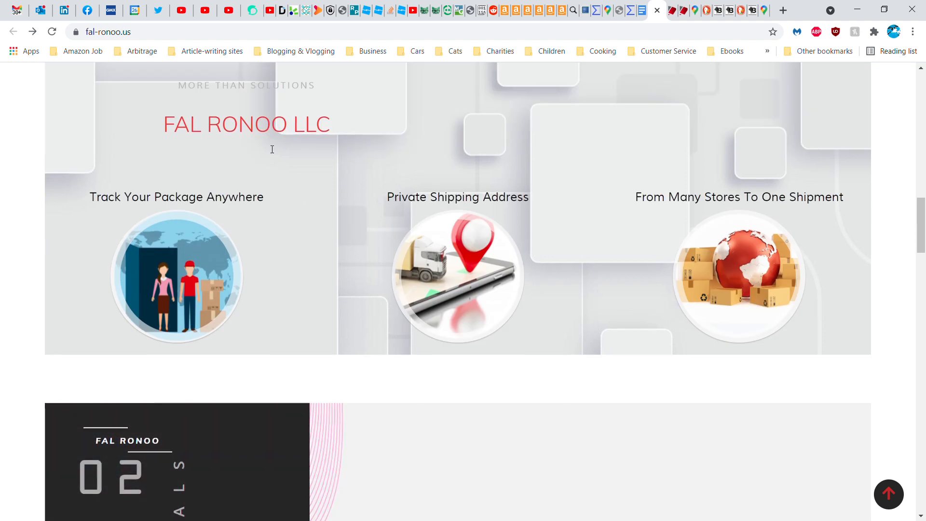
pyautogui.moveTo(480, 255)
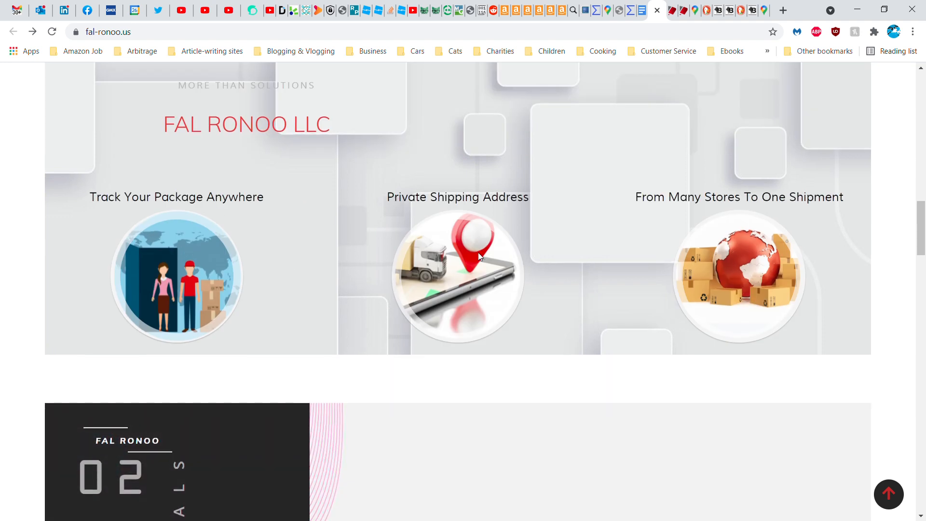
pyautogui.moveTo(786, 267)
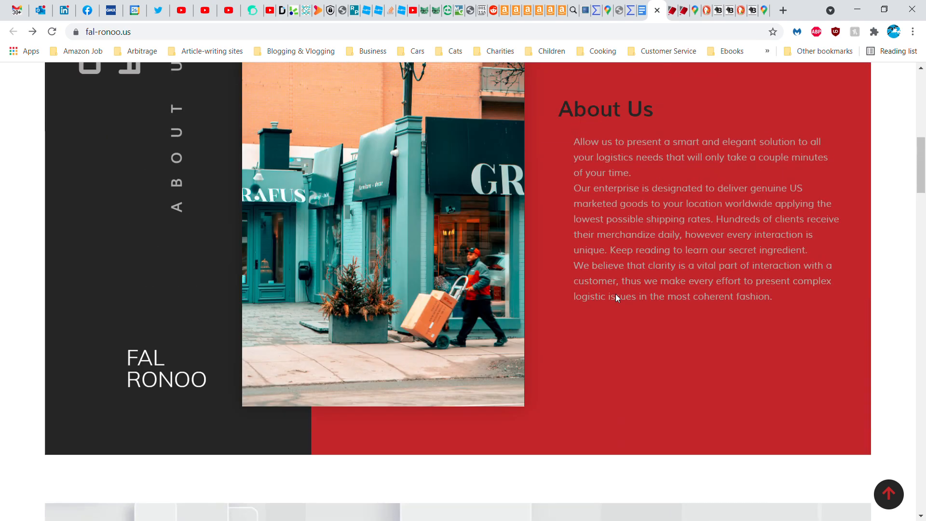
pyautogui.scroll(-3)
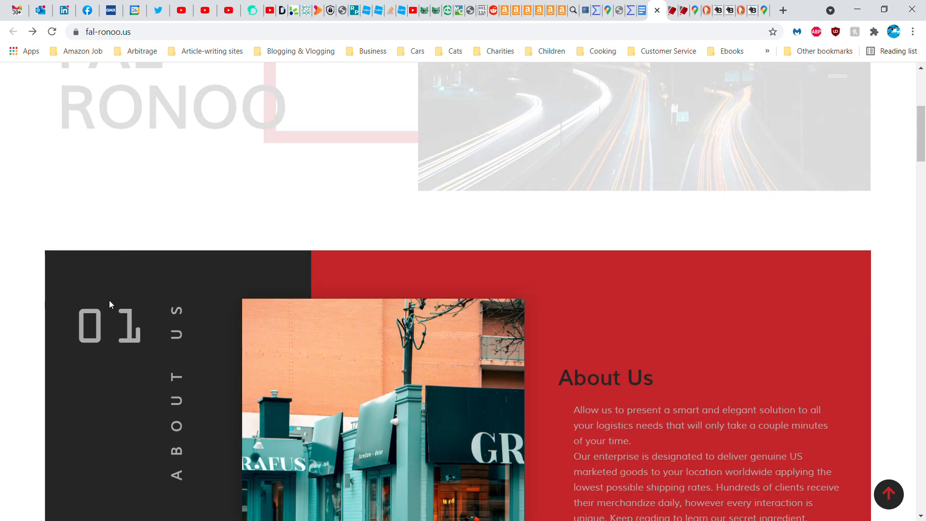
pyautogui.scroll(3)
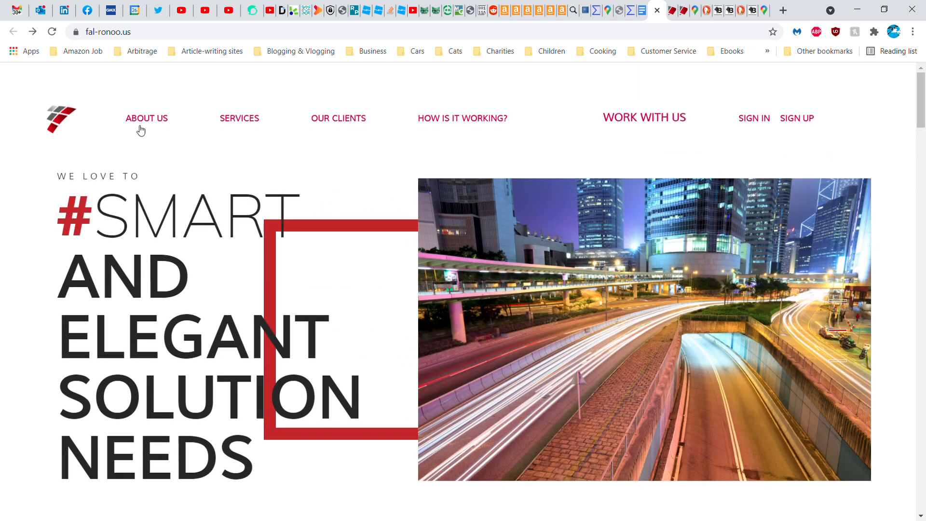
pyautogui.moveTo(464, 118)
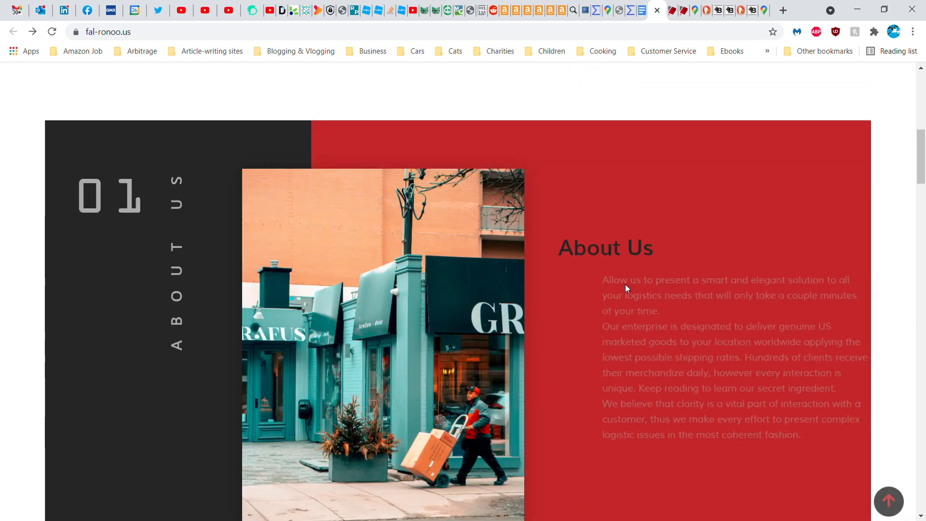
# Scroll past About Us, testimonials and stats, settling on the three monthly pricing plans
pyautogui.scroll(-3)
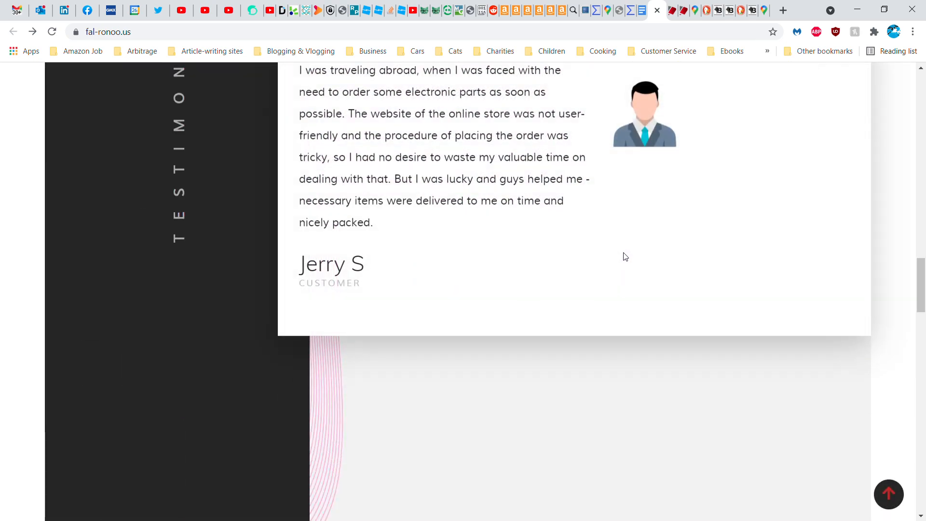
pyautogui.scroll(-3)
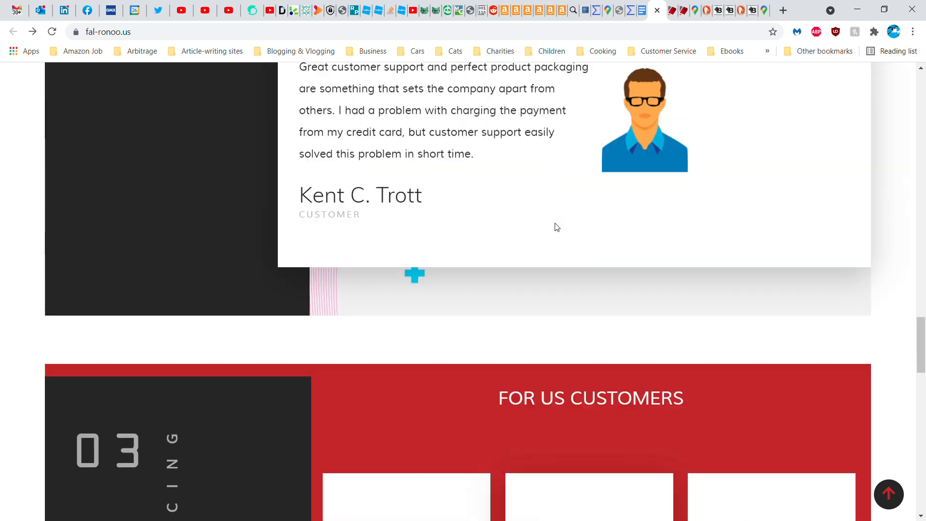
pyautogui.scroll(-3)
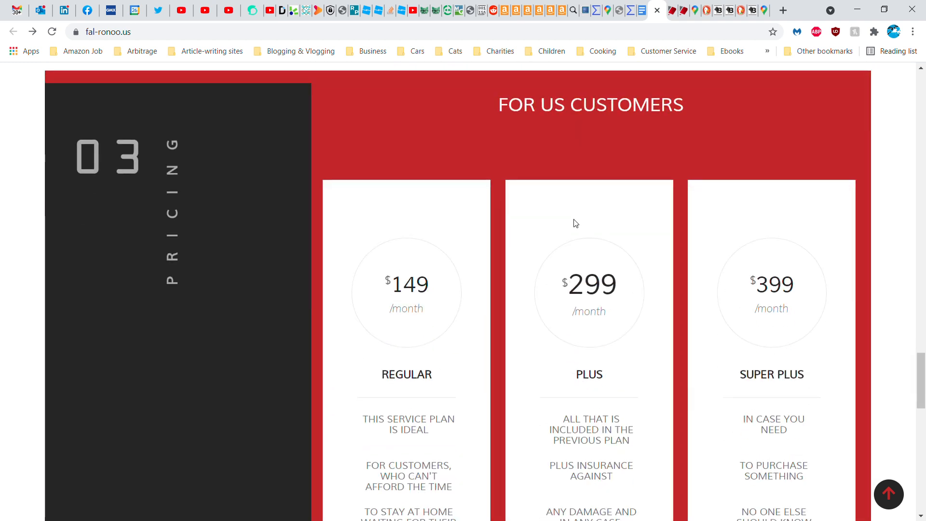
pyautogui.scroll(-3)
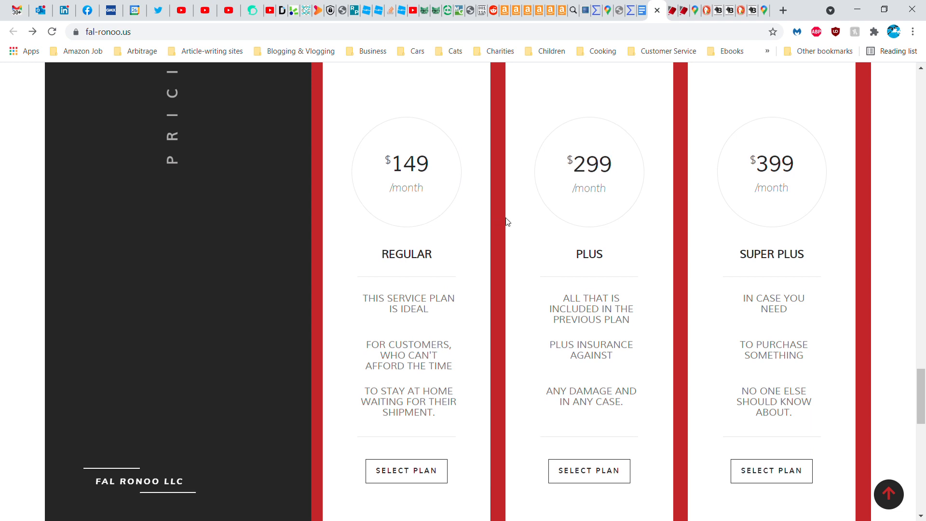
pyautogui.moveTo(526, 232)
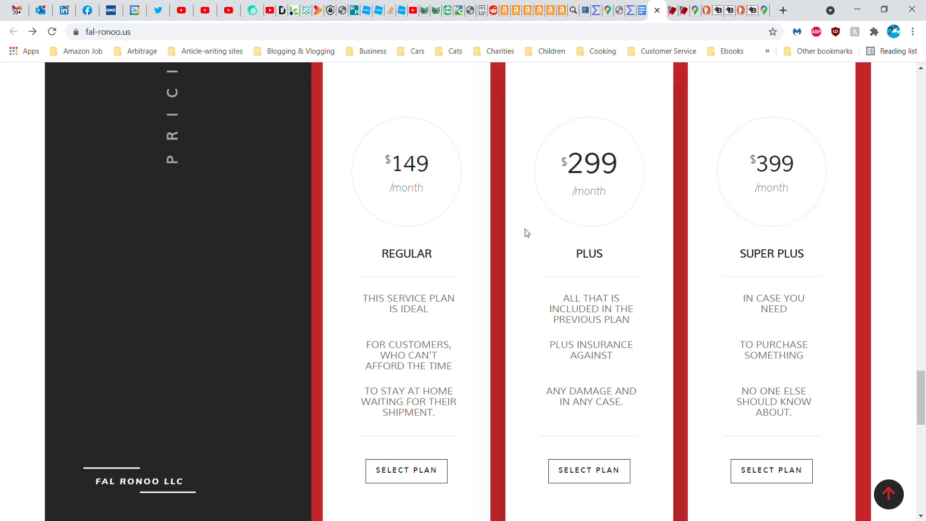
pyautogui.scroll(-3)
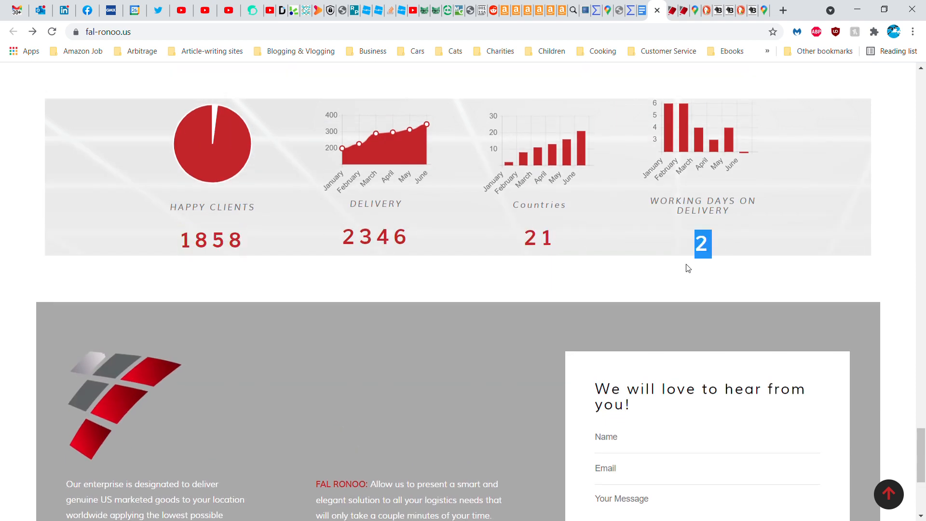
pyautogui.scroll(-3)
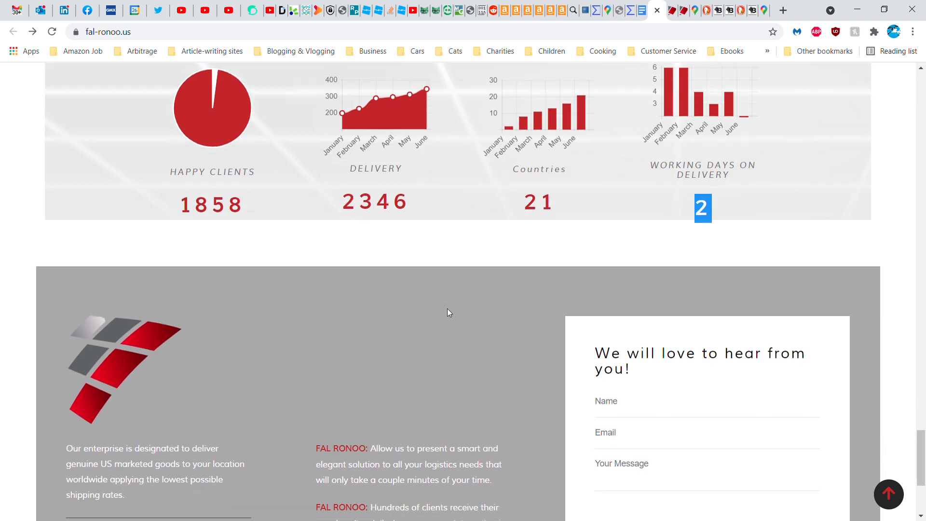
pyautogui.scroll(-3)
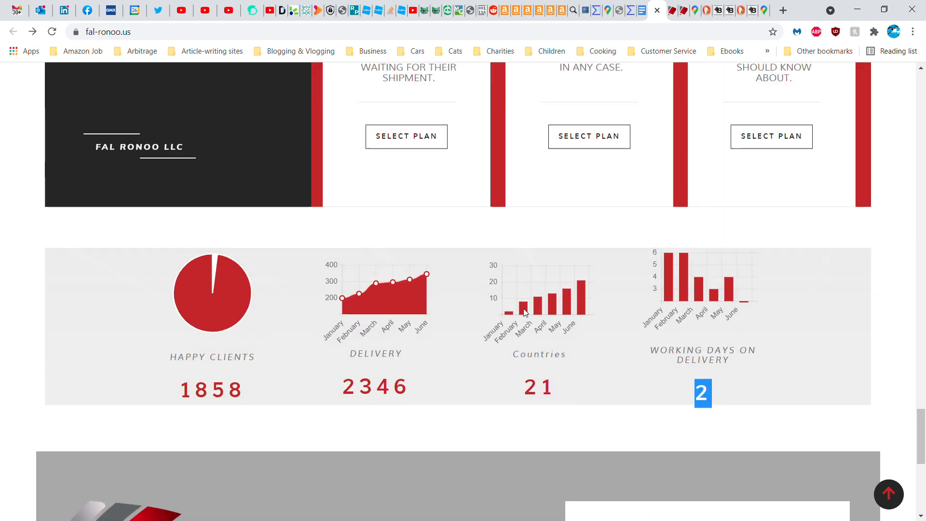
pyautogui.scroll(-3)
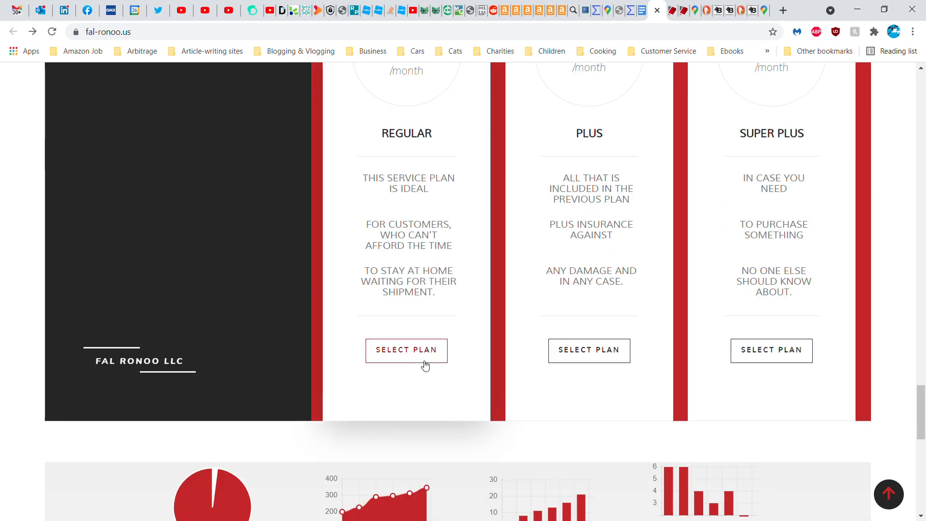
pyautogui.scroll(3)
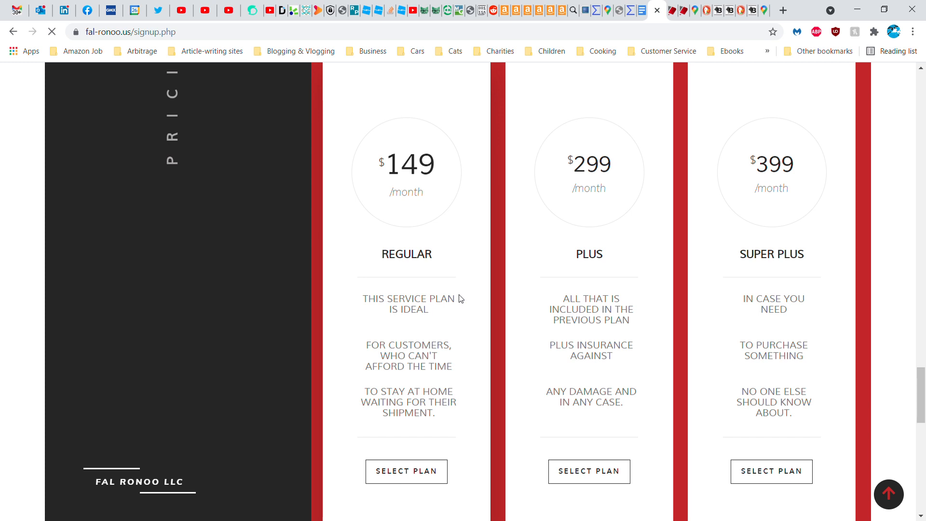
pyautogui.moveTo(566, 184)
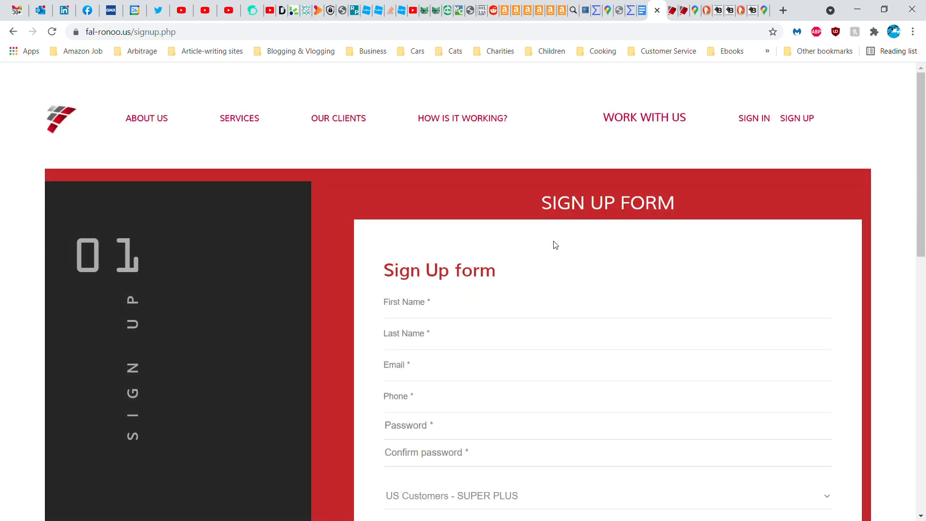
# Look over the signup.php form fields with the Super Plus plan preset
pyautogui.scroll(-3)
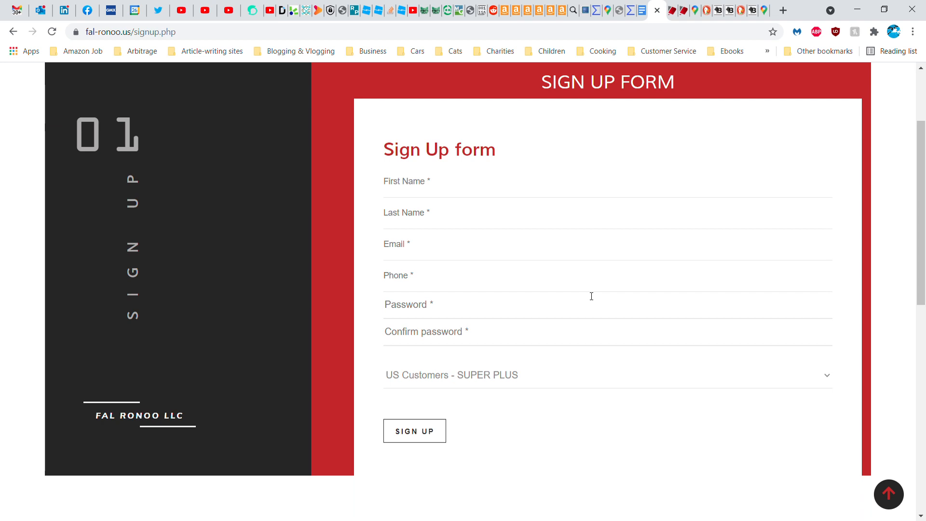
pyautogui.moveTo(475, 258)
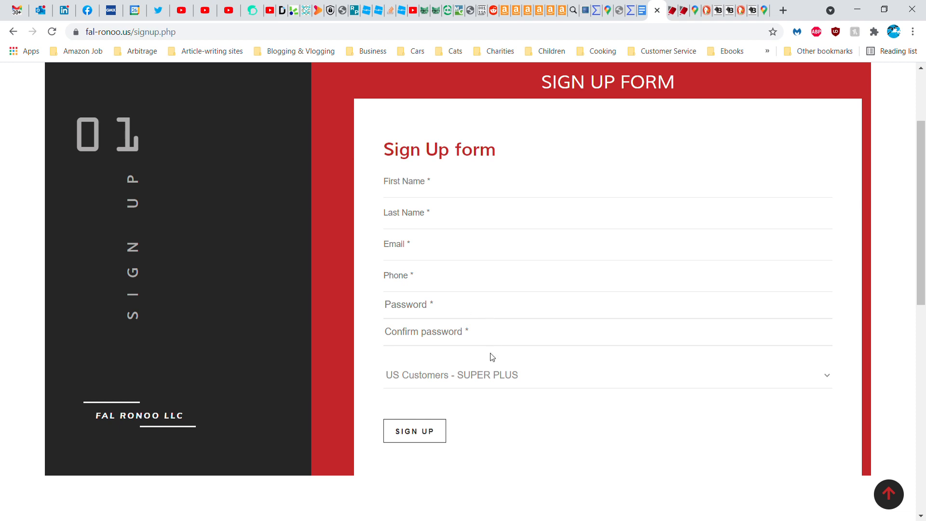
pyautogui.moveTo(520, 387)
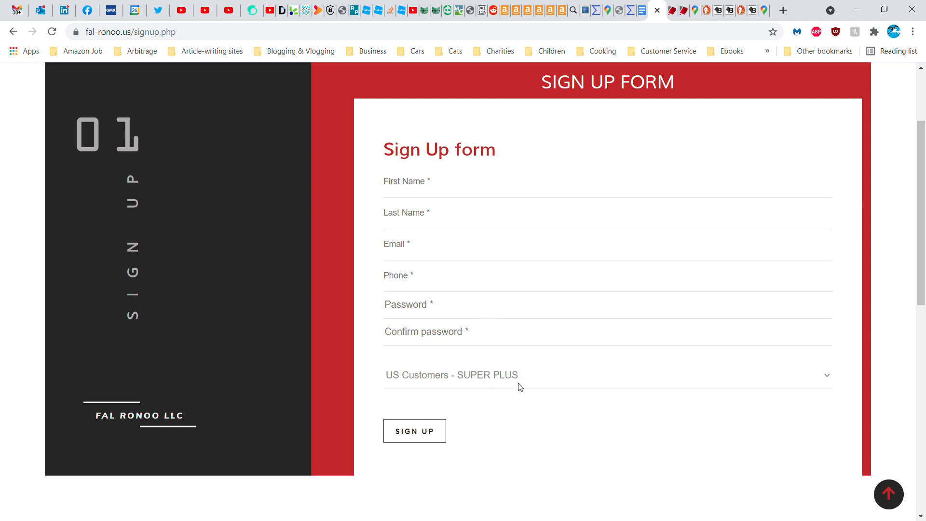
pyautogui.moveTo(583, 494)
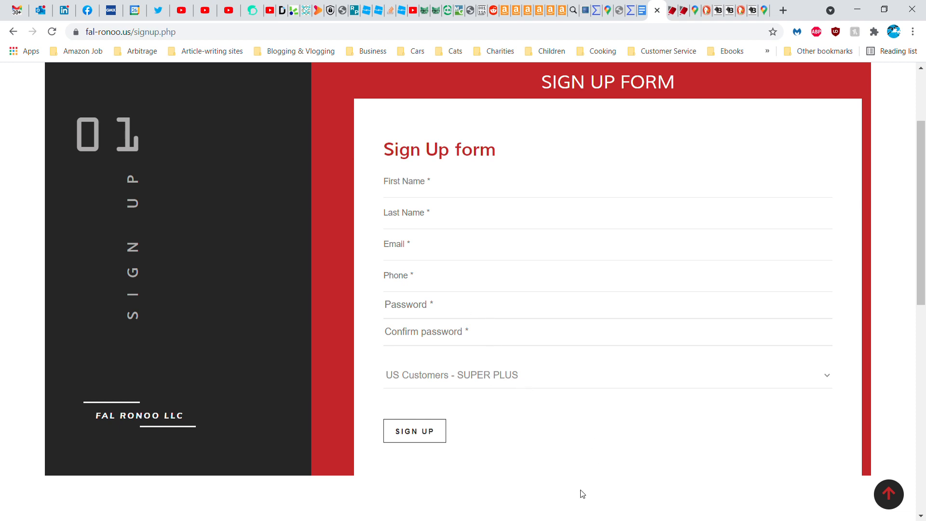
pyautogui.scroll(3)
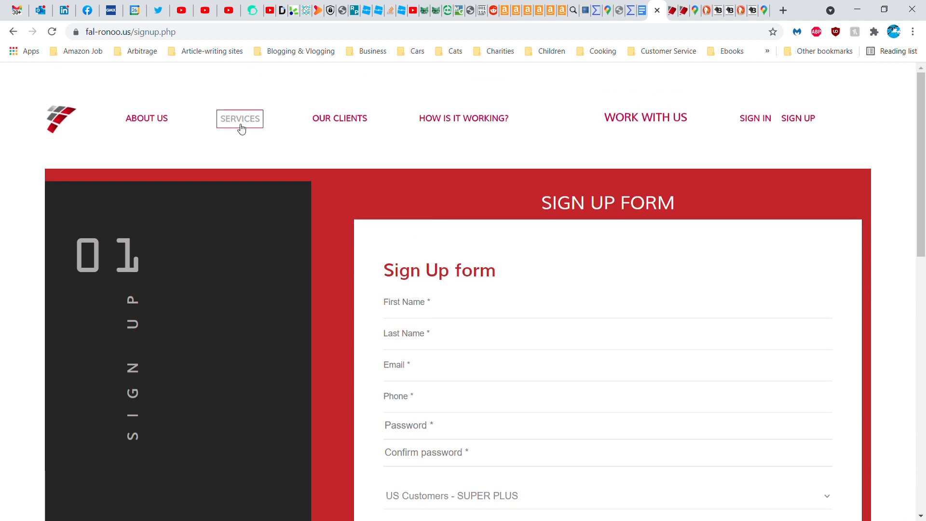
# Go to the Services page and scroll through the US and international pricing tables
pyautogui.click(239, 118)
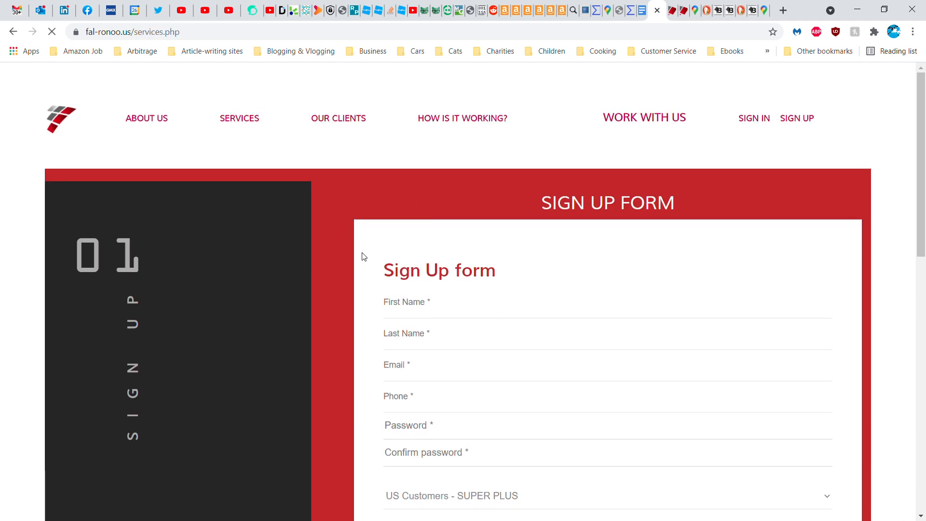
pyautogui.click(239, 118)
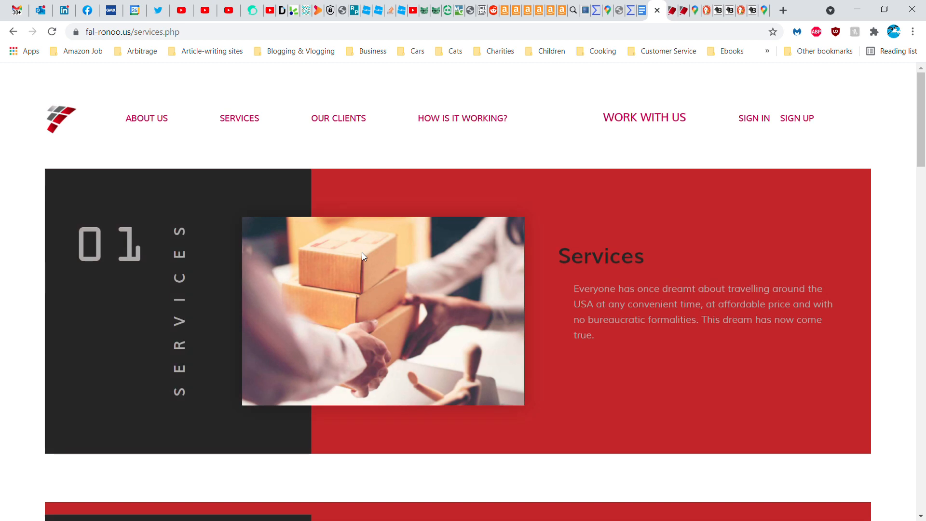
pyautogui.moveTo(485, 204)
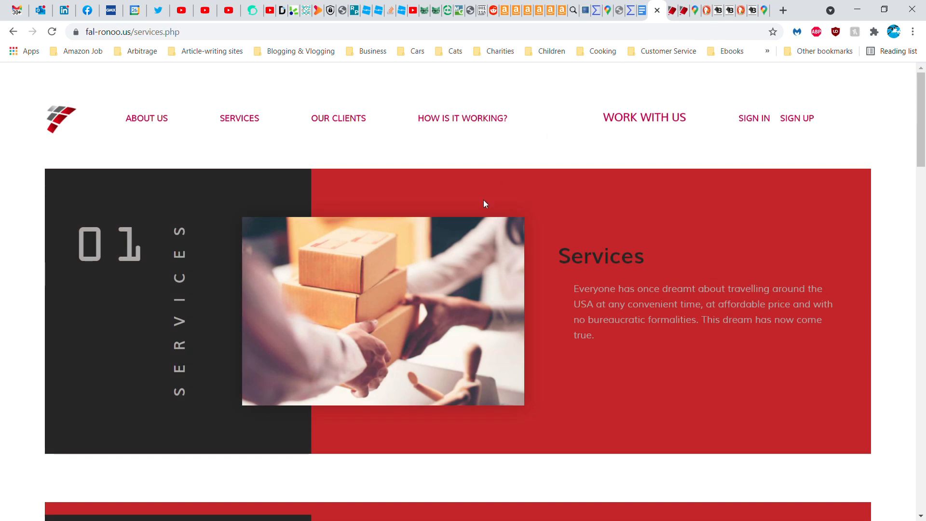
pyautogui.scroll(-3)
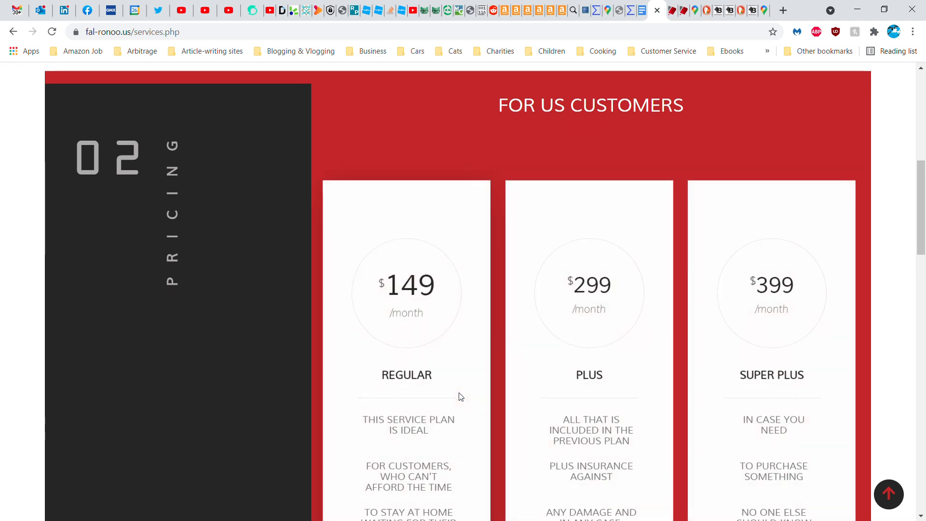
pyautogui.scroll(-3)
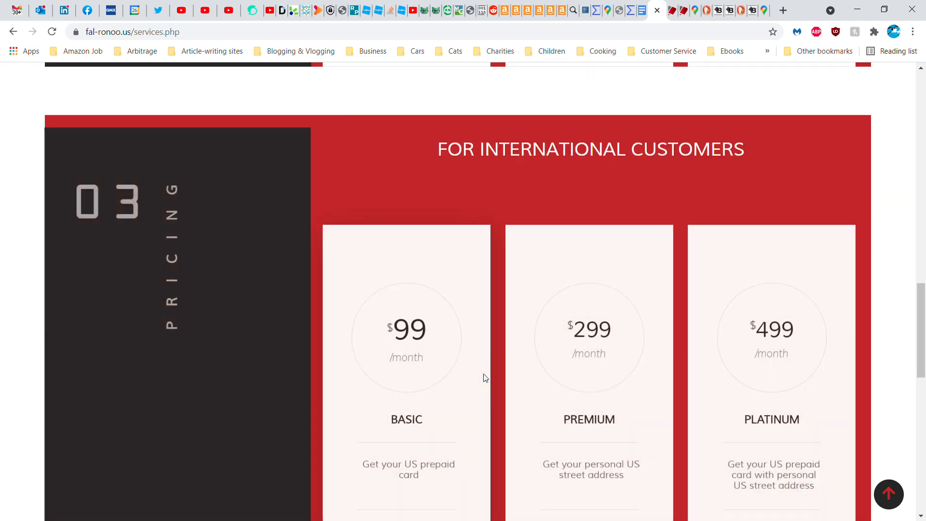
pyautogui.scroll(-3)
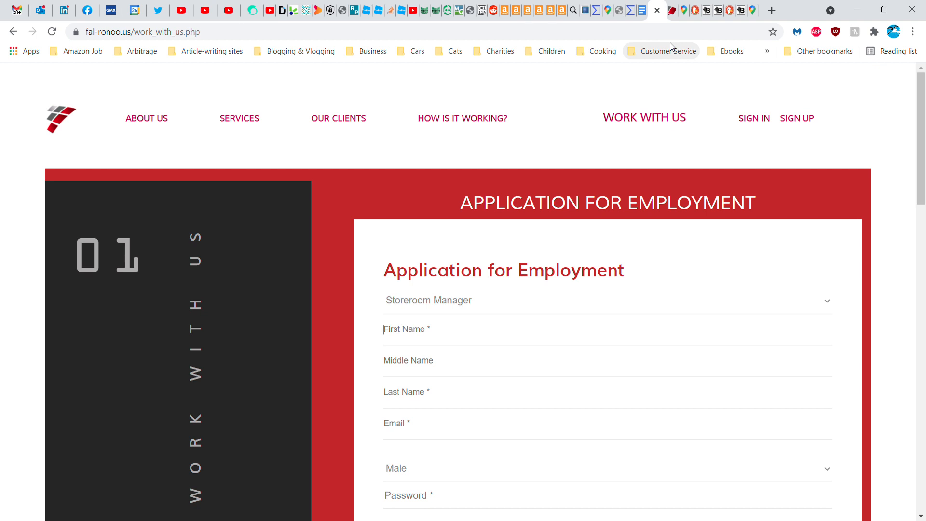
# Bring up the Application for Employment form preset to Storeroom Manager
pyautogui.click(406, 329)
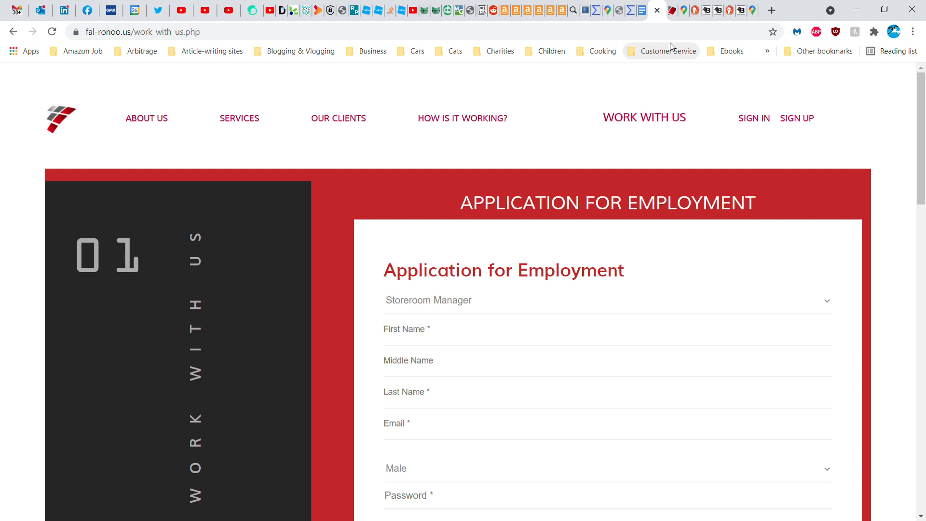
pyautogui.click(407, 329)
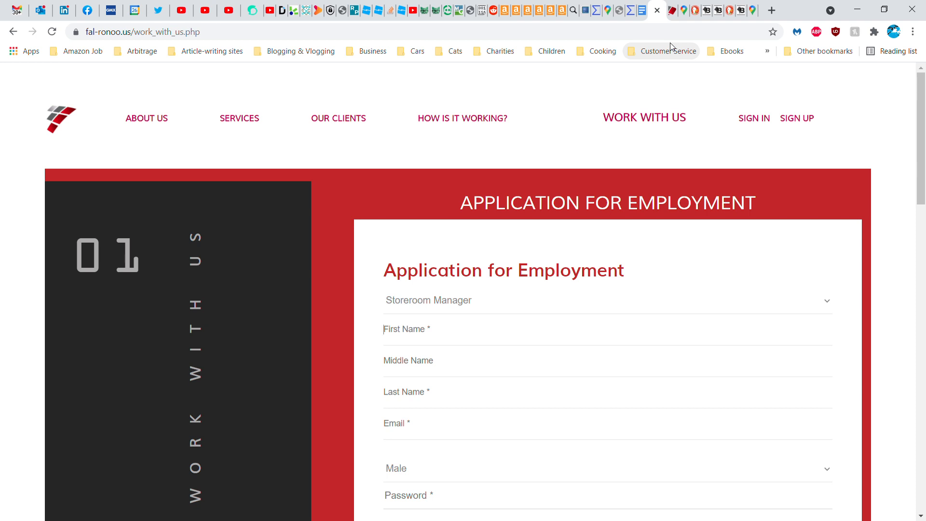
pyautogui.click(406, 329)
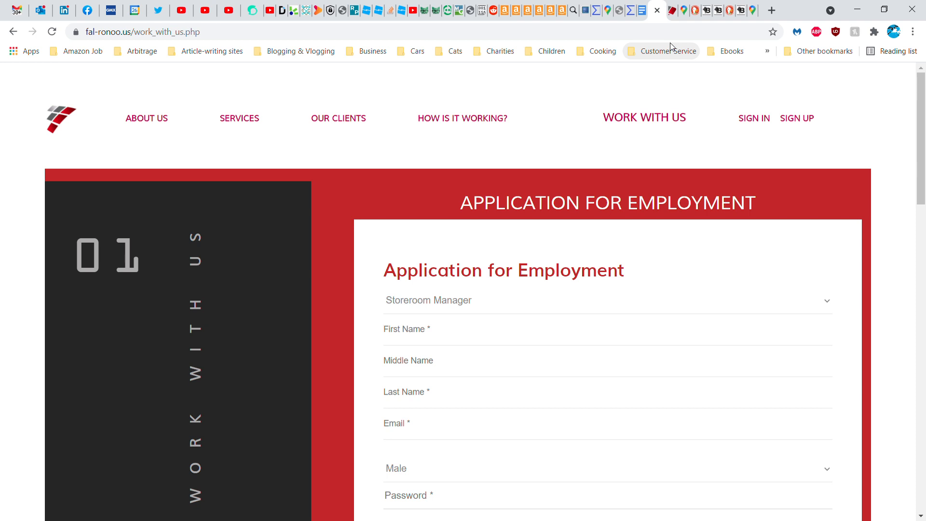
pyautogui.click(407, 329)
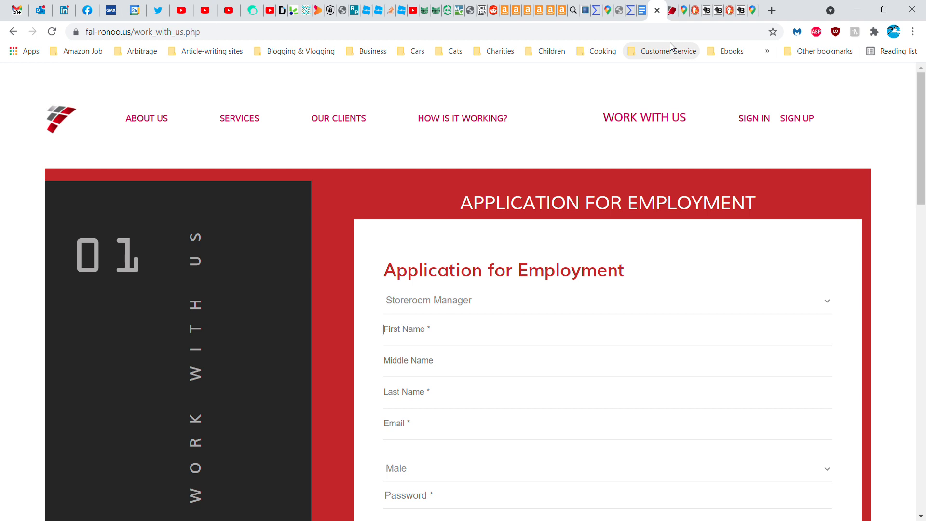
pyautogui.moveTo(742, 23)
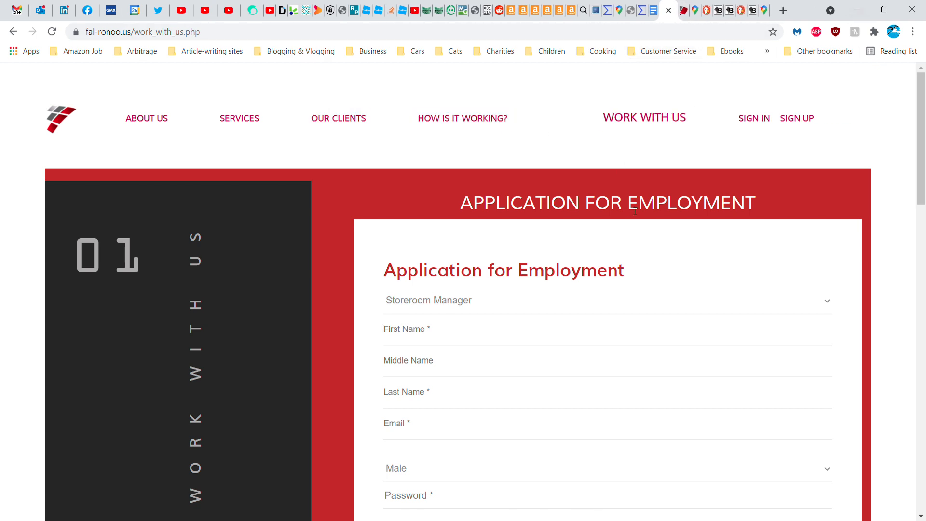
# Set the position to Customer Representative and review the form down to its submit step
pyautogui.scroll(-3)
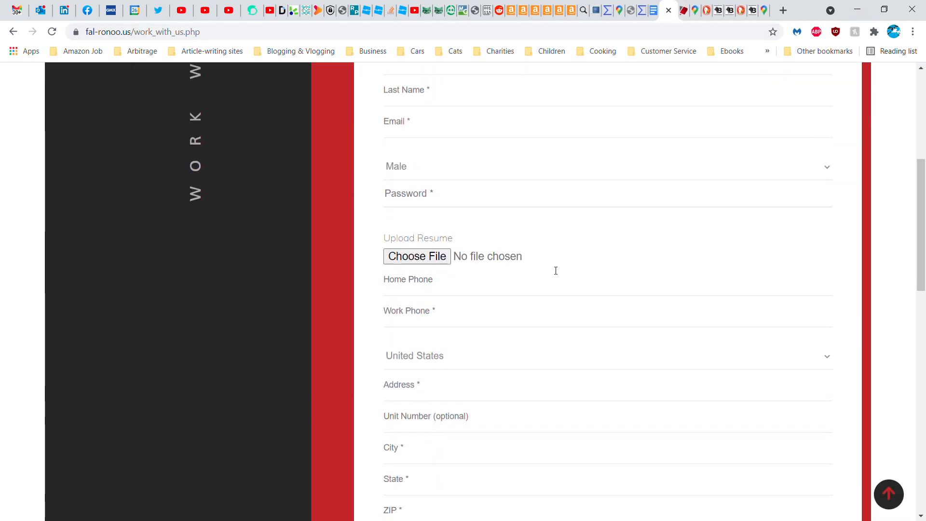
pyautogui.scroll(3)
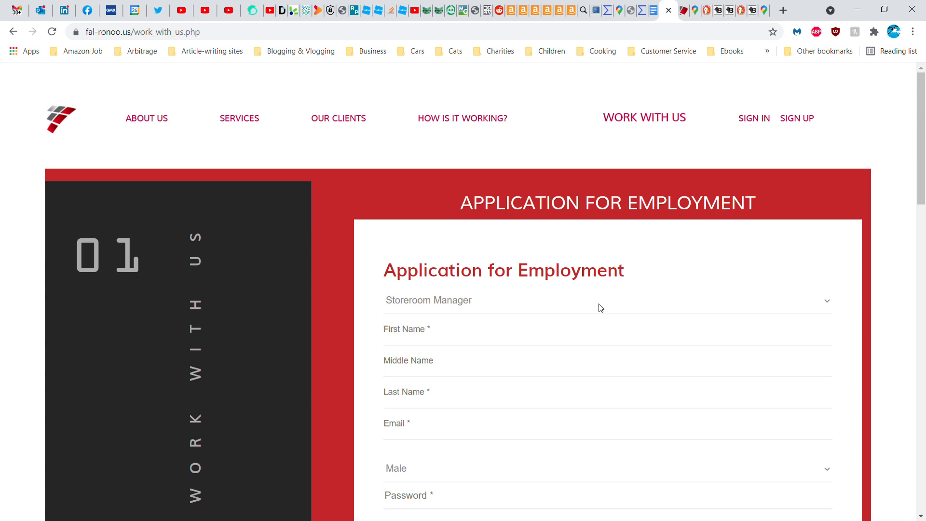
pyautogui.moveTo(473, 302)
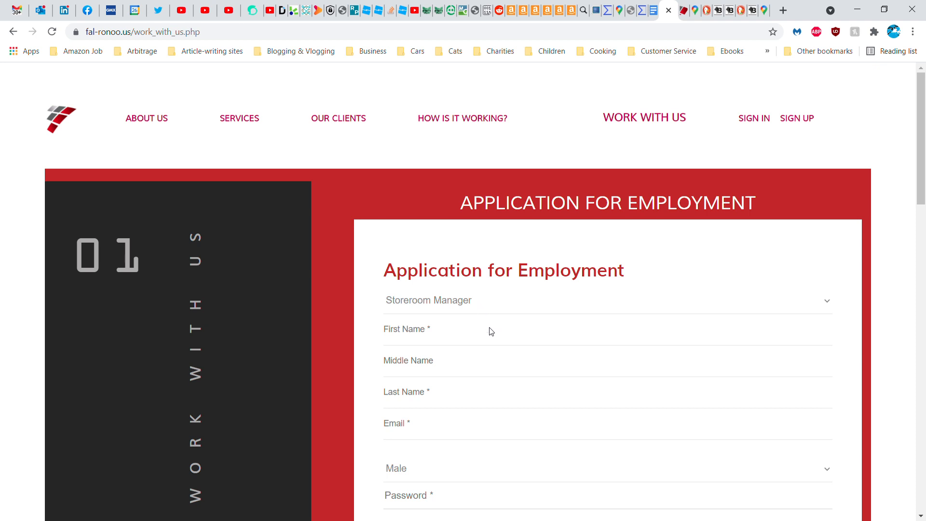
pyautogui.click(606, 300)
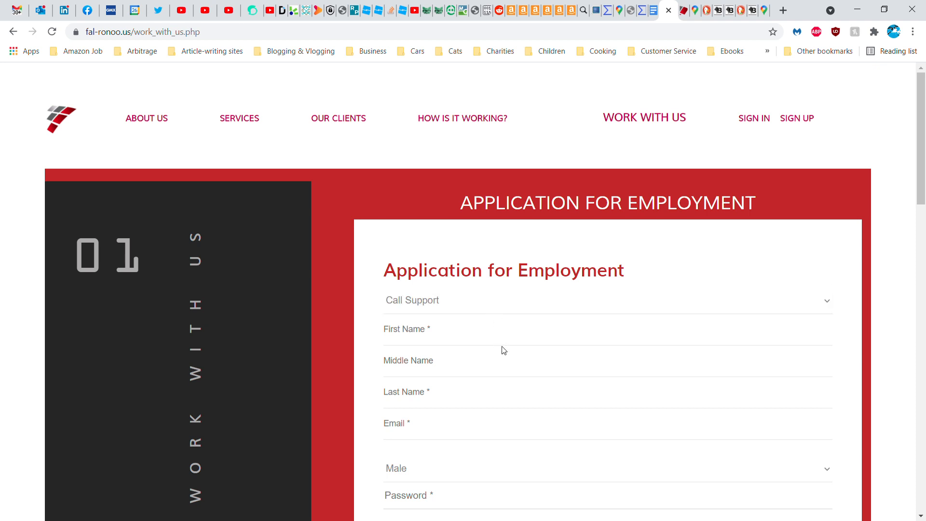
pyautogui.scroll(-3)
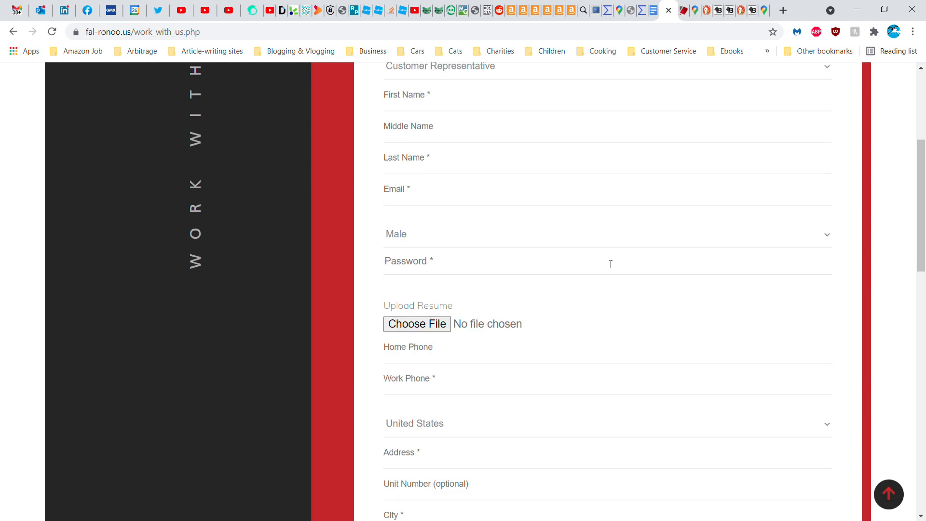
pyautogui.scroll(-3)
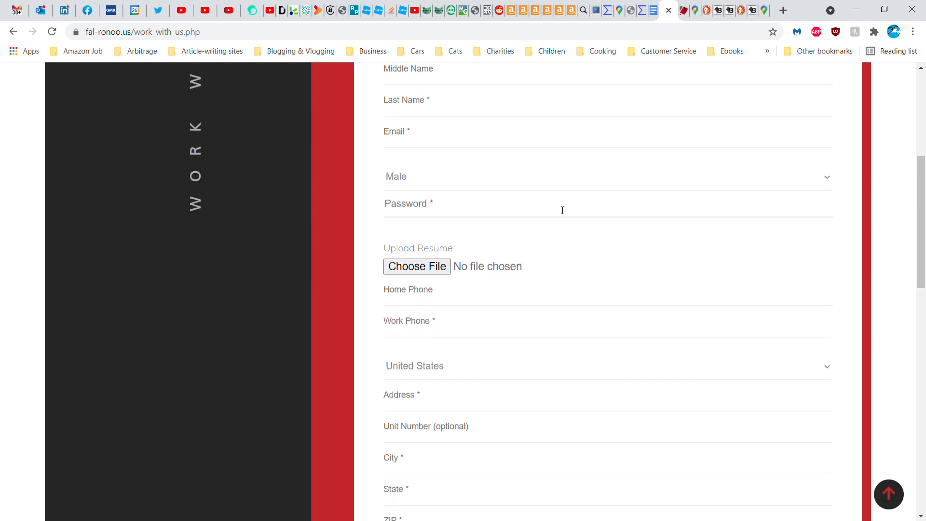
pyautogui.scroll(-3)
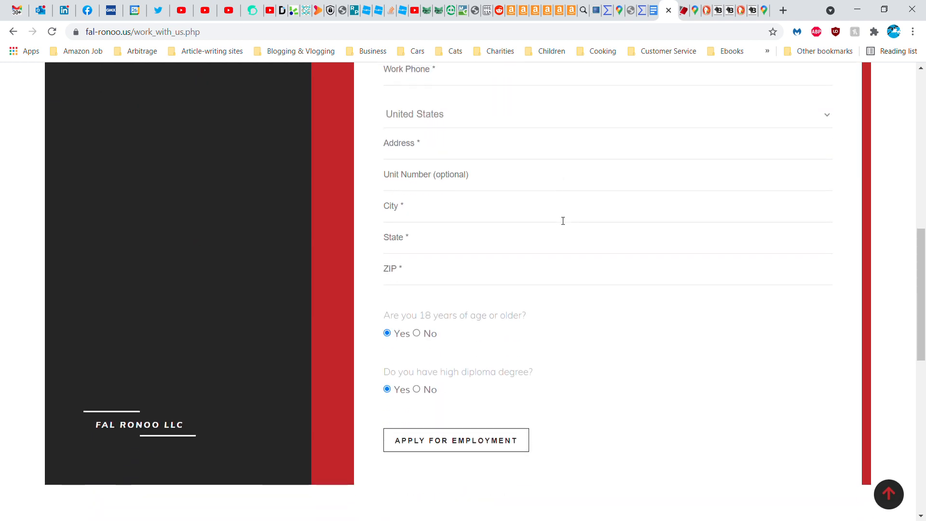
pyautogui.scroll(-3)
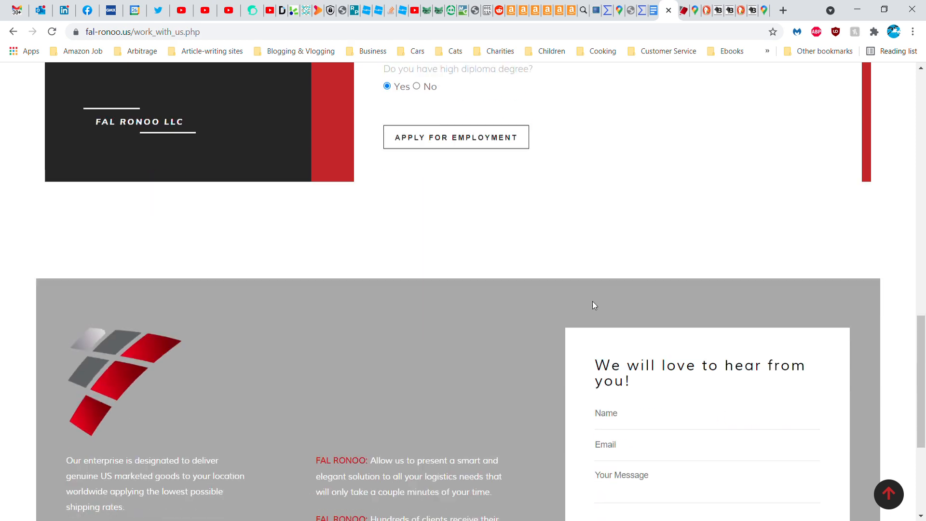
pyautogui.click(457, 136)
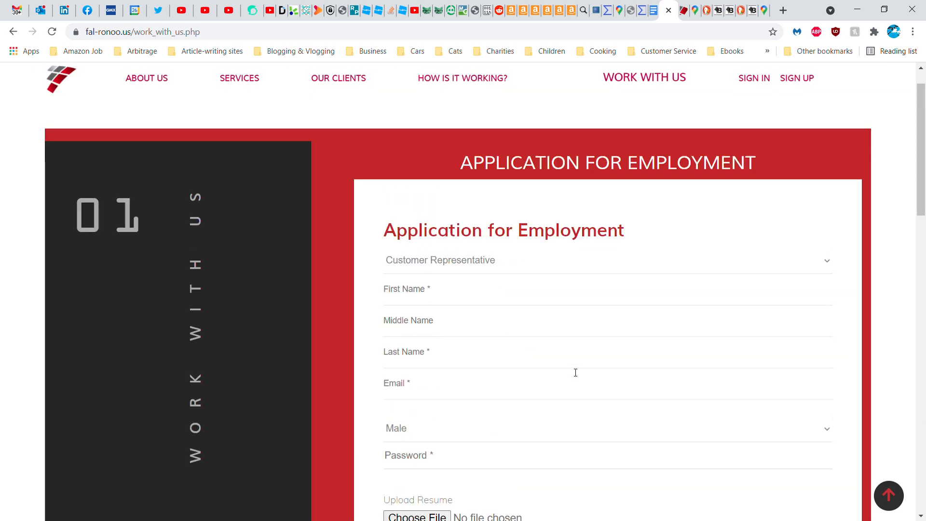
pyautogui.scroll(3)
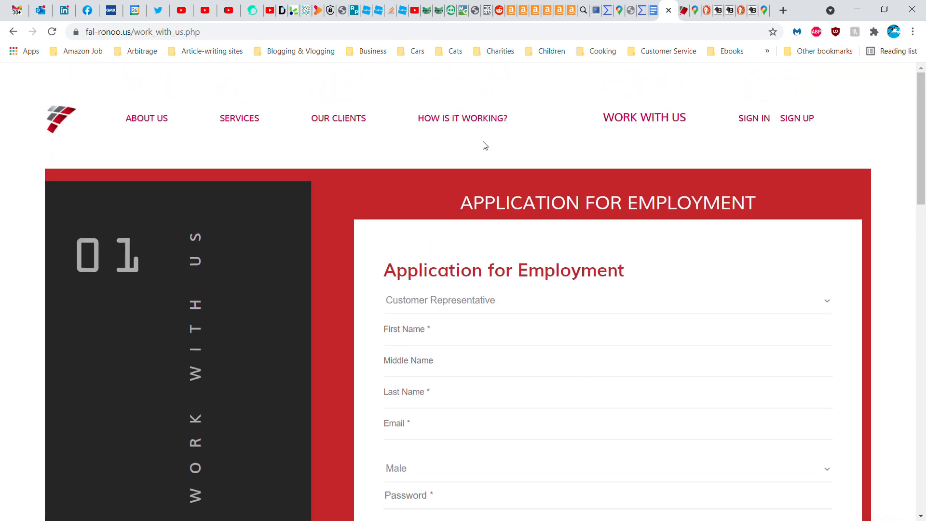
pyautogui.moveTo(496, 139)
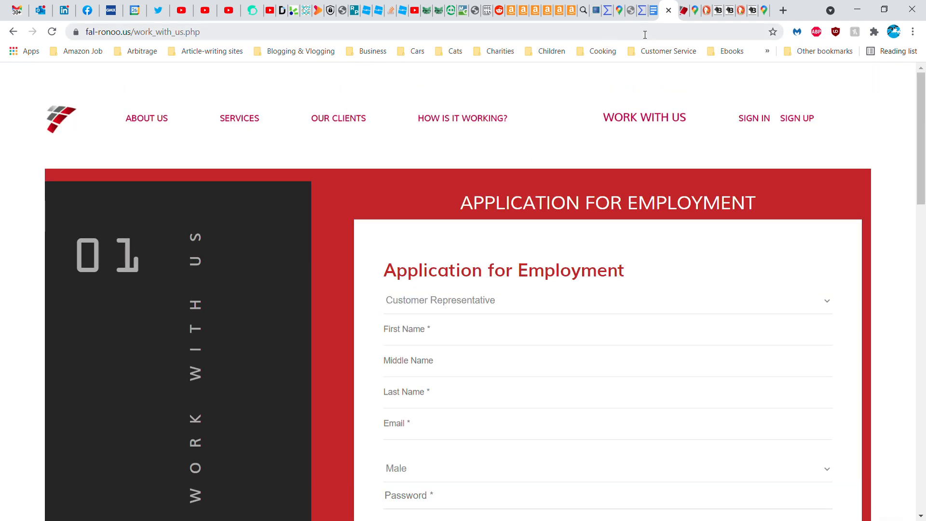
# Check the offer document's website and phone, then view the About page footer address for comparison
pyautogui.click(644, 10)
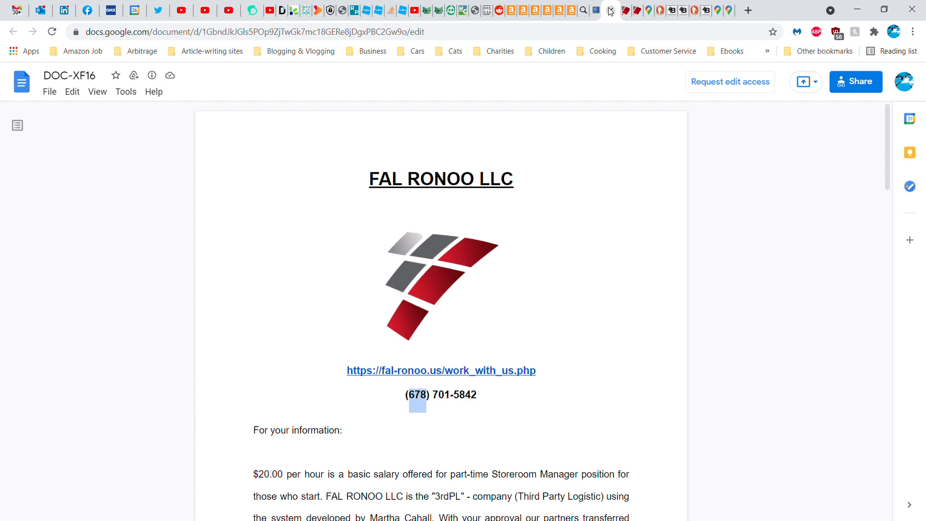
pyautogui.click(441, 370)
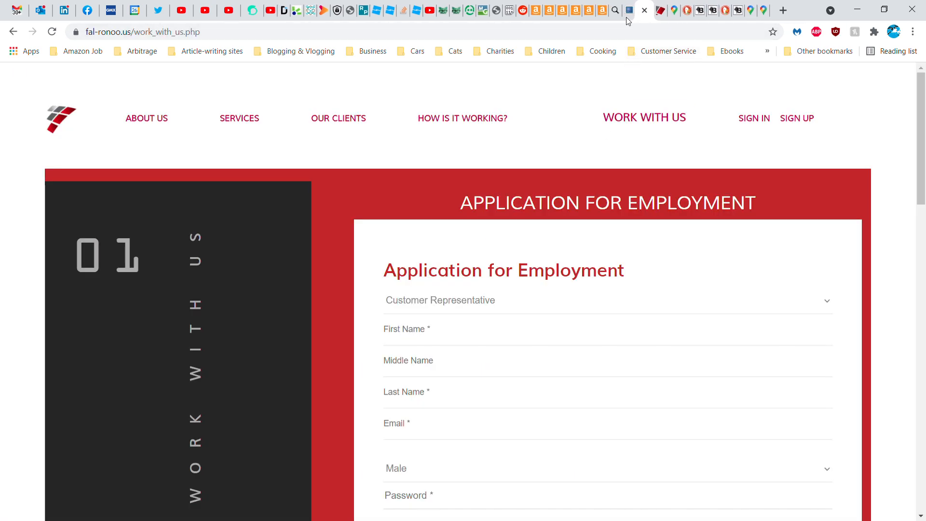
pyautogui.scroll(-3)
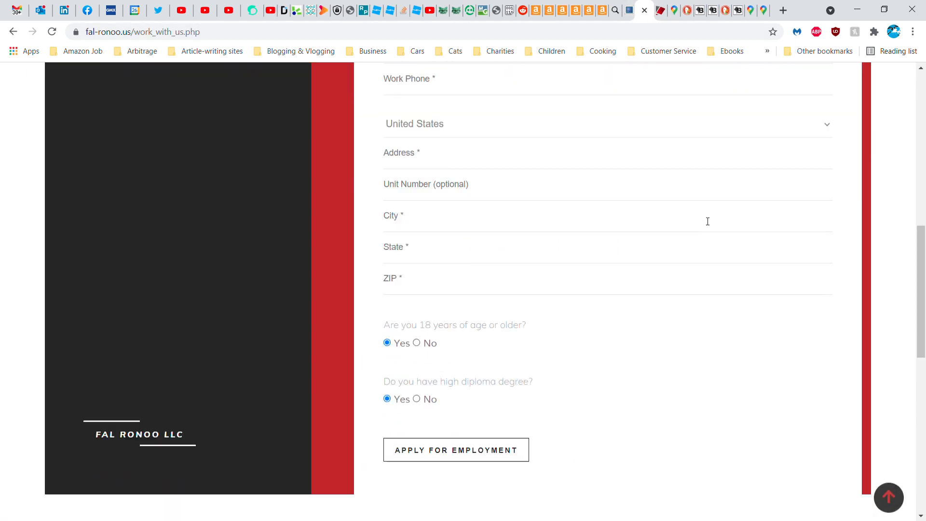
pyautogui.scroll(-3)
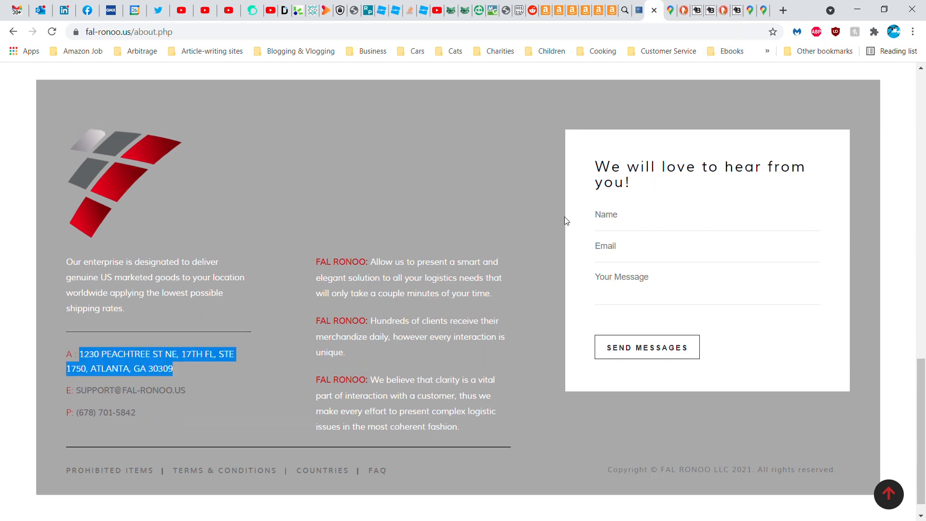
# Select the company's Atlanta Peachtree Street address in the About page footer
pyautogui.scroll(3)
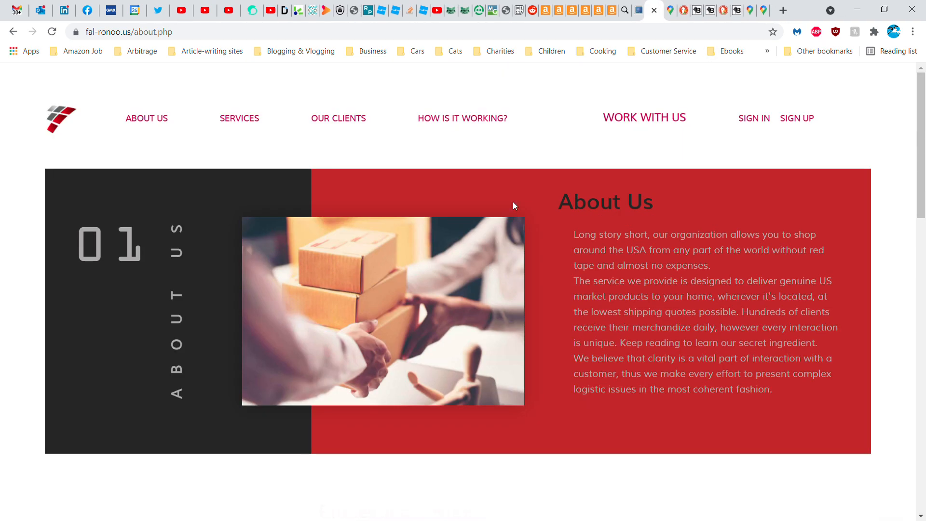
pyautogui.scroll(-3)
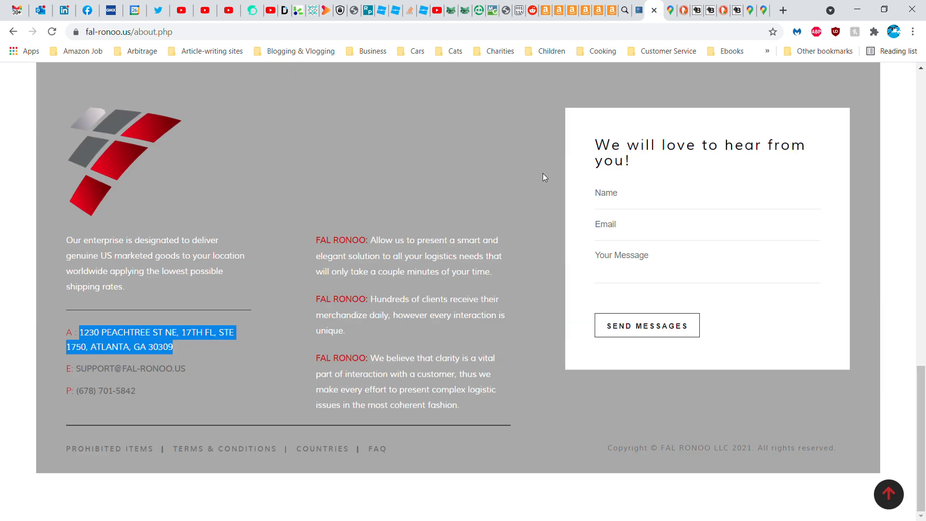
pyautogui.click(192, 355)
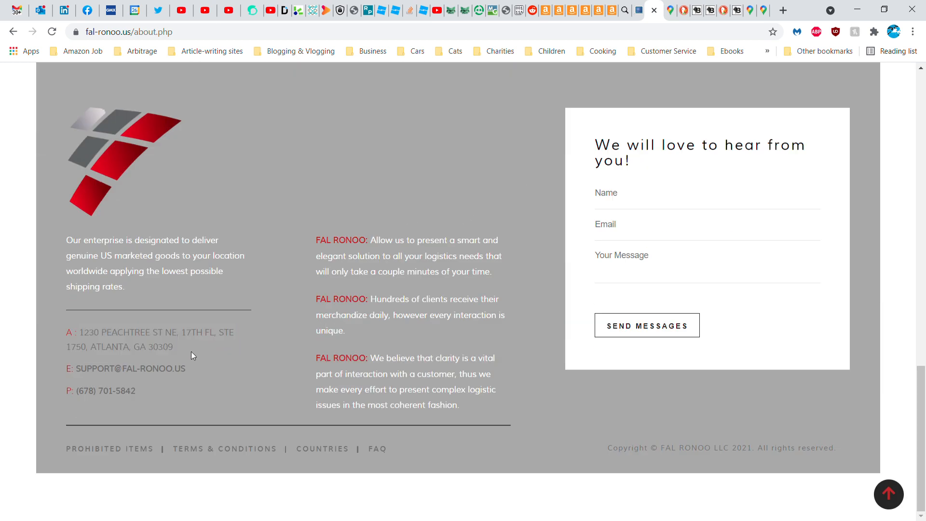
pyautogui.moveTo(81, 332); pyautogui.dragTo(173, 348)
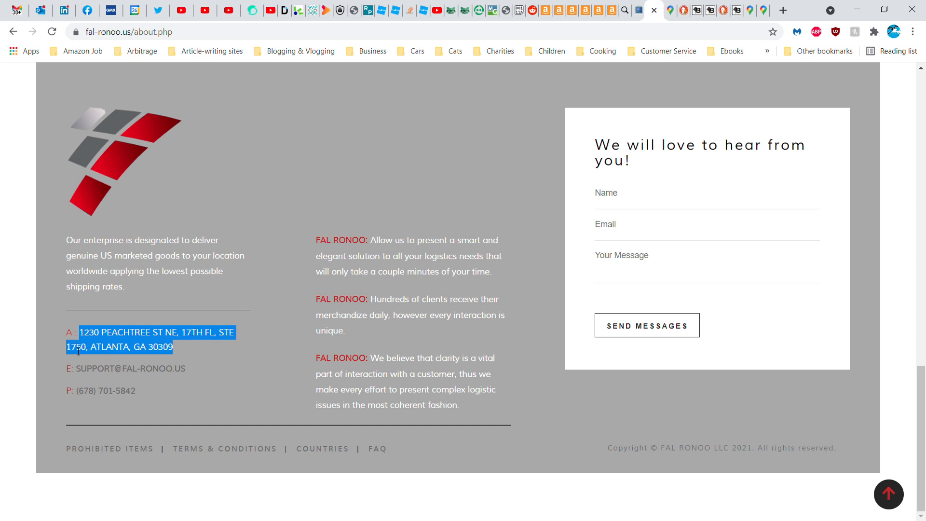
pyautogui.moveTo(176, 353)
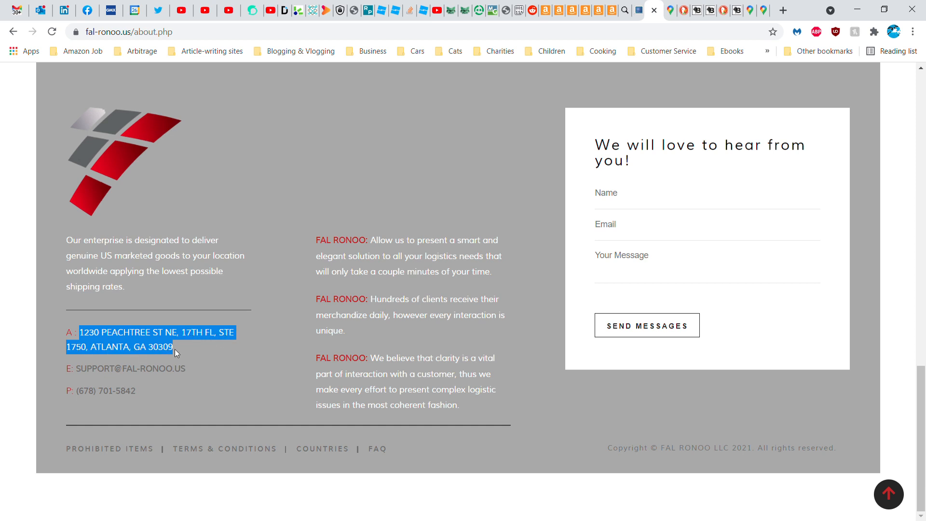
pyautogui.moveTo(502, 108)
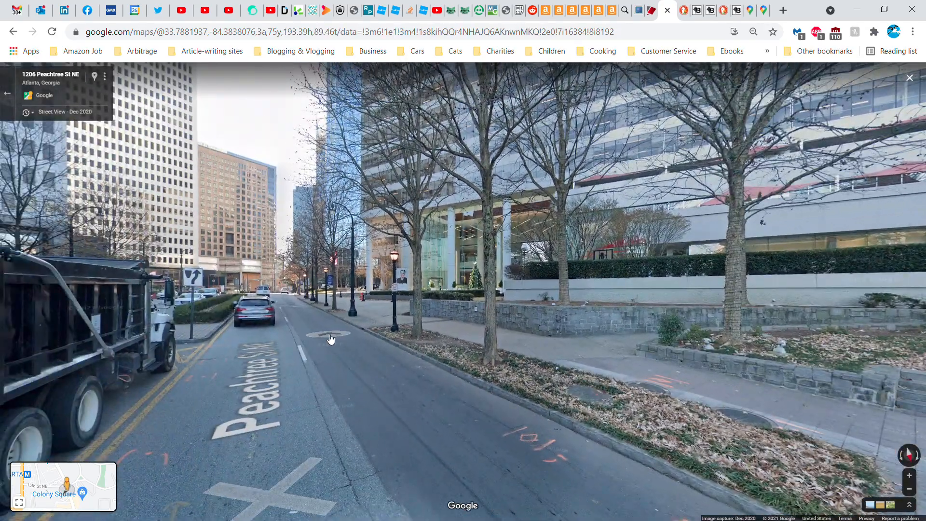
# Move Street View along 15th St NE toward the listed building near Colony Square
pyautogui.click(331, 338)
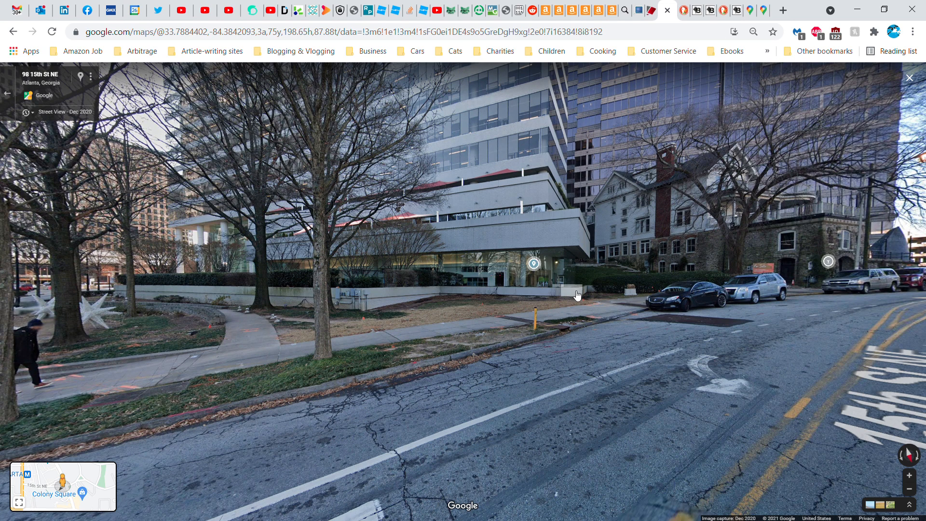
pyautogui.moveTo(528, 281)
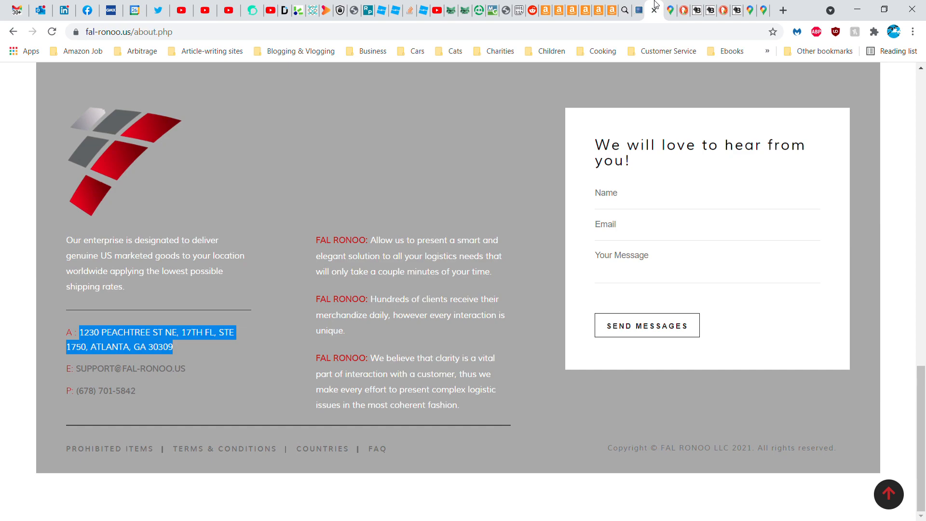
# Return to Street View to look at the office towers at 98 15th St NE
pyautogui.click(655, 10)
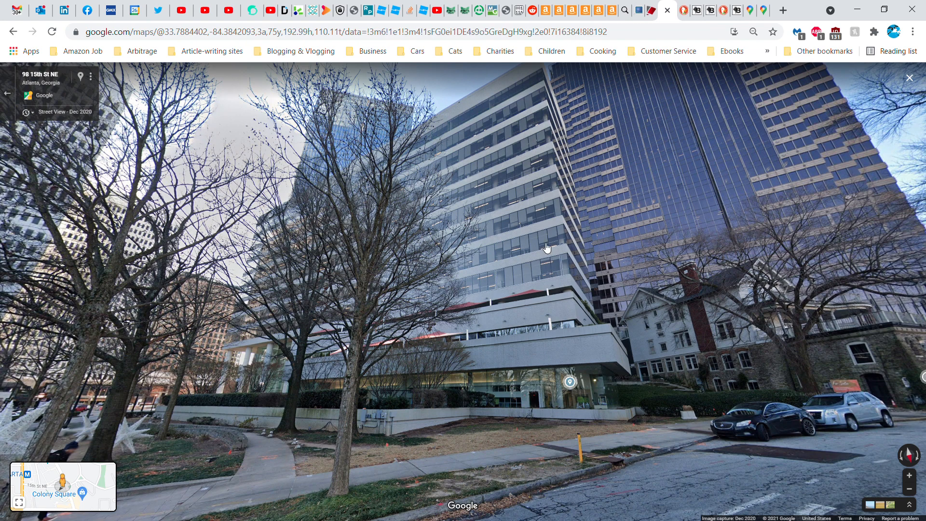
pyautogui.moveTo(534, 141)
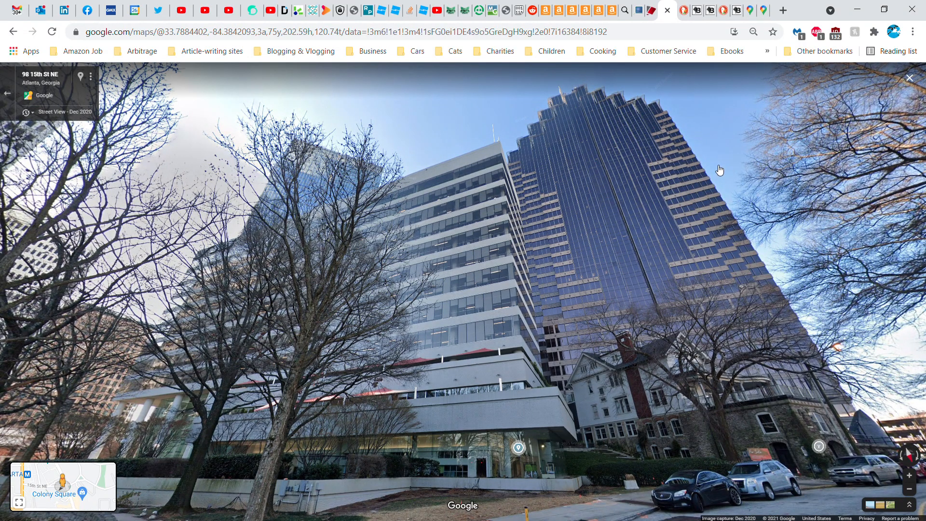
pyautogui.moveTo(703, 187)
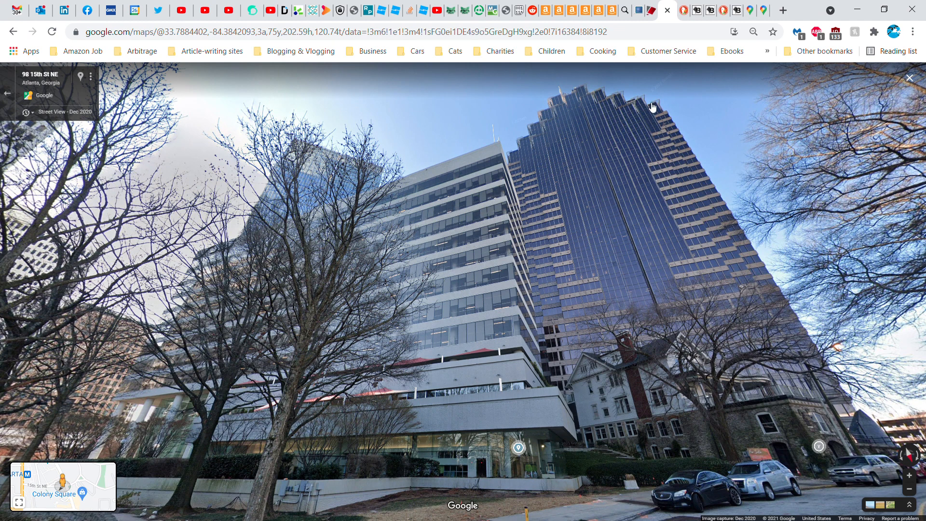
pyautogui.moveTo(690, 5)
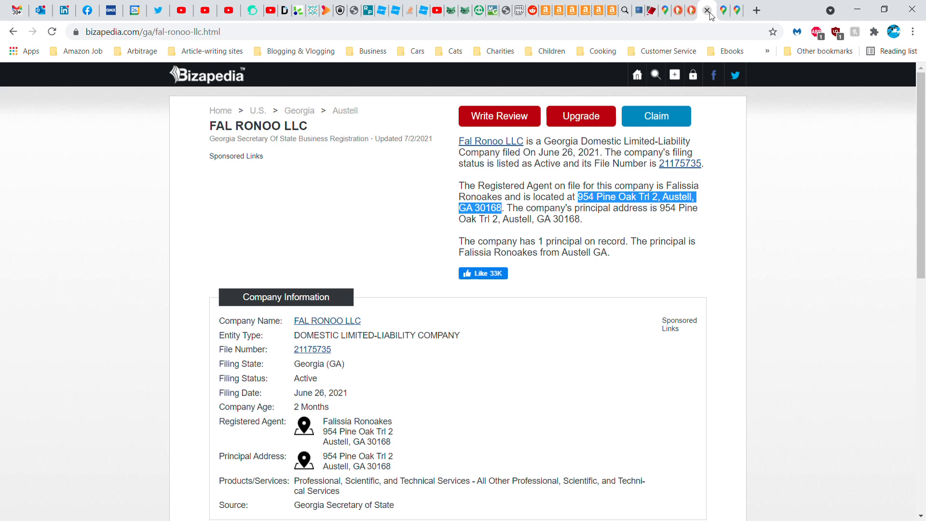
# Return to the FAL RONOO LLC Bizapedia record and move to the map of its Austell agent address
pyautogui.click(682, 9)
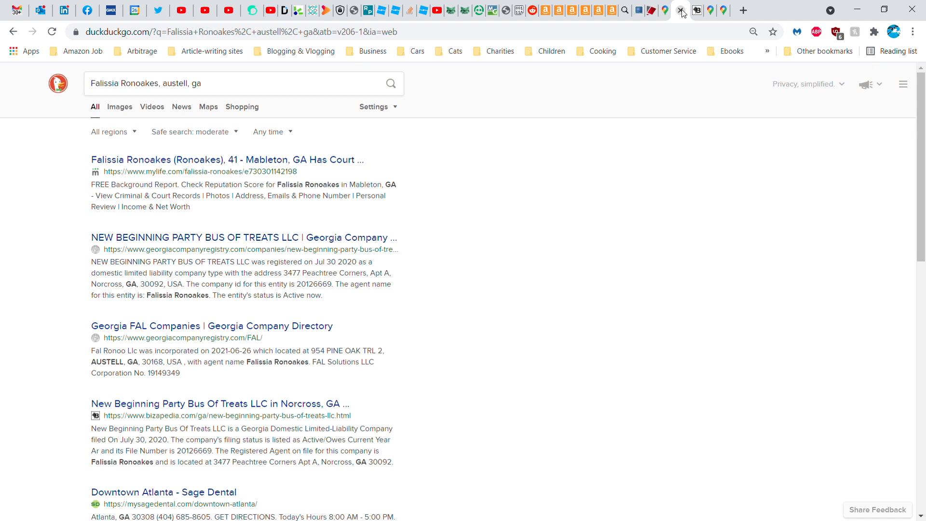
pyautogui.click(220, 403)
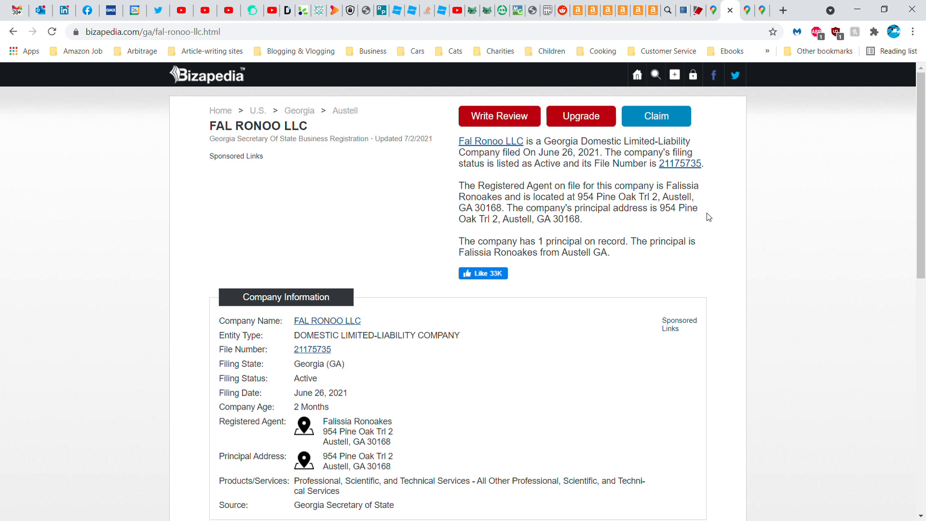
pyautogui.moveTo(723, 179)
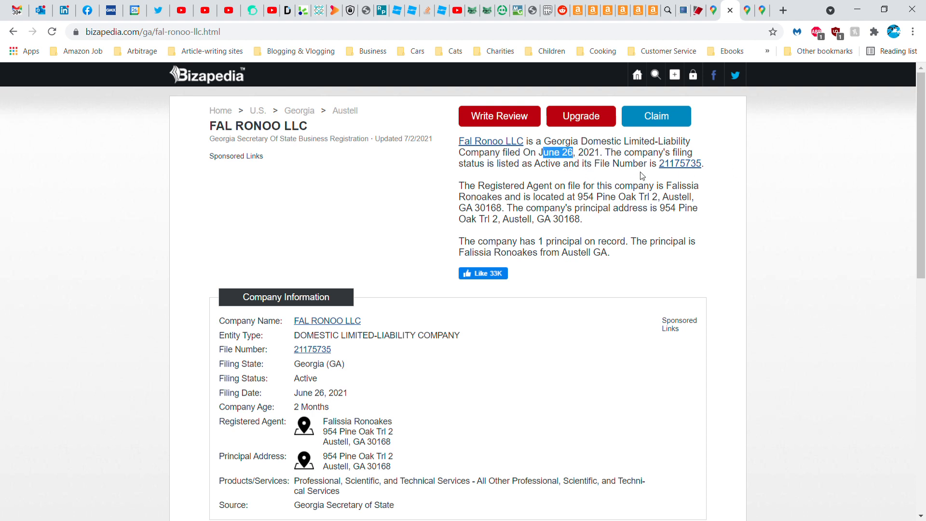
pyautogui.moveTo(617, 177)
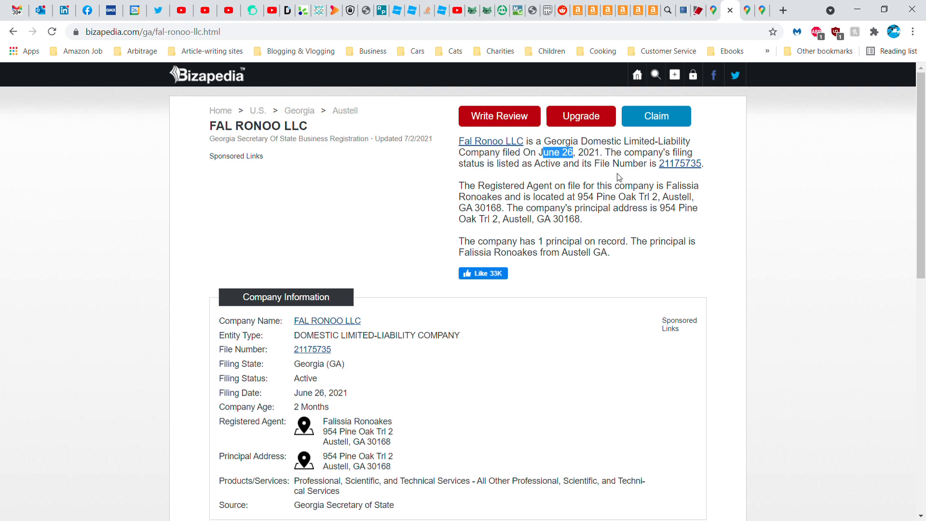
pyautogui.moveTo(745, 215)
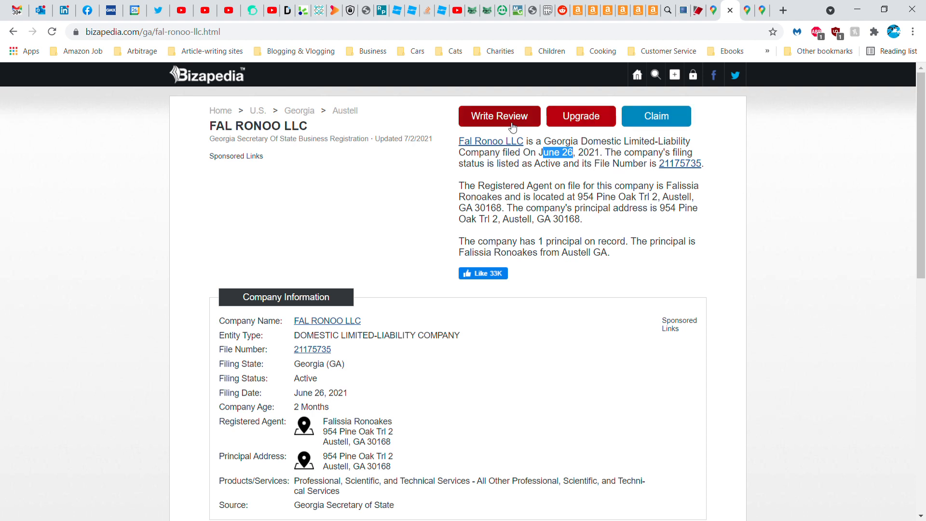
pyautogui.moveTo(806, 234)
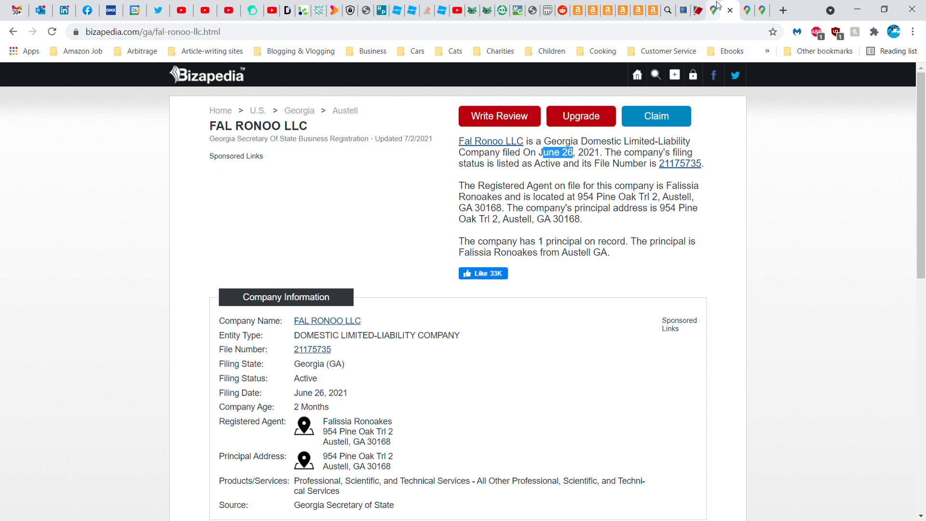
pyautogui.click(731, 10)
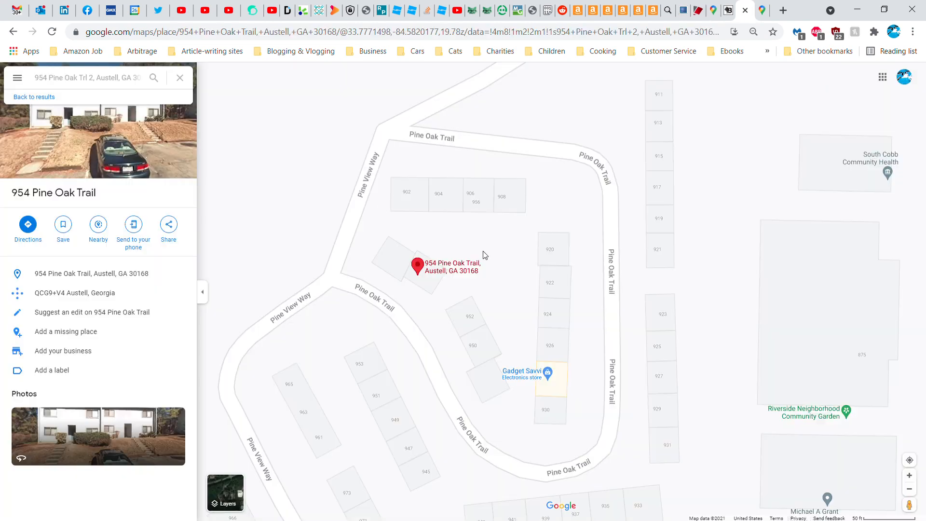
pyautogui.moveTo(369, 295)
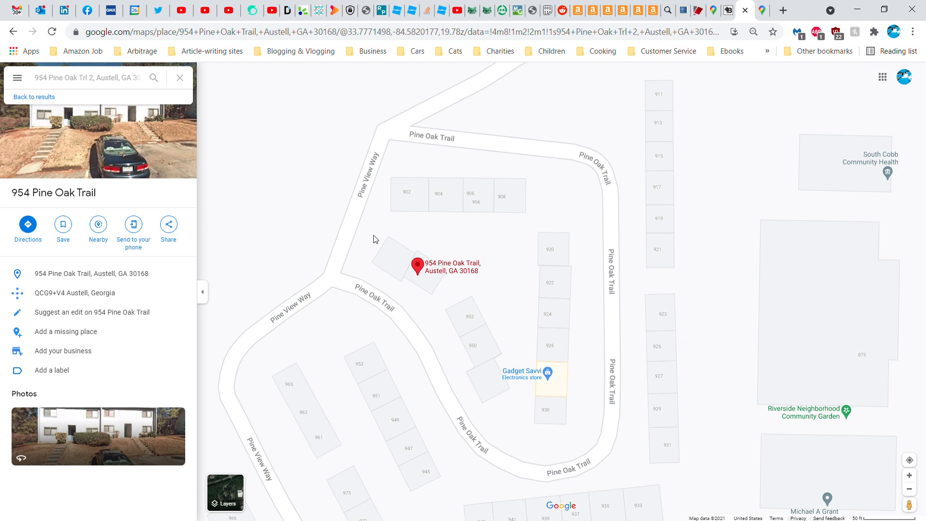
pyautogui.moveTo(66, 331)
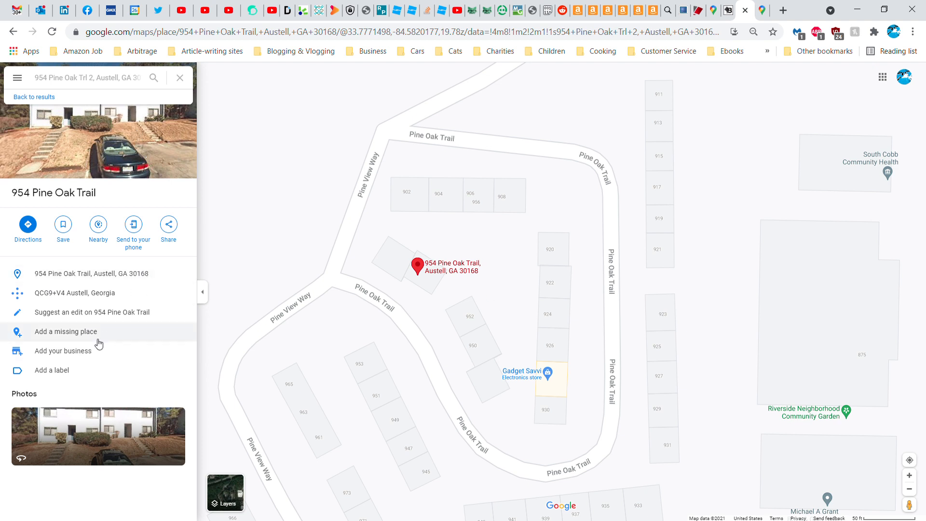
pyautogui.moveTo(140, 88)
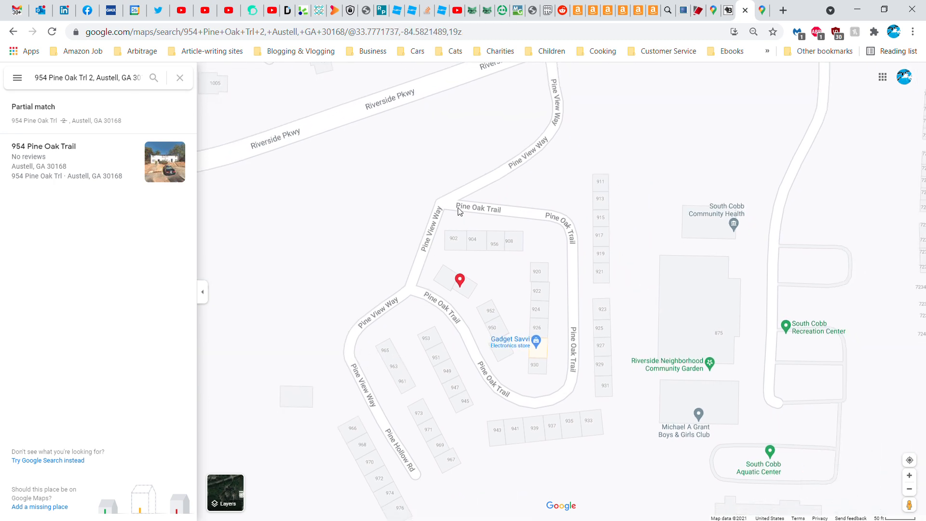
pyautogui.moveTo(353, 368)
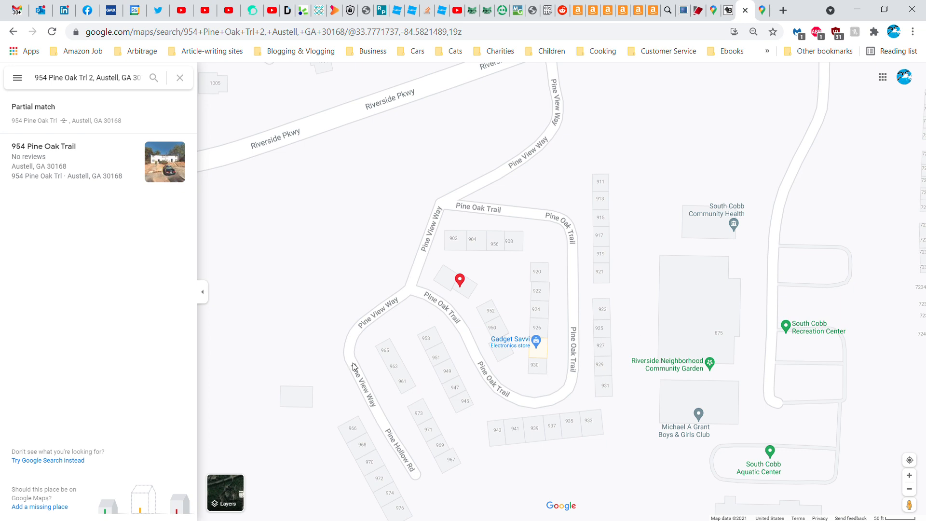
pyautogui.moveTo(564, 228)
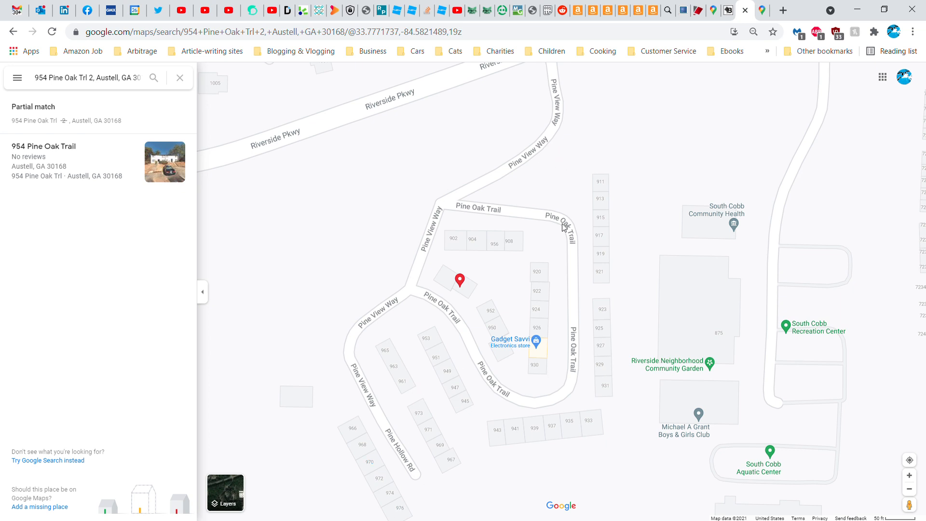
pyautogui.moveTo(104, 199)
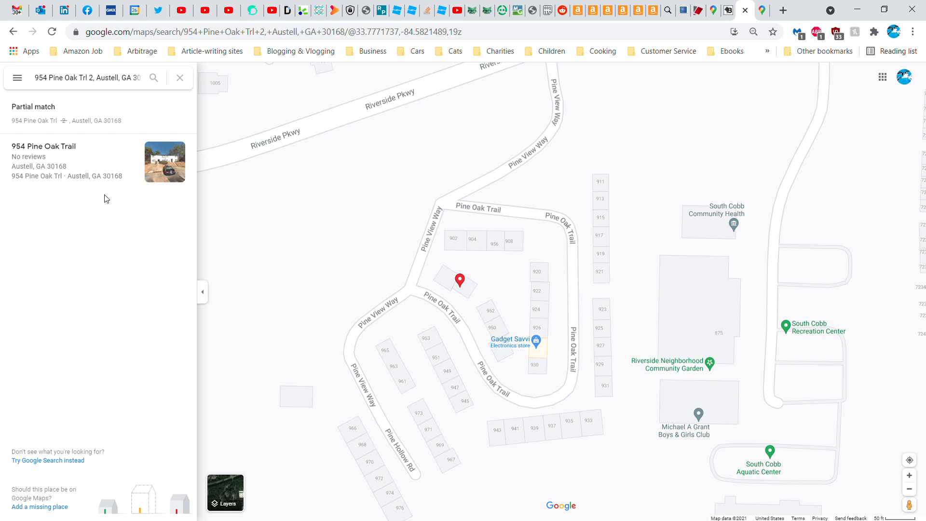
pyautogui.moveTo(467, 288)
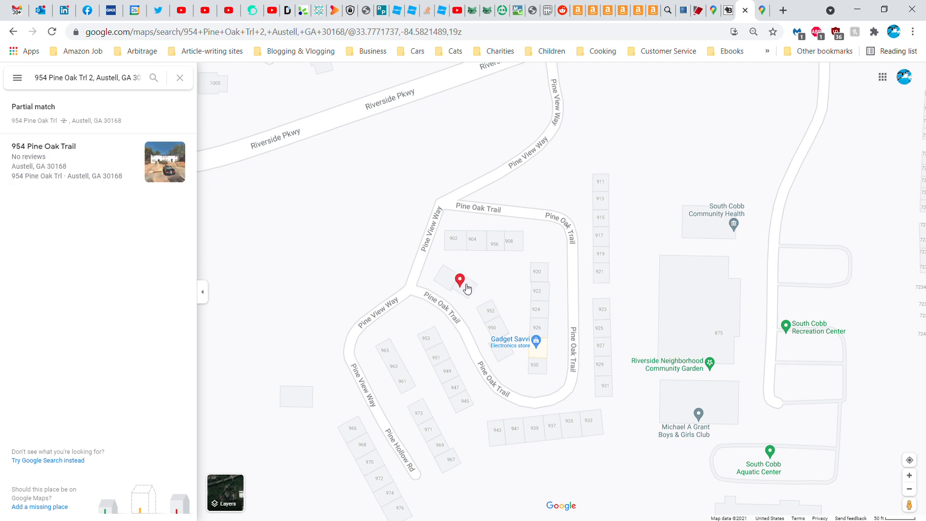
pyautogui.moveTo(455, 340)
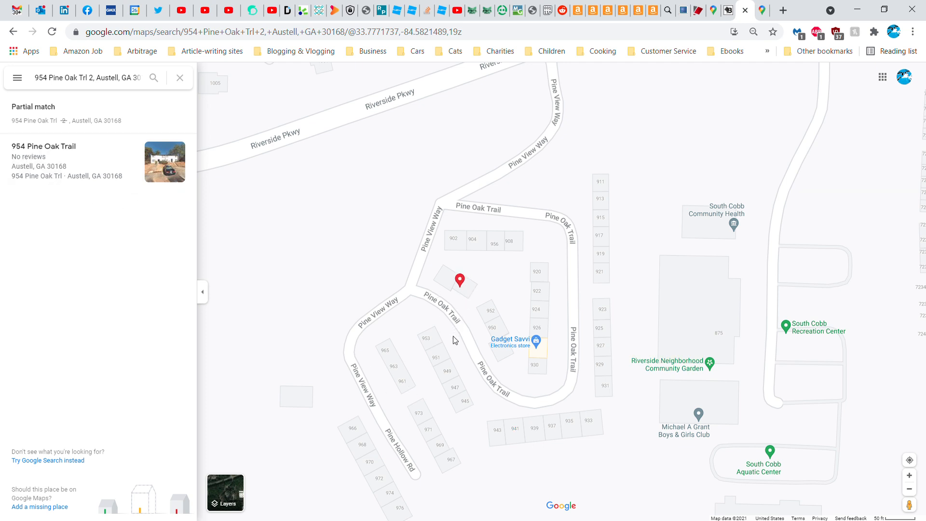
pyautogui.moveTo(478, 427)
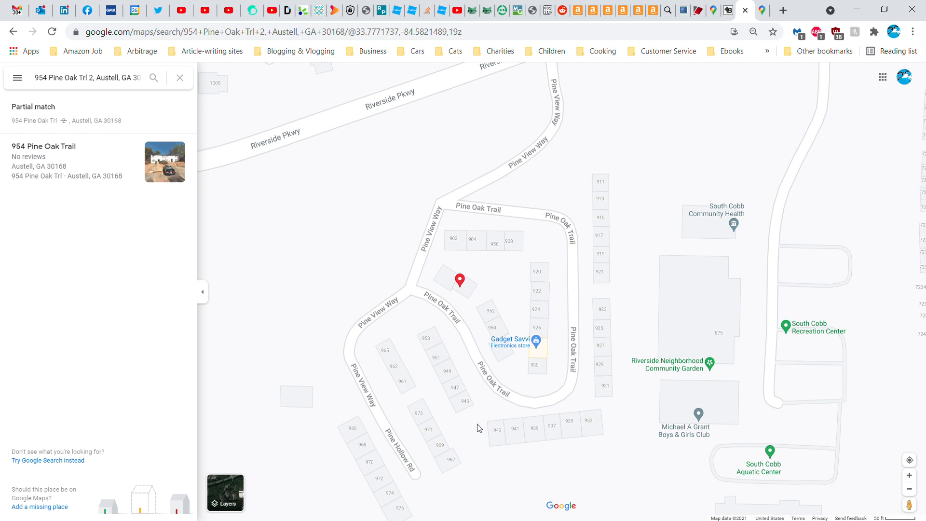
pyautogui.moveTo(483, 421)
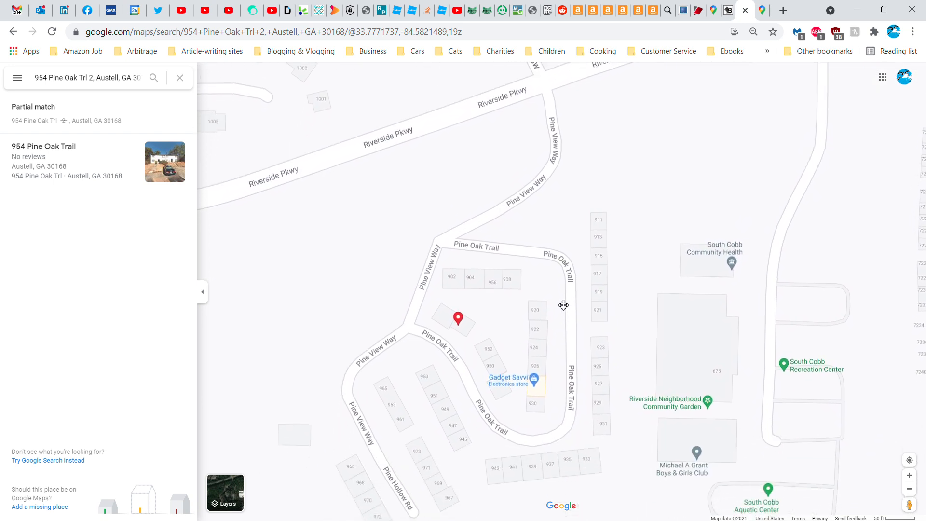
pyautogui.moveTo(565, 305); pyautogui.dragTo(564, 284)
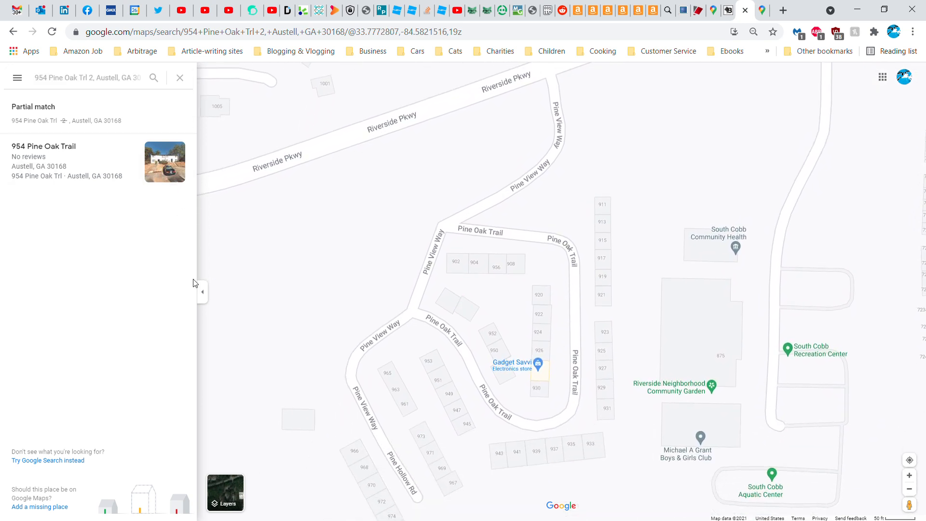
pyautogui.click(44, 145)
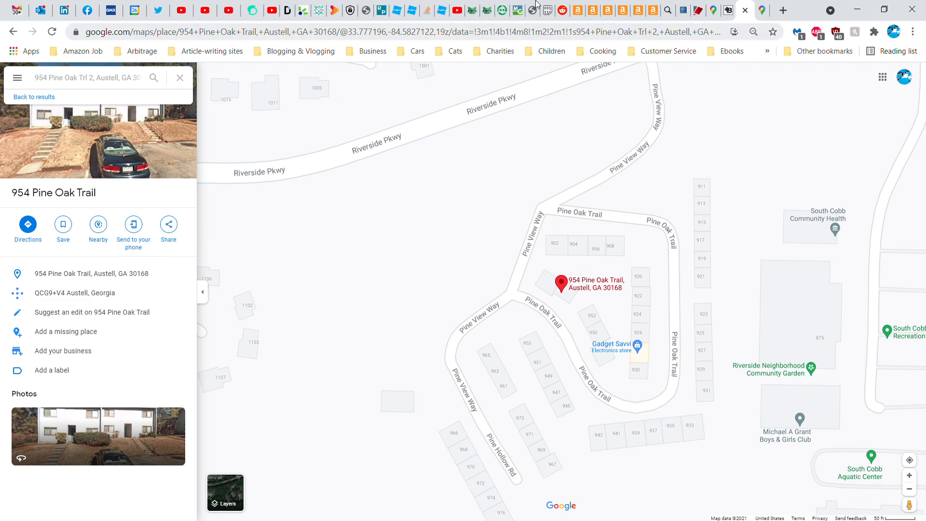
pyautogui.click(683, 9)
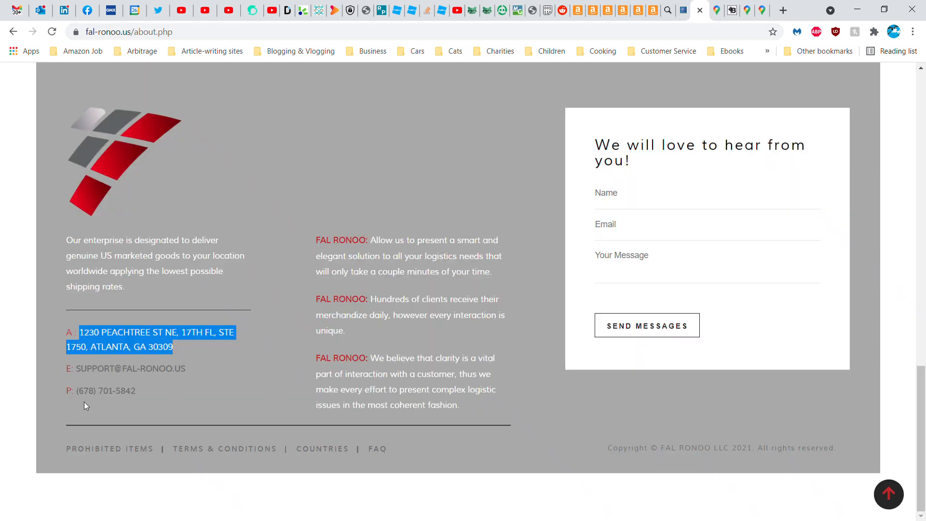
pyautogui.moveTo(536, 228)
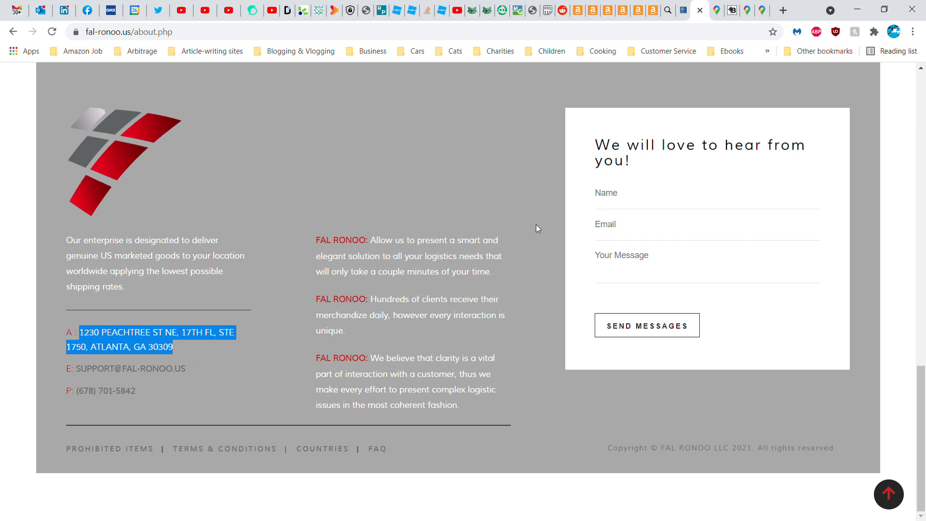
pyautogui.moveTo(741, 5)
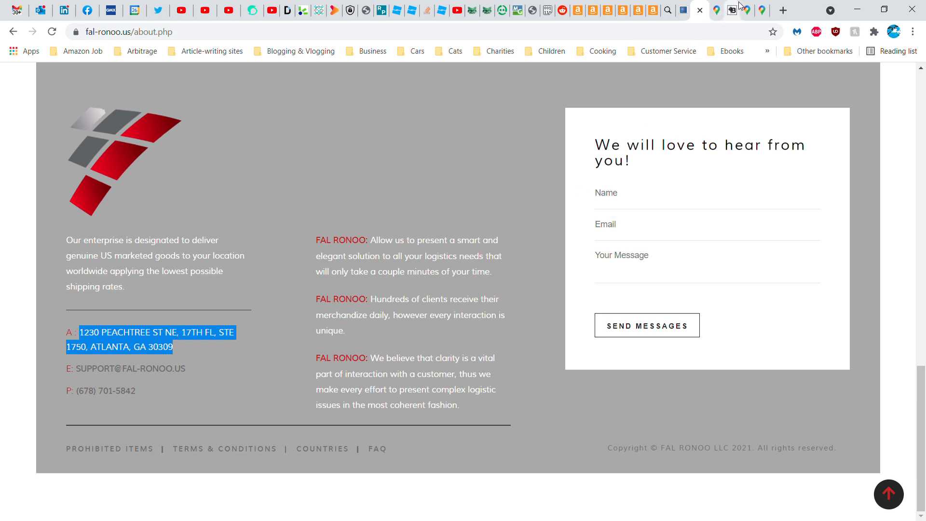
pyautogui.moveTo(761, 6)
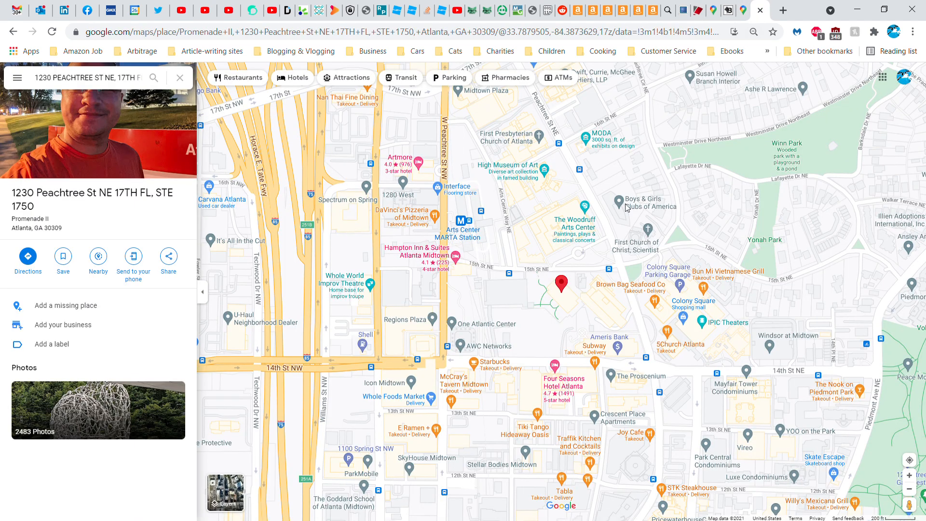
# Review the Promenade II listing at 1230 Peachtree St NE, Suite 1750 on the map
pyautogui.click(562, 283)
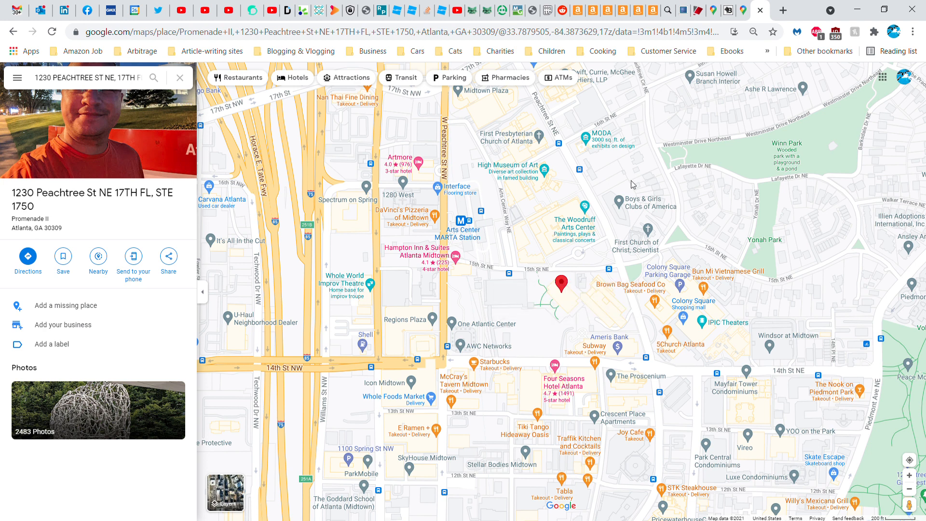
pyautogui.moveTo(656, 116)
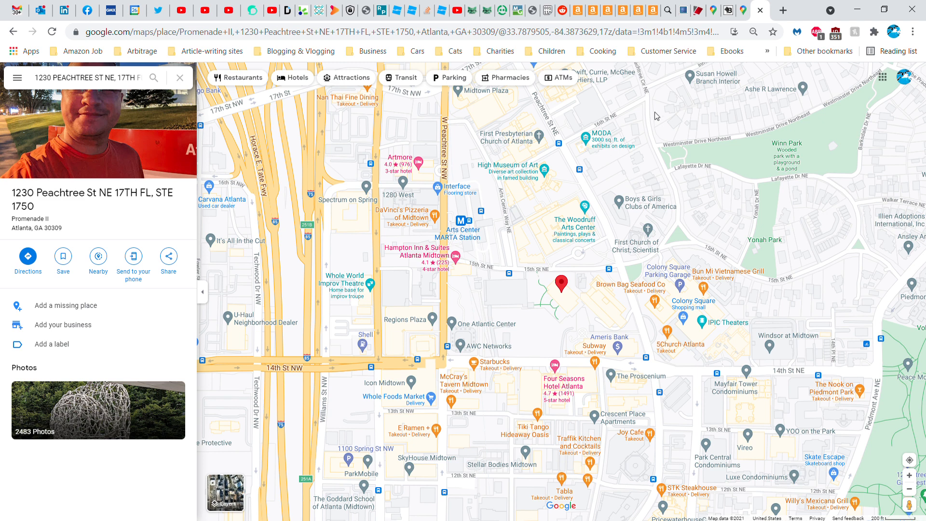
pyautogui.moveTo(669, 105)
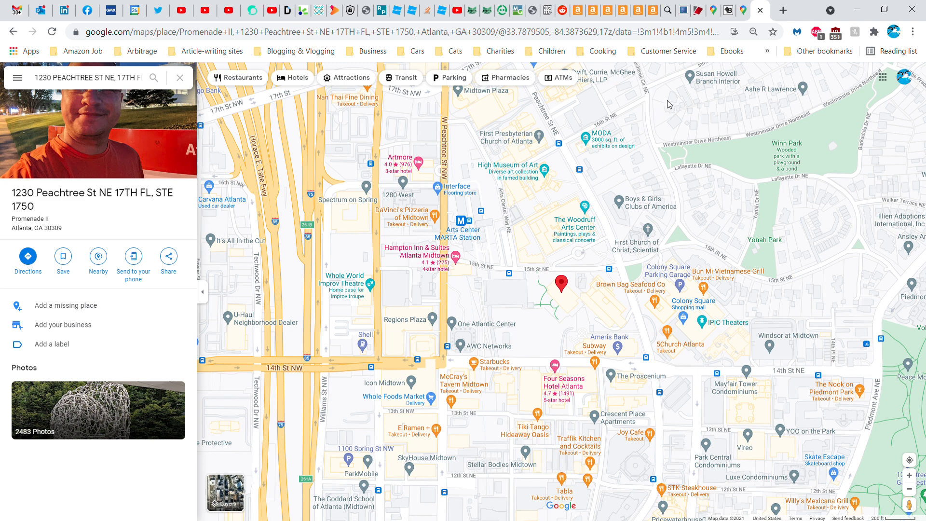
pyautogui.moveTo(732, 99)
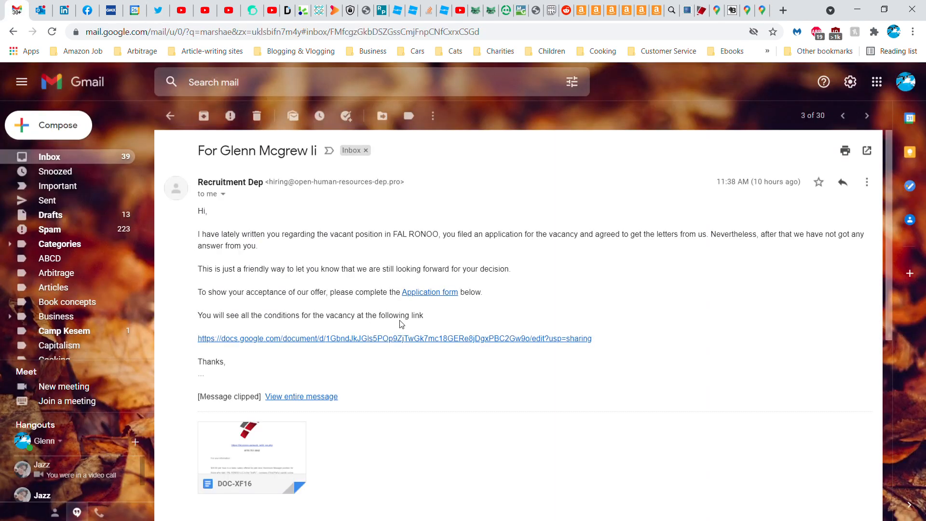
pyautogui.moveTo(566, 268)
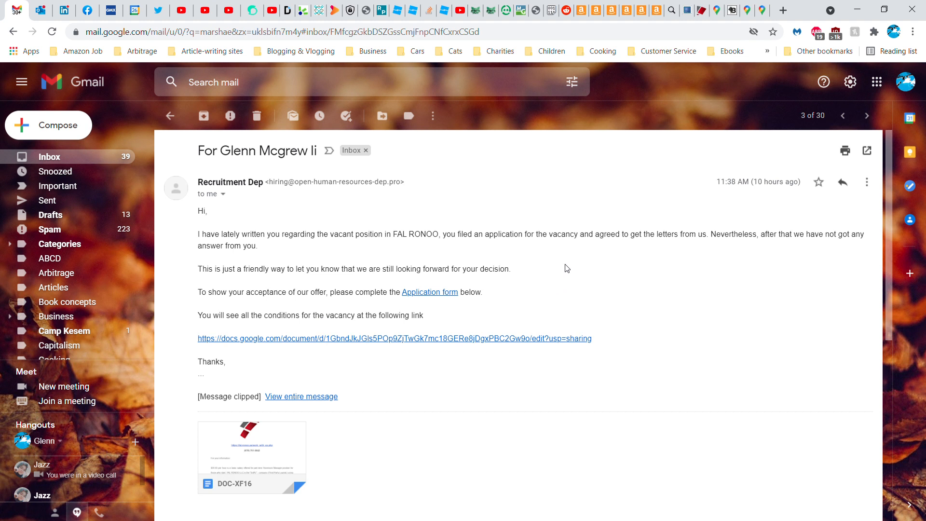
pyautogui.moveTo(323, 251)
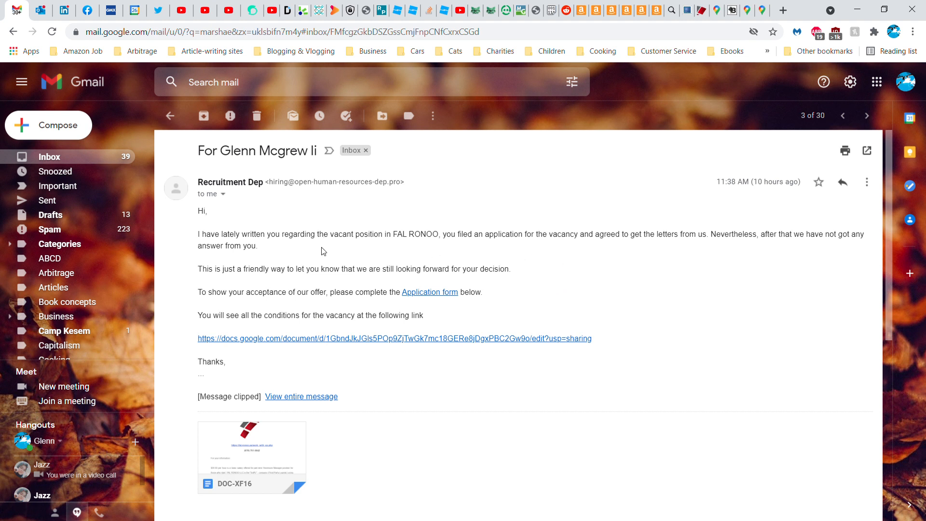
pyautogui.moveTo(487, 249)
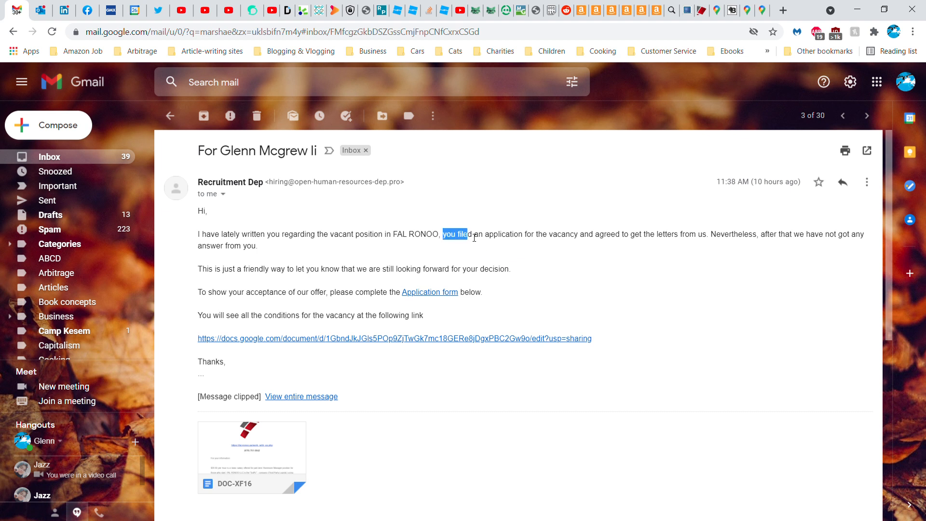
pyautogui.moveTo(444, 233); pyautogui.dragTo(578, 234)
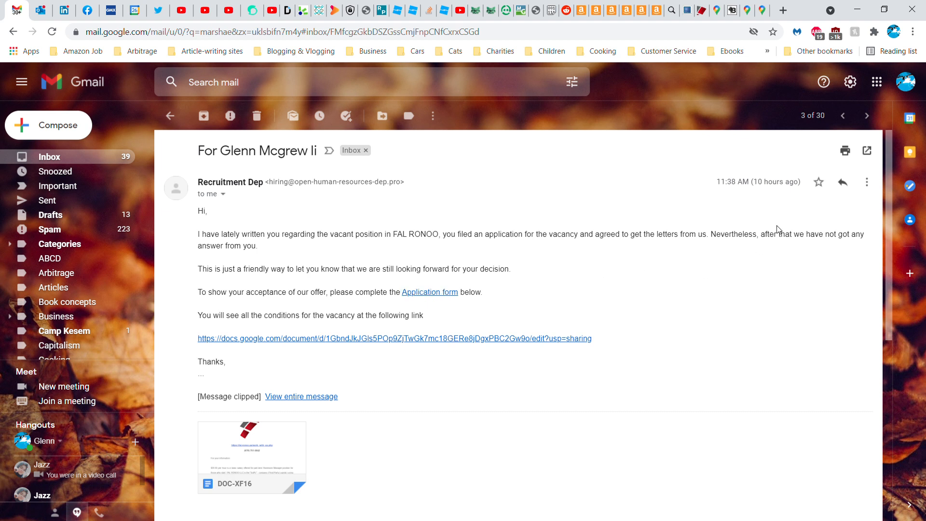
pyautogui.click(866, 182)
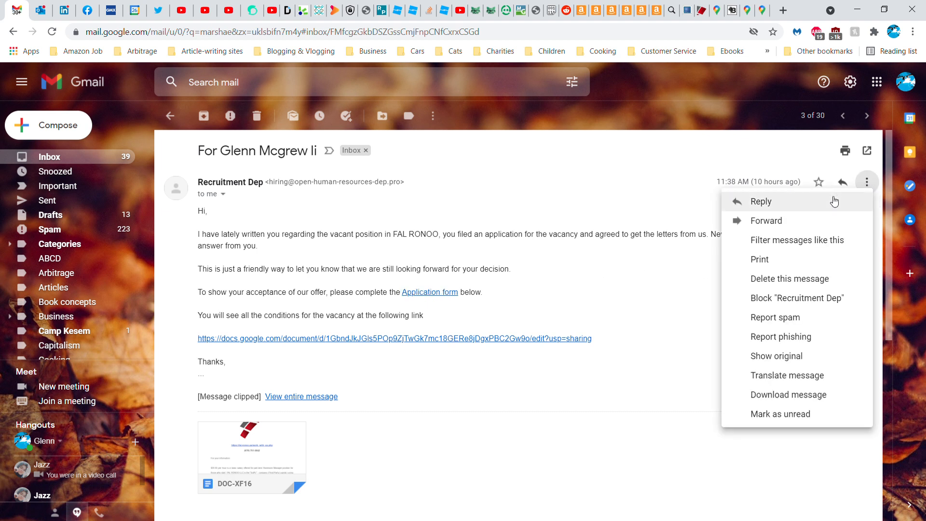
pyautogui.moveTo(815, 331)
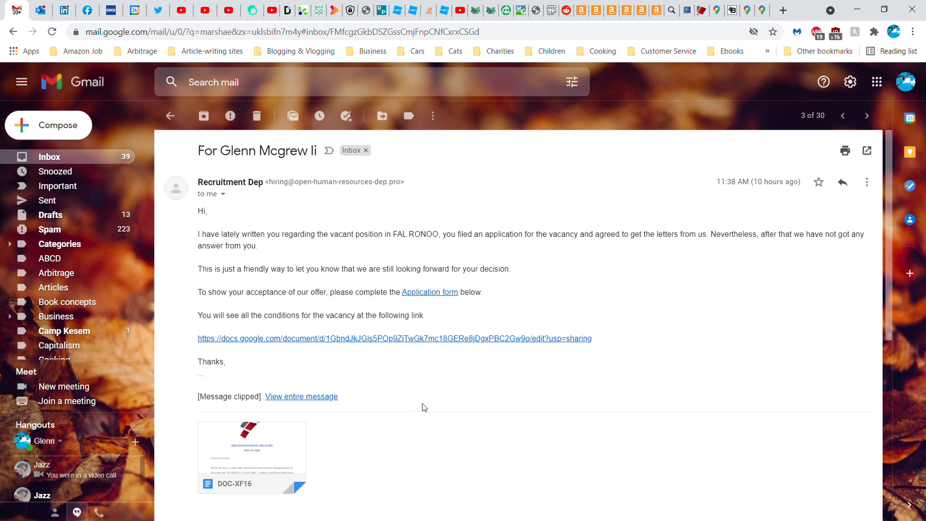
pyautogui.moveTo(428, 405)
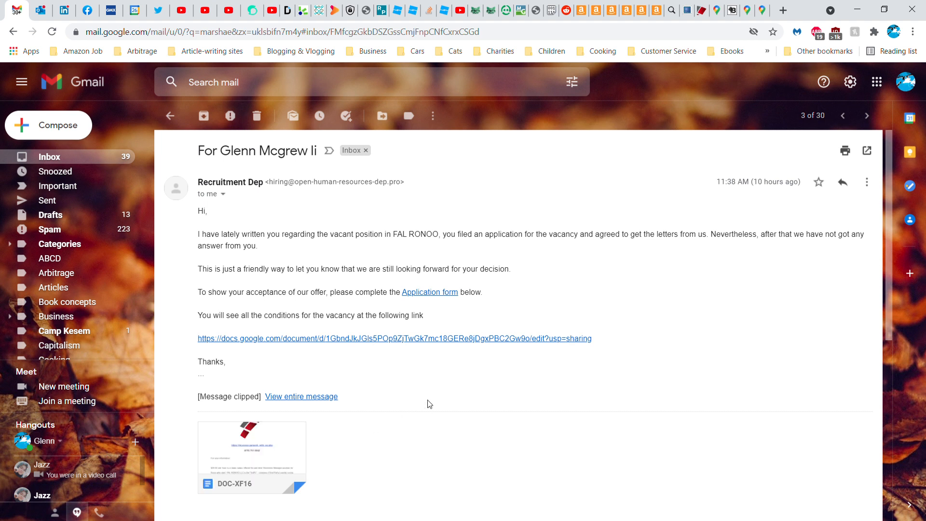